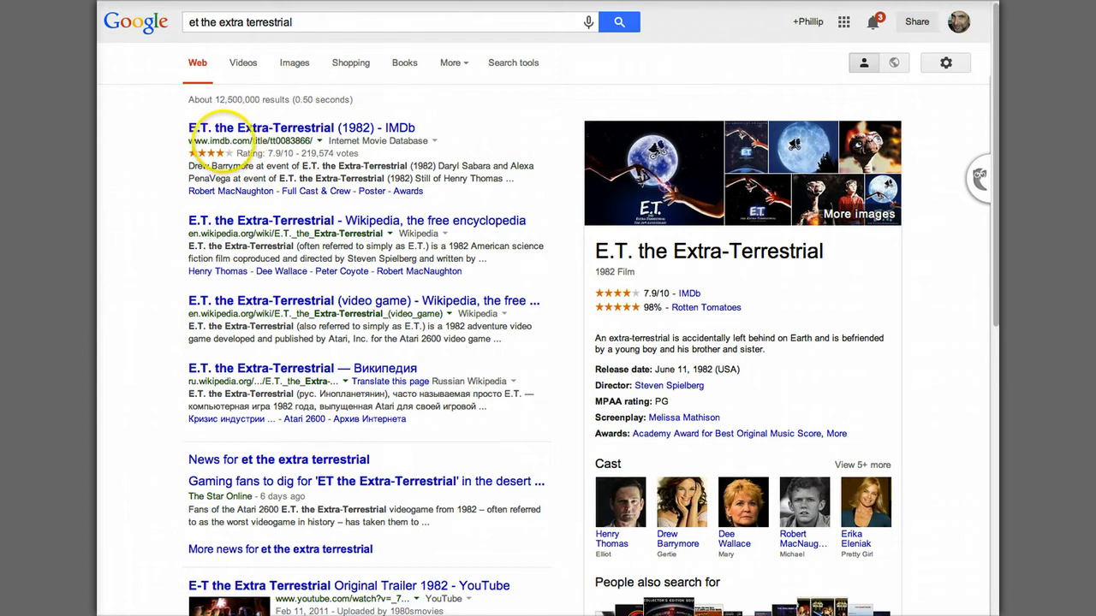
pyautogui.moveTo(475, 142)
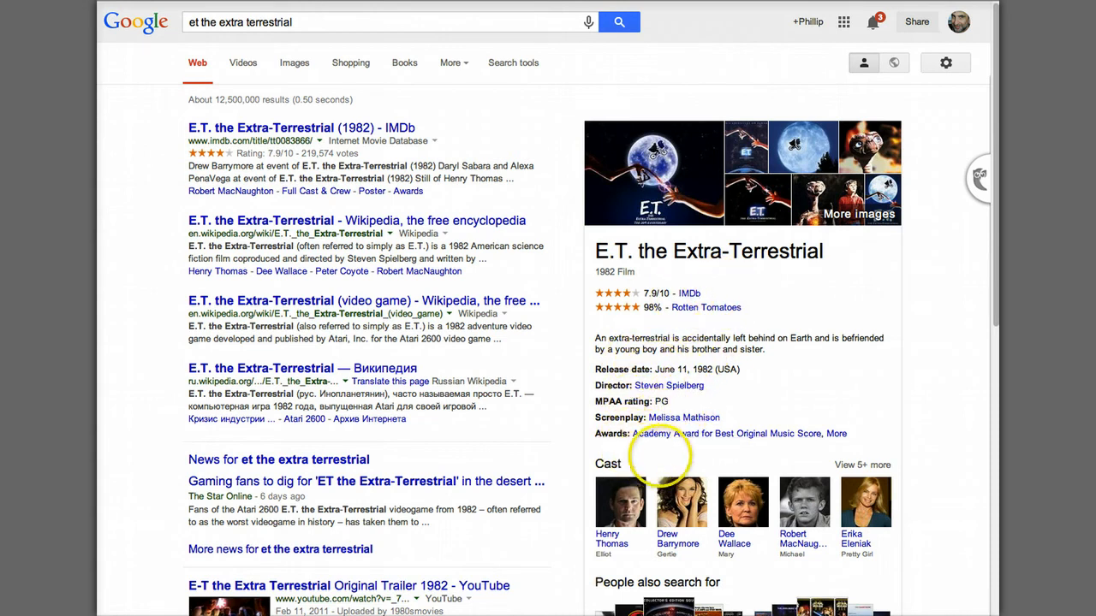
# Step: Find E.T. The Extra-Terrestrial (1982) in the top movies list, open it and select its title
pyautogui.scroll(-3)
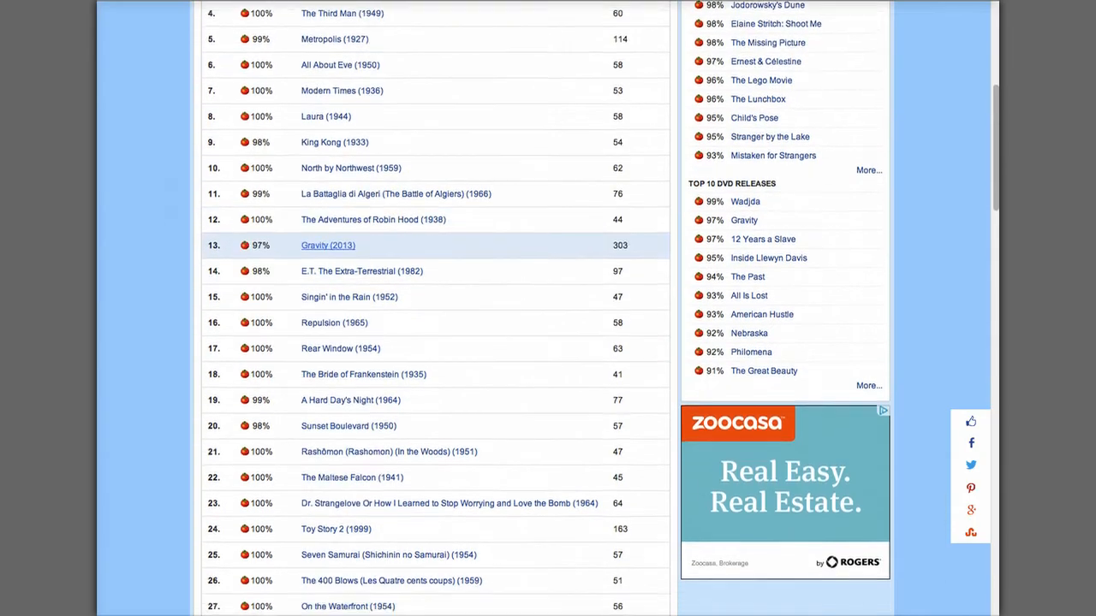
pyautogui.scroll(-3)
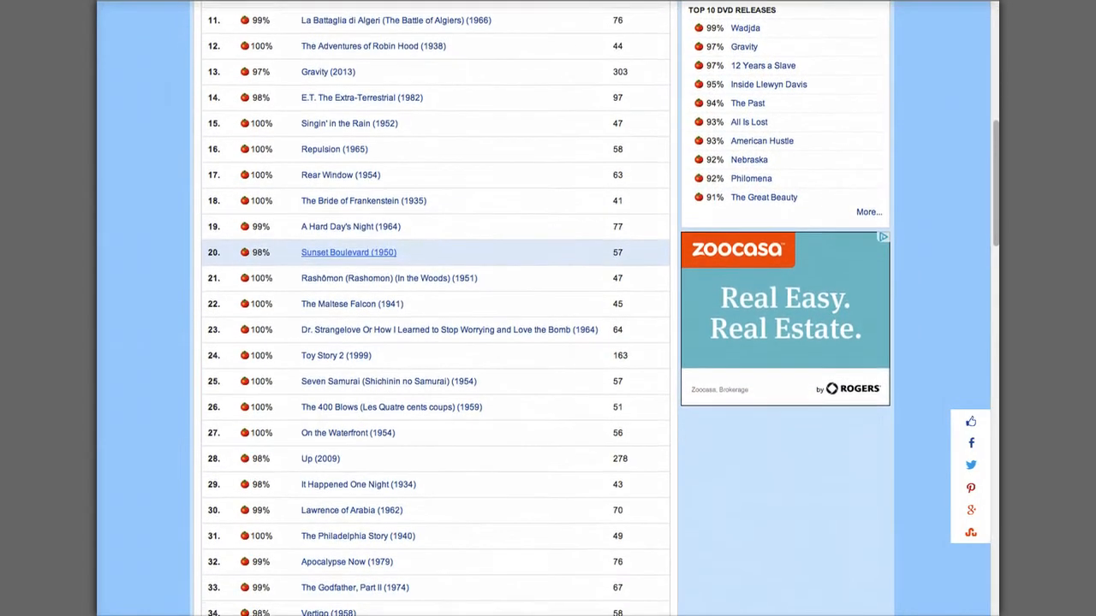
pyautogui.scroll(-3)
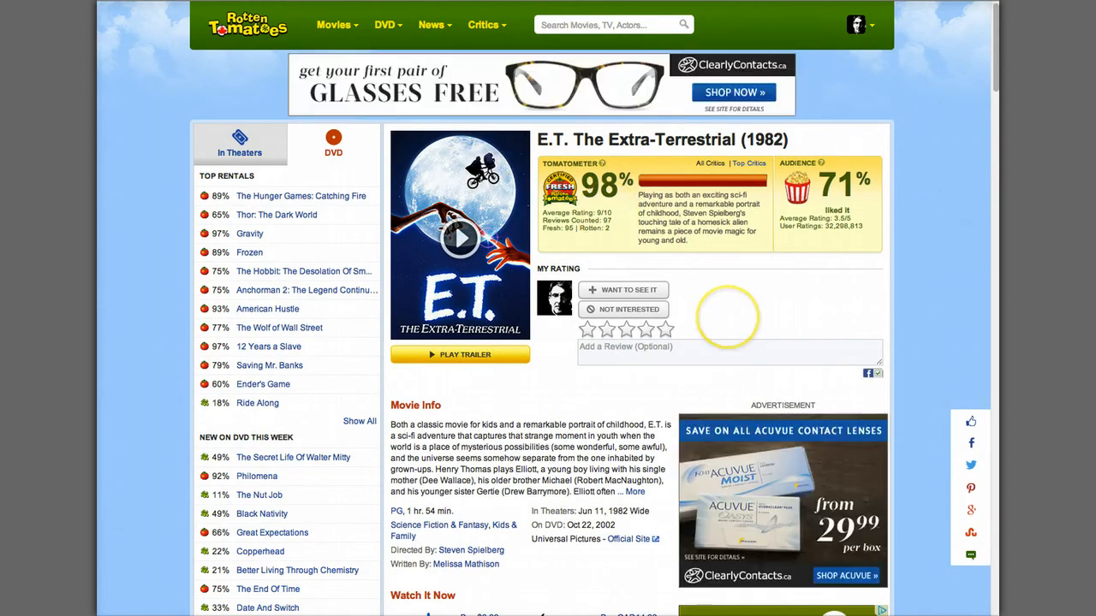
pyautogui.scroll(-3)
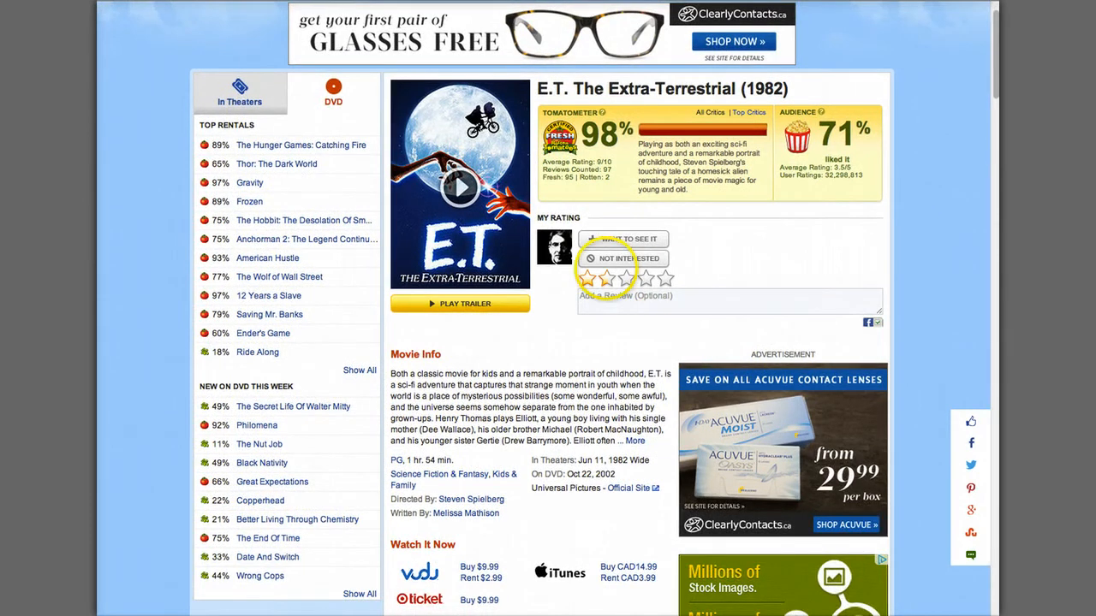
pyautogui.click(323, 282)
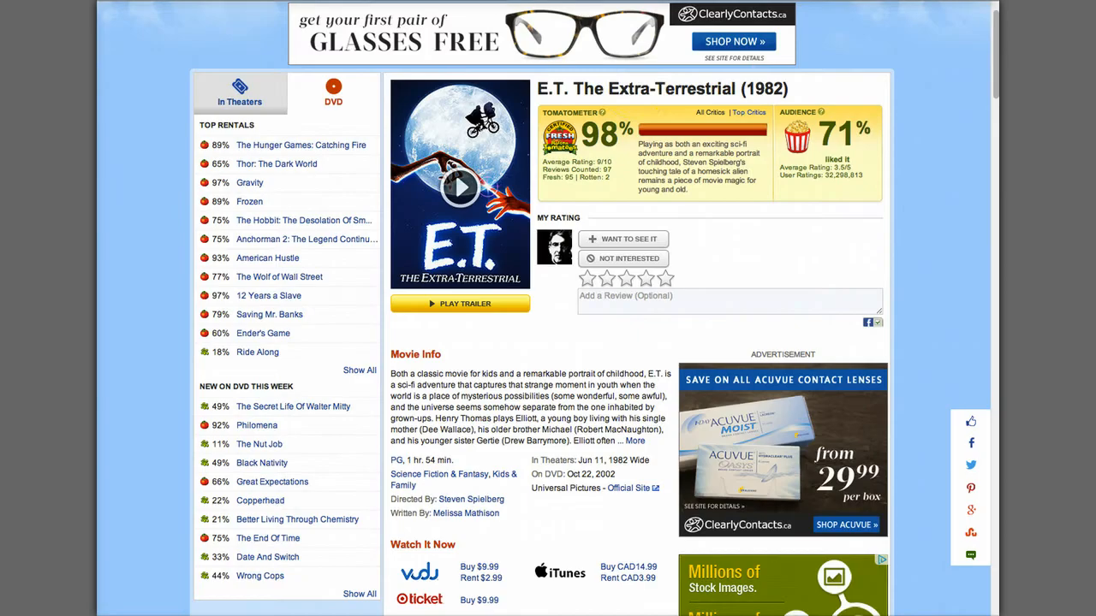
pyautogui.doubleClick(607, 88)
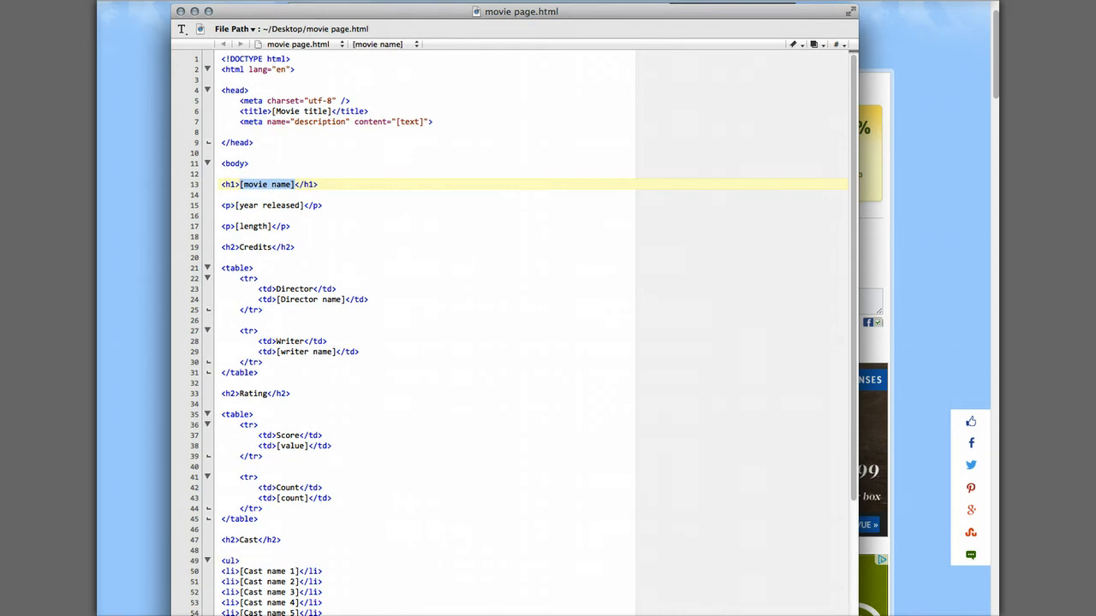
# Step: Fill the heading and page title placeholders with E.T. The Extra-Terrestrial
pyautogui.write('E.T. The Extra-Terrestrial')
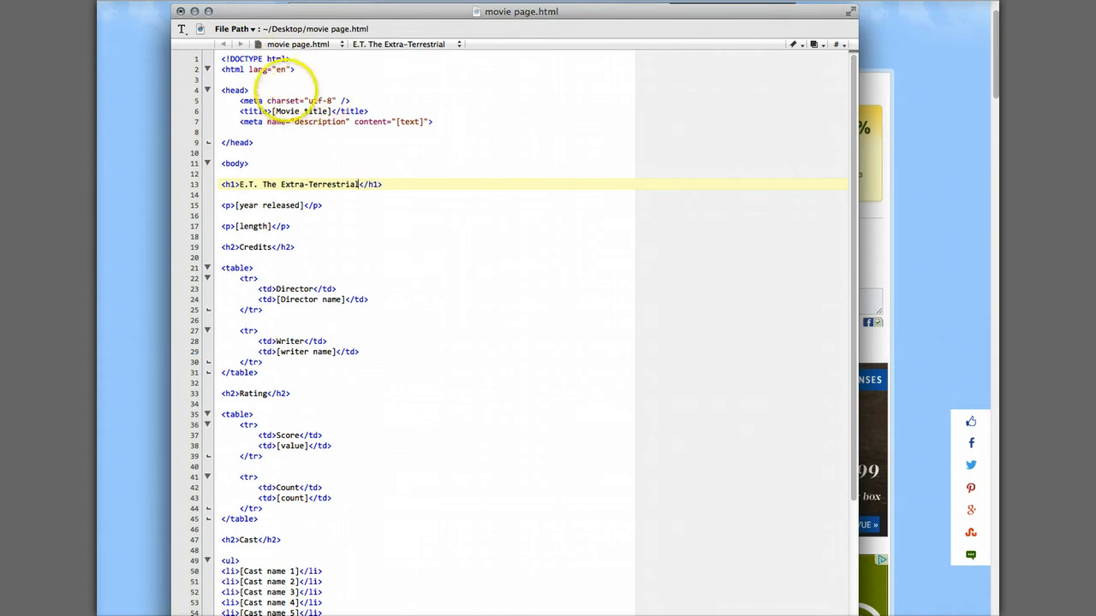
pyautogui.click(308, 111)
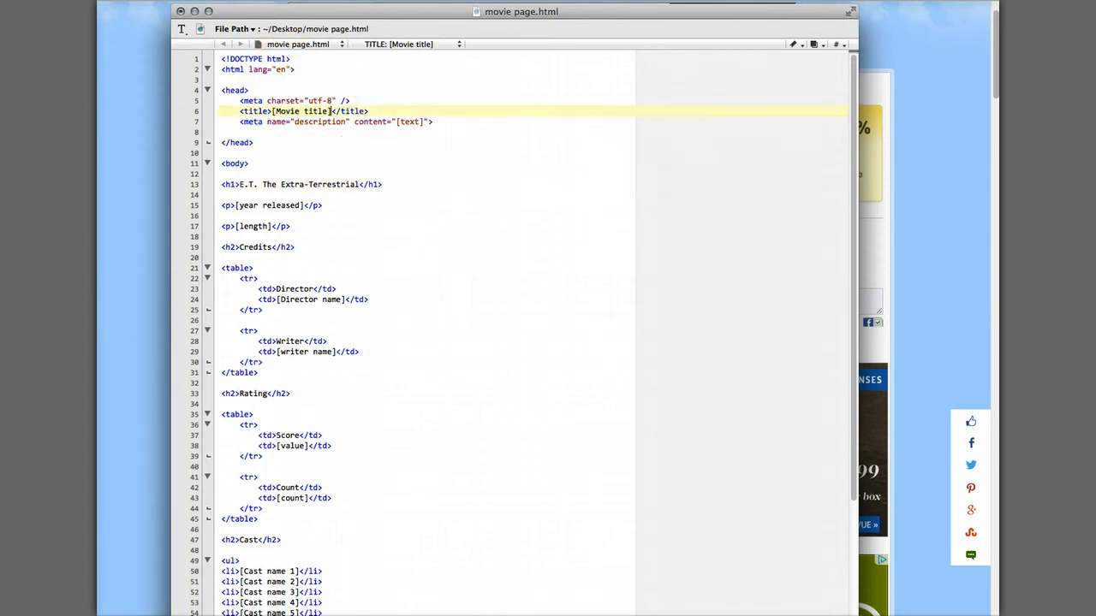
pyautogui.doubleClick(300, 111)
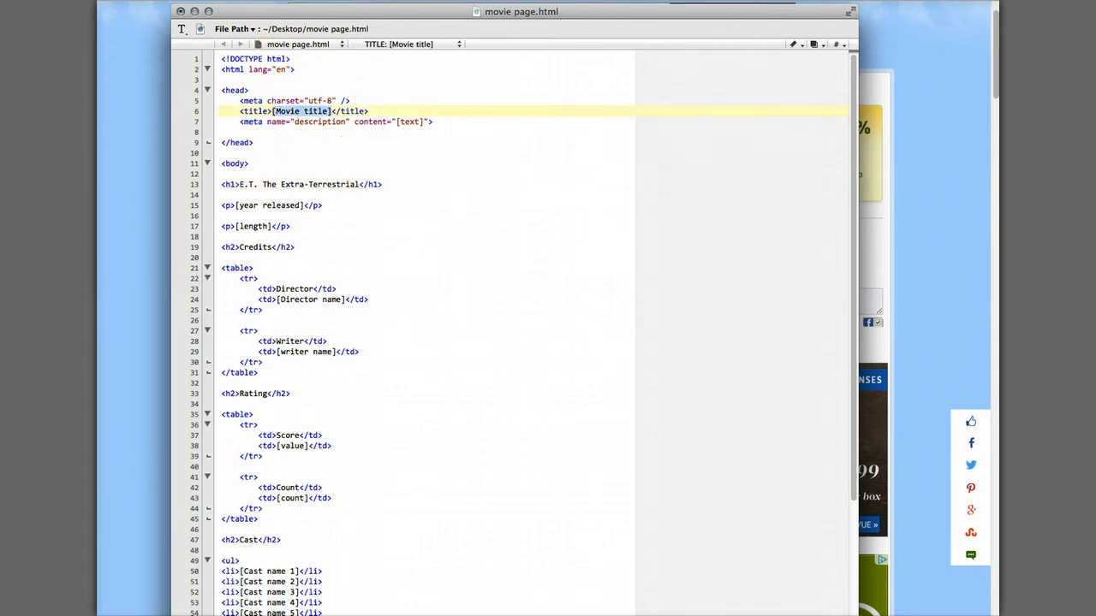
pyautogui.write('E.T. The Extra-Terrestrial')
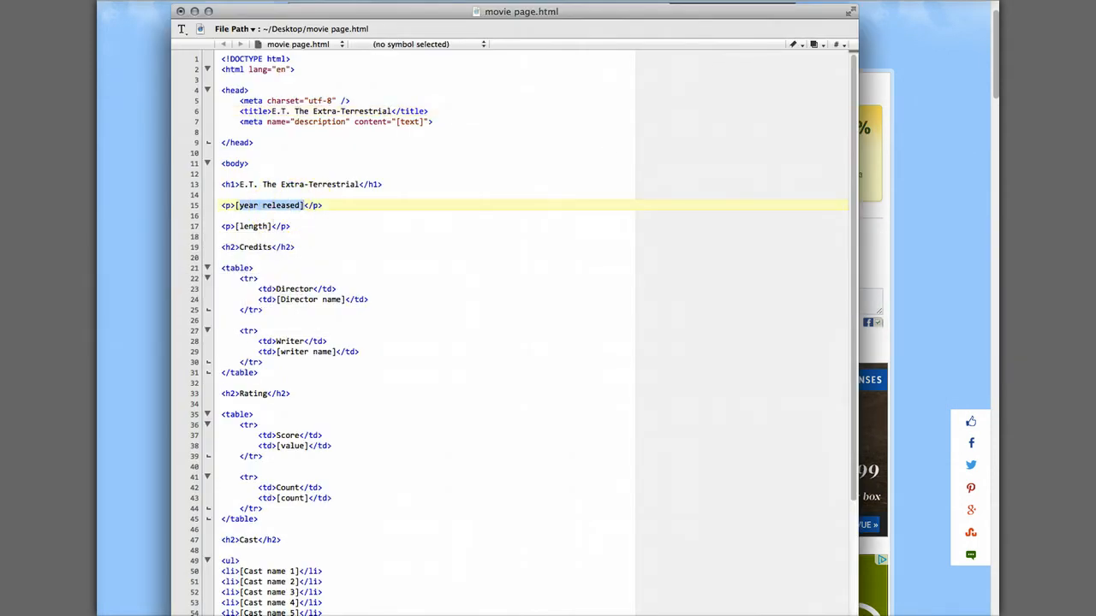
# Step: Fill the year released with 1982 and the length with 1 hr. 54 min
pyautogui.write('1982')
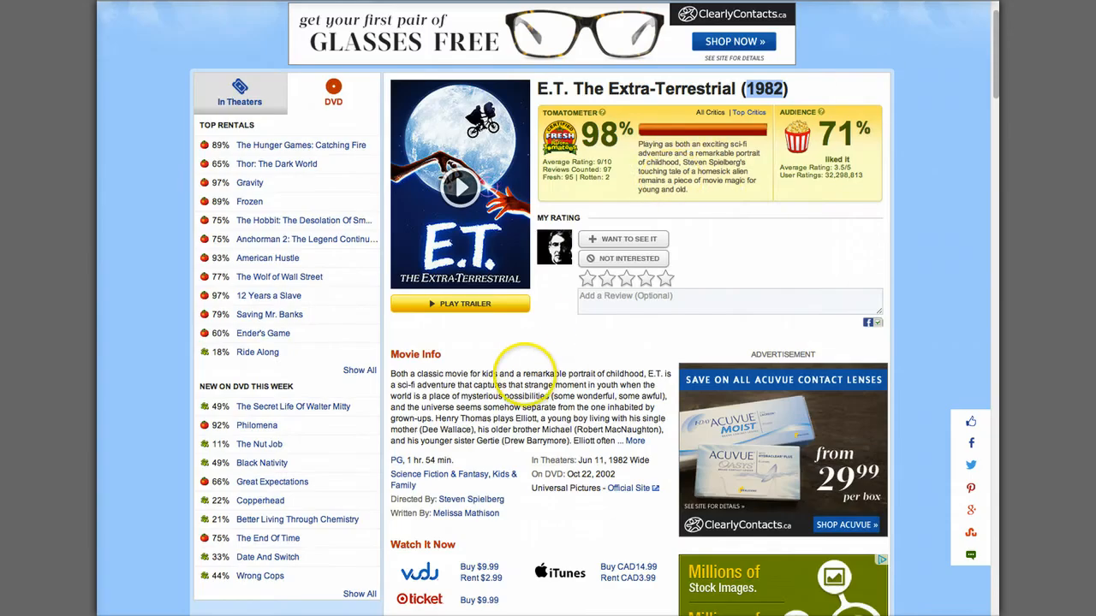
pyautogui.scroll(-3)
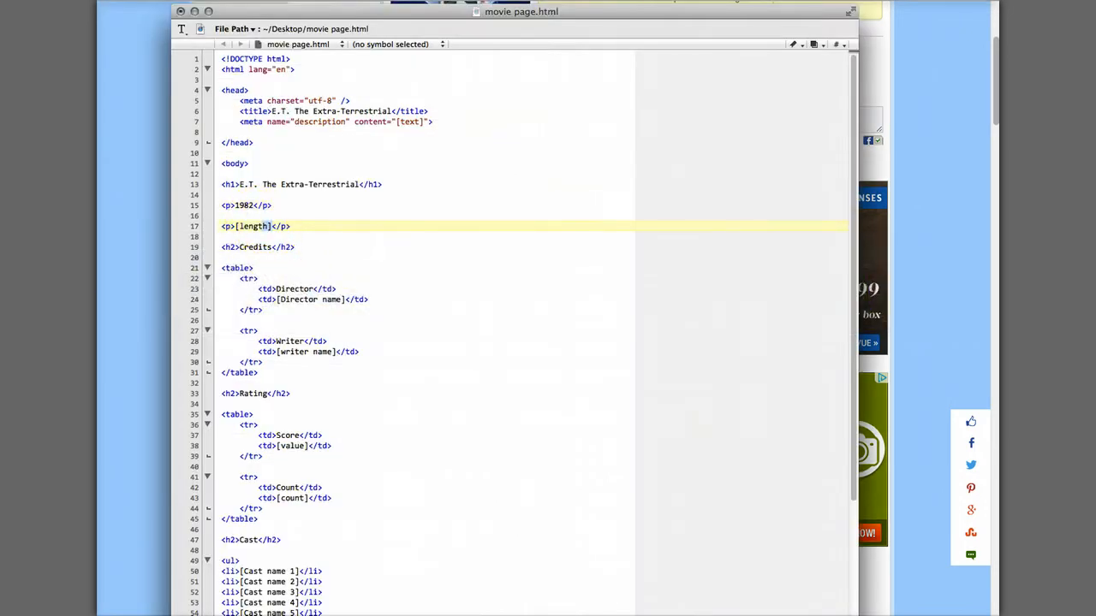
pyautogui.doubleClick(253, 226)
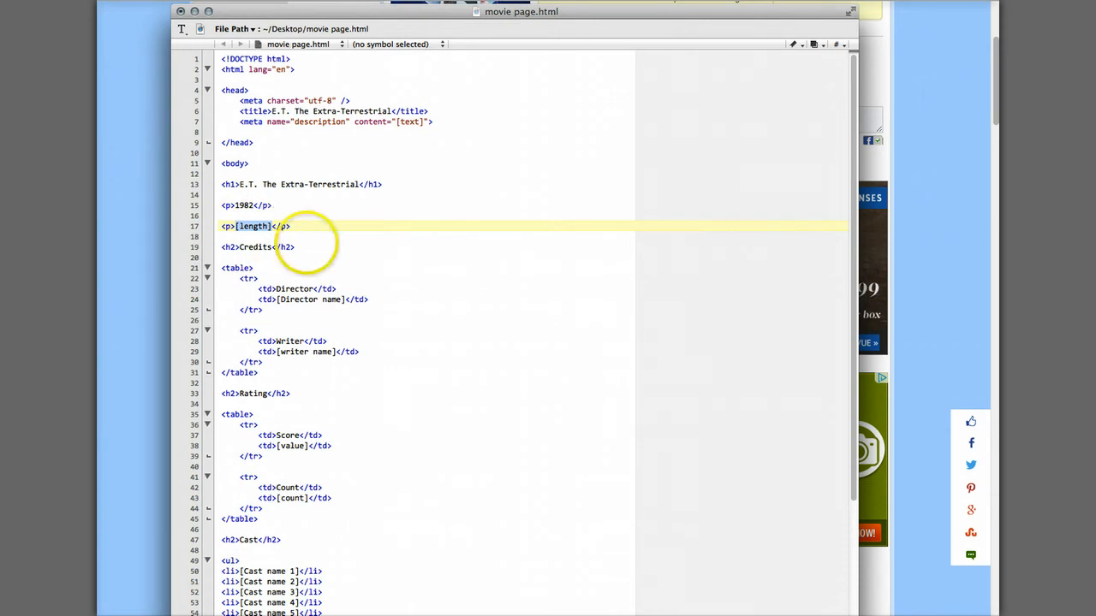
pyautogui.write('1 hr. 54 min')
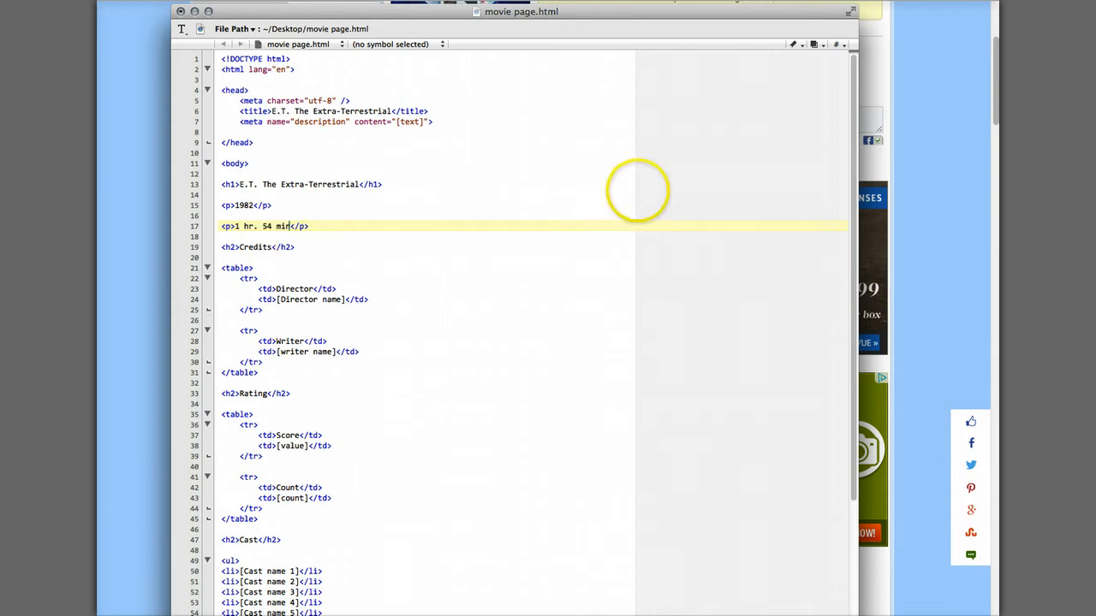
pyautogui.moveTo(874, 169)
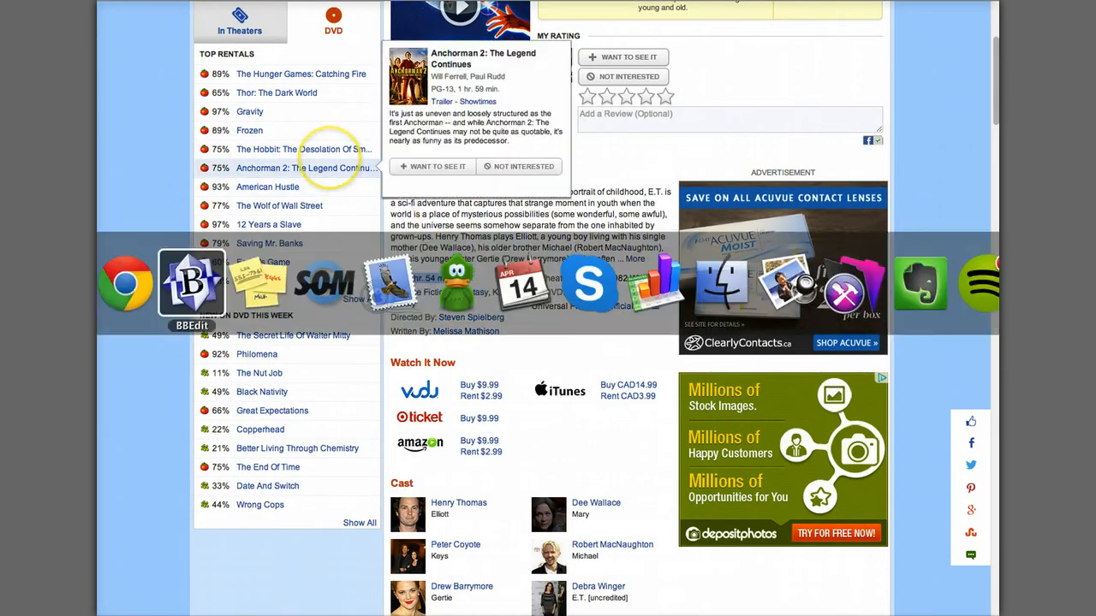
# Step: Fill the Credits table with director Steven Spielberg and writer Melissa Mathison
pyautogui.click(191, 282)
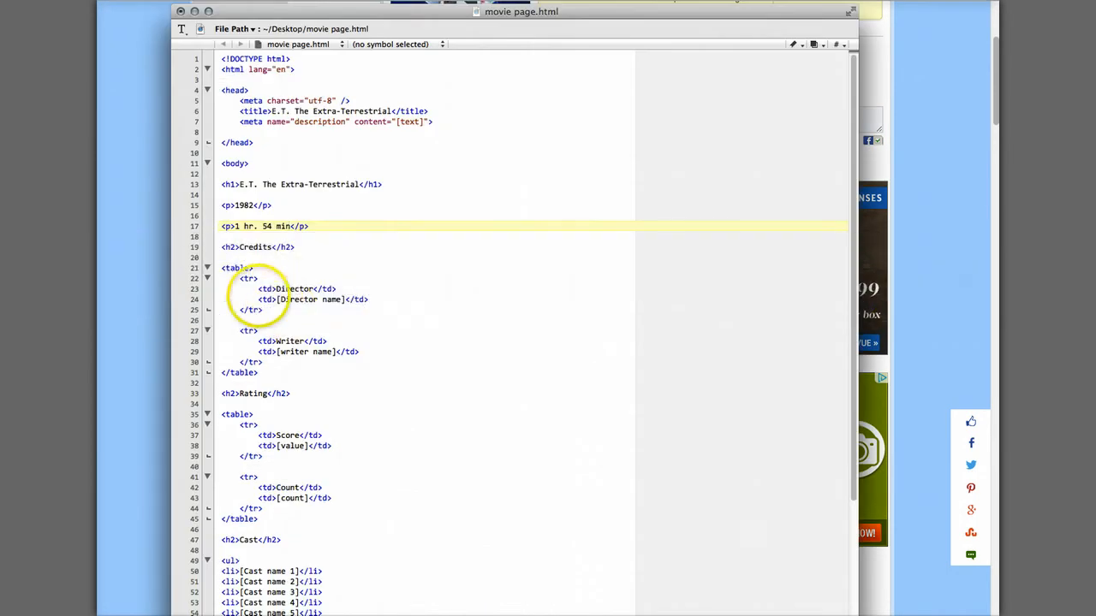
pyautogui.click(309, 298)
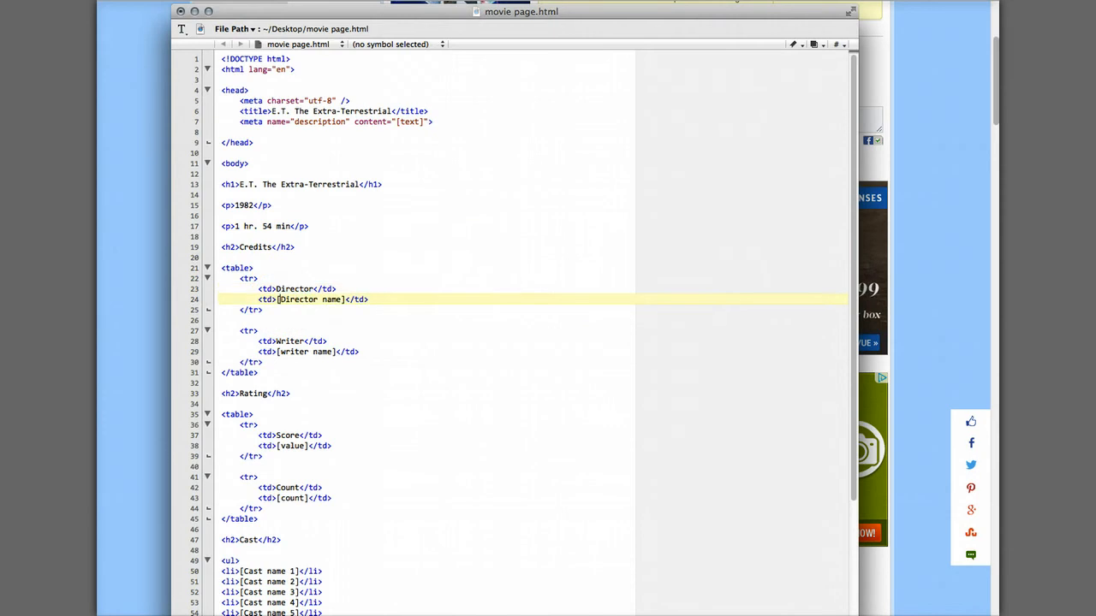
pyautogui.doubleClick(309, 299)
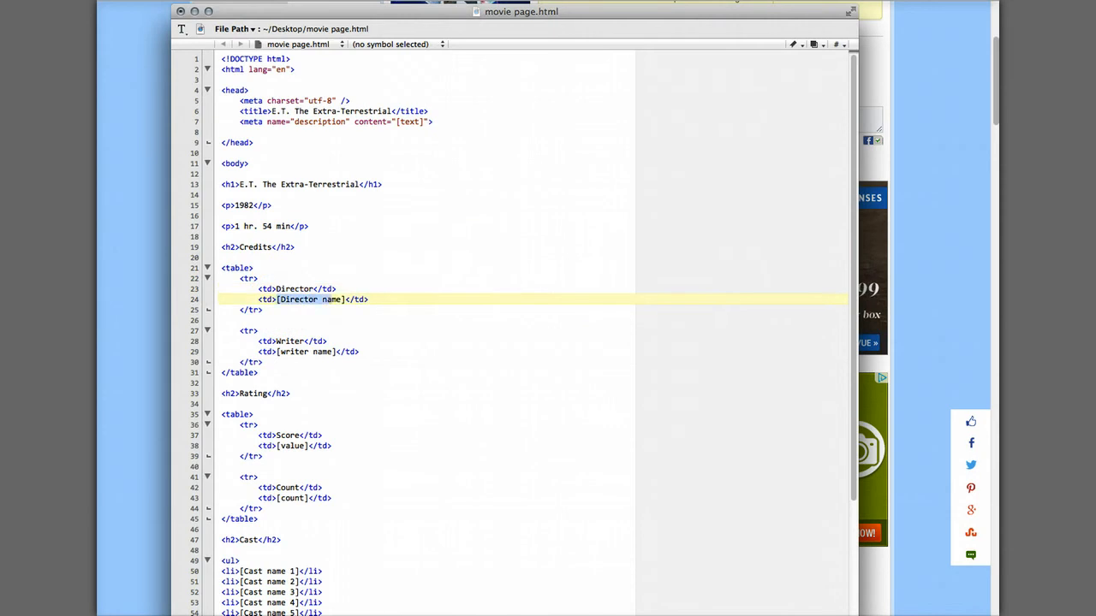
pyautogui.write('Steven Spielberg</td>')
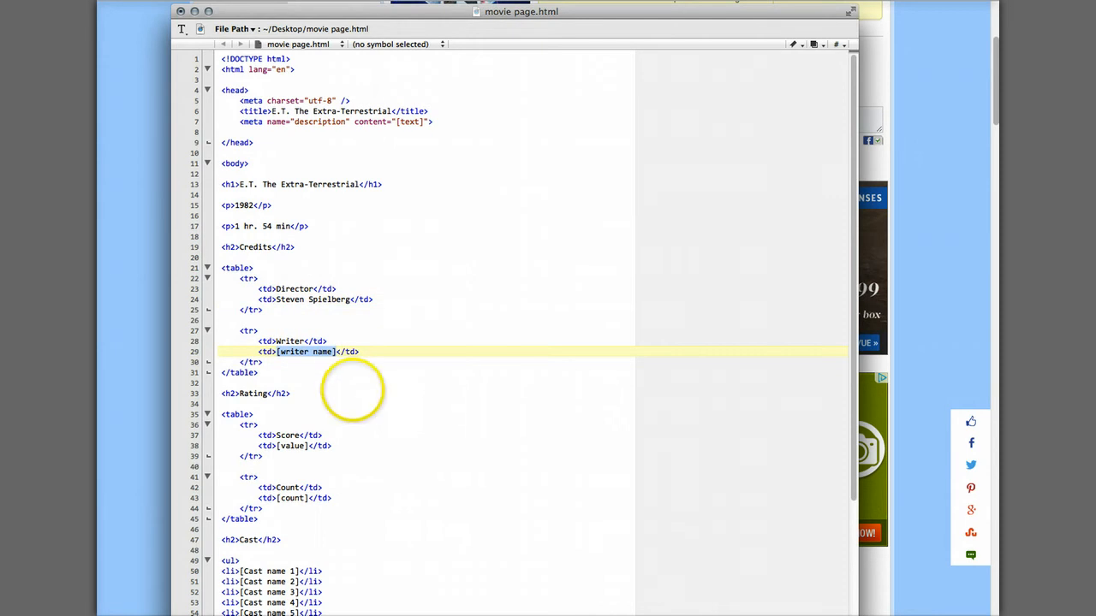
pyautogui.write('Melissa Mathison')
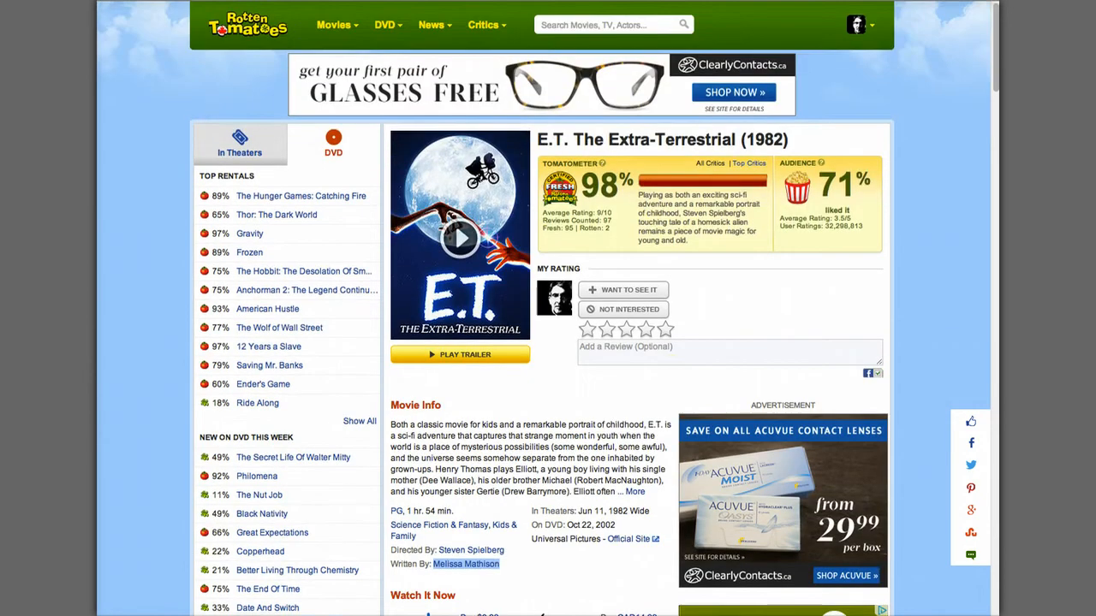
pyautogui.moveTo(576, 171)
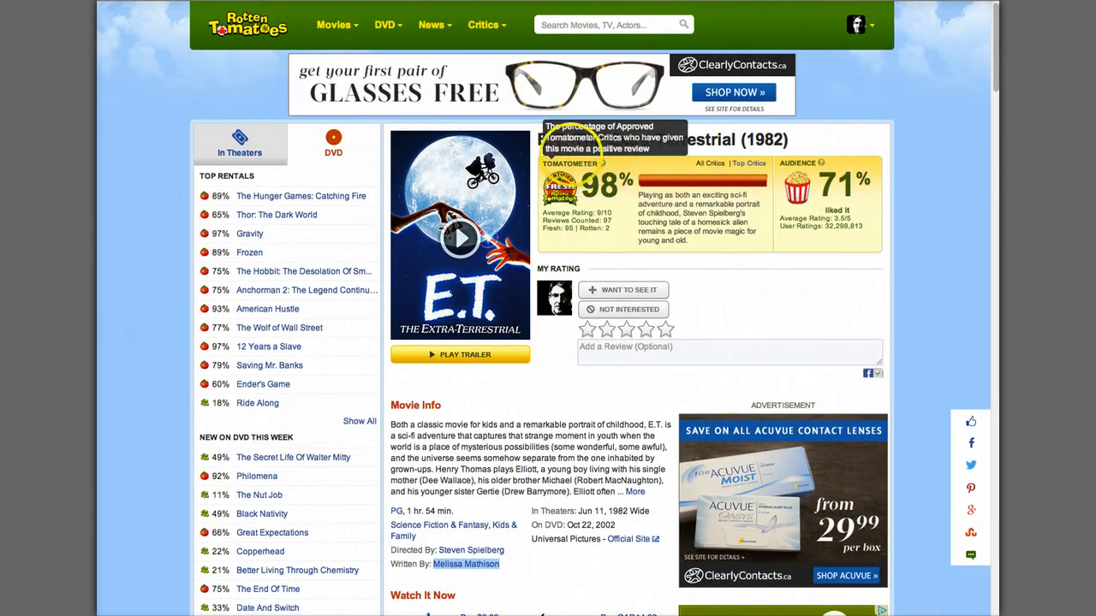
pyautogui.moveTo(843, 182)
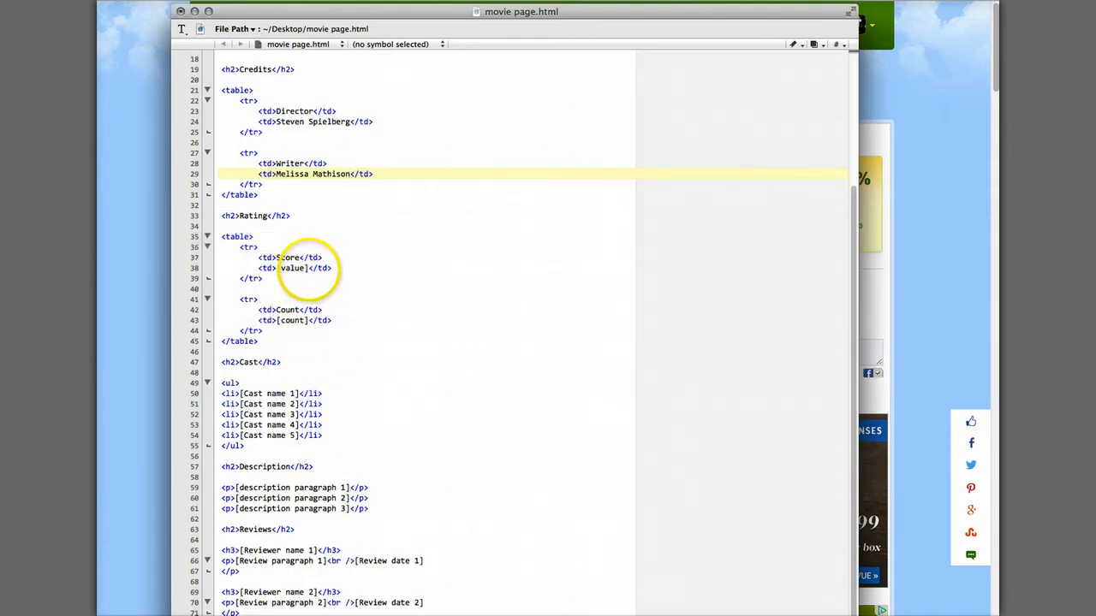
# Step: Fill the Rating table with a score of 98% and a count of 97
pyautogui.doubleClick(291, 268)
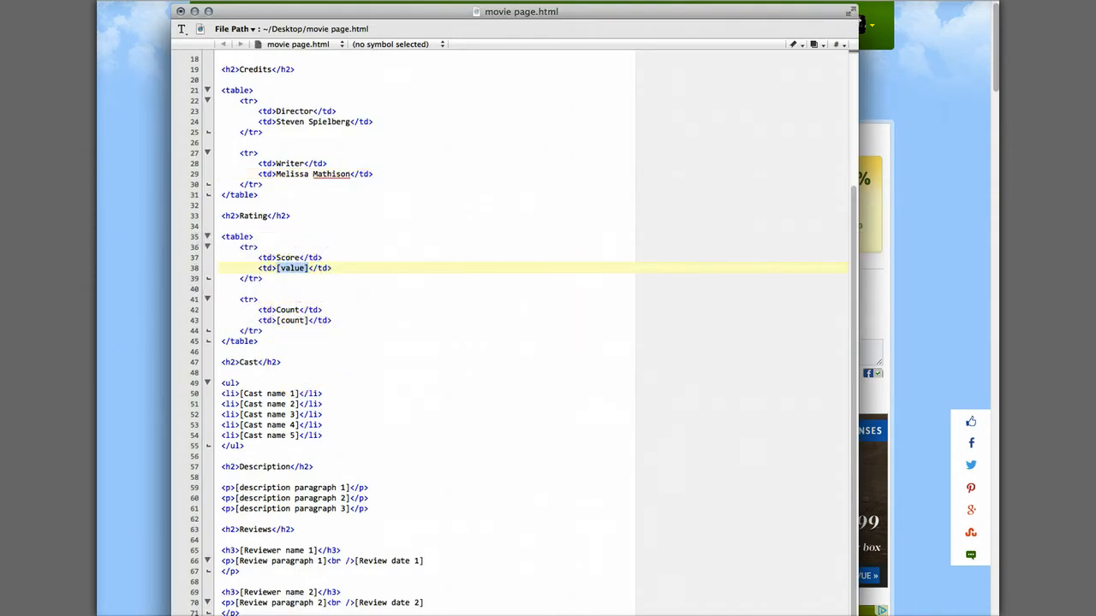
pyautogui.write('98')
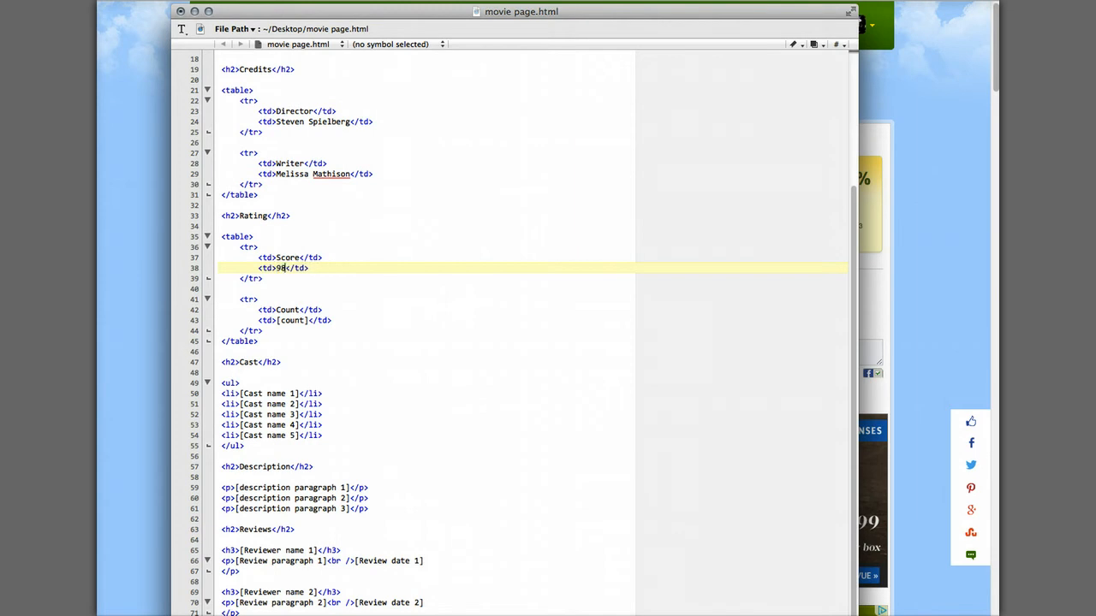
pyautogui.write('8%')
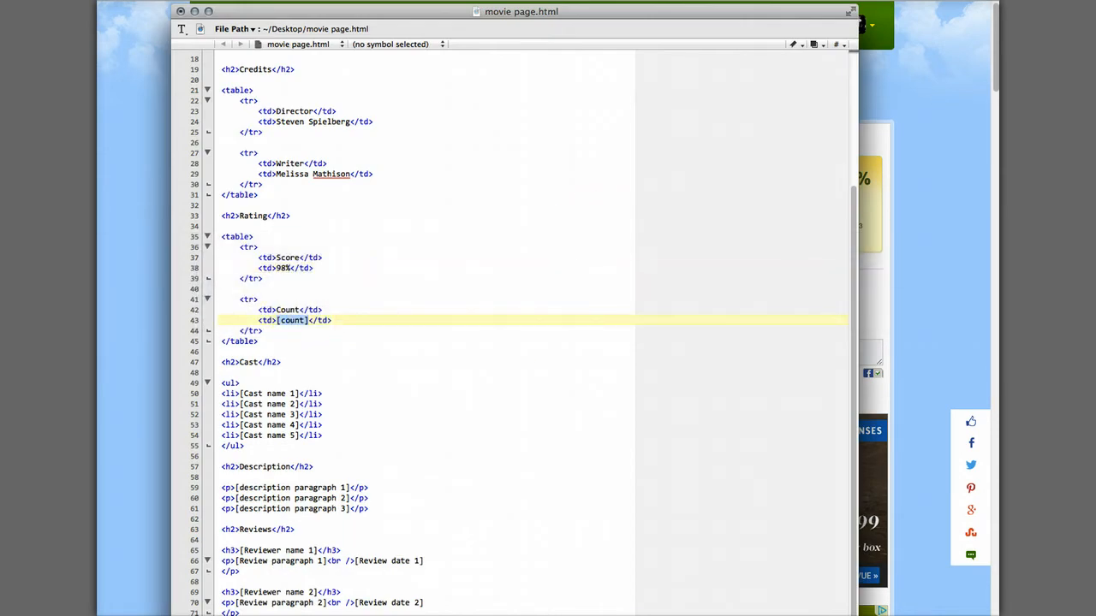
pyautogui.write('97')
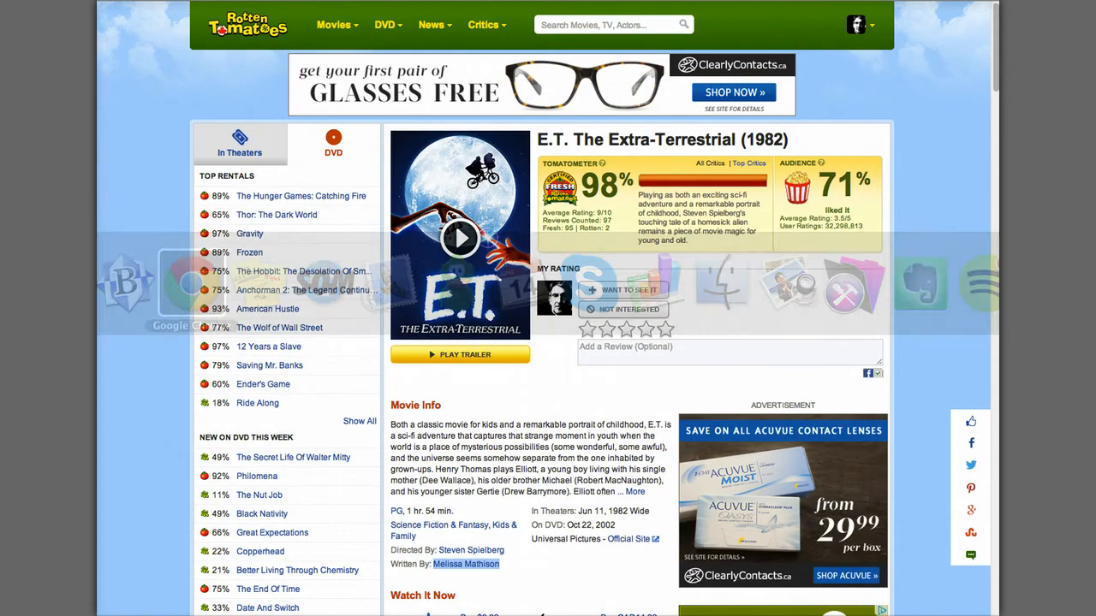
# Step: Replace the cast placeholders with Henry Thomas and the other E.T. cast names from Rotten Tomatoes
pyautogui.scroll(-3)
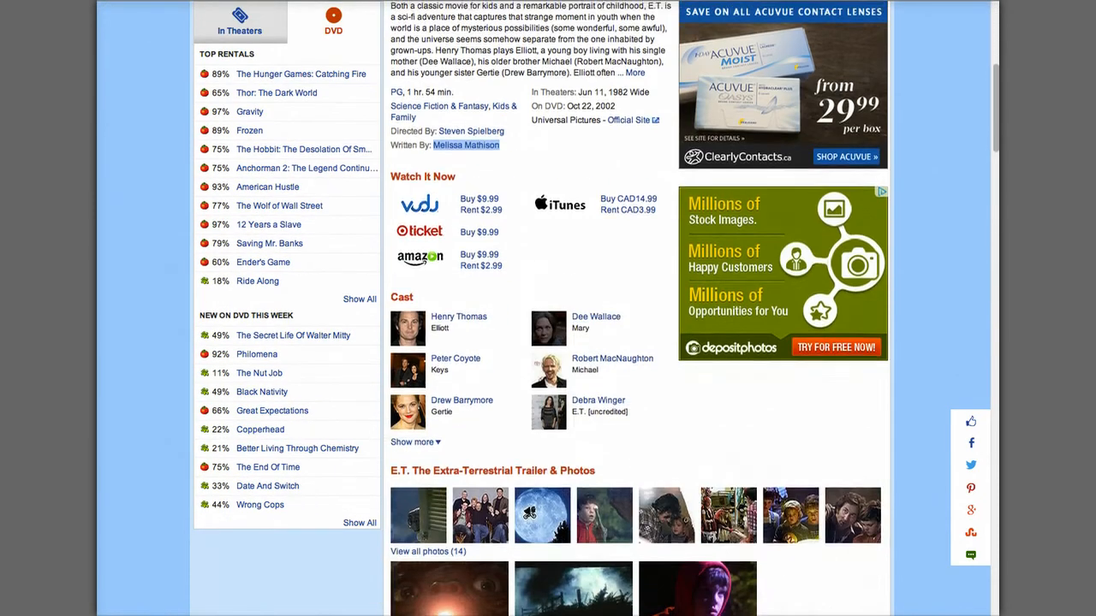
pyautogui.scroll(-3)
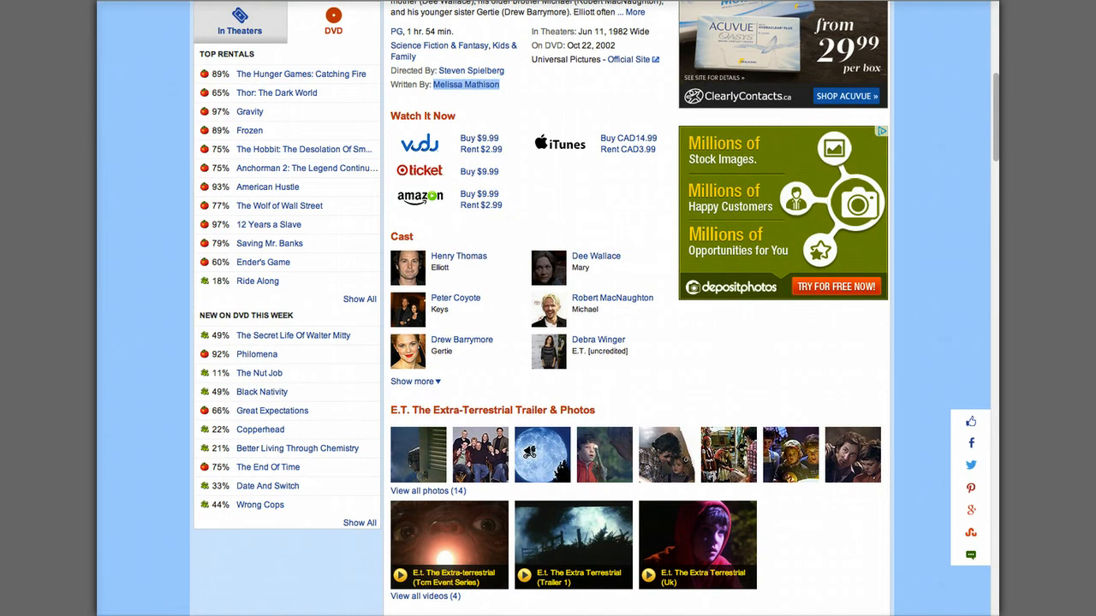
pyautogui.click(459, 256)
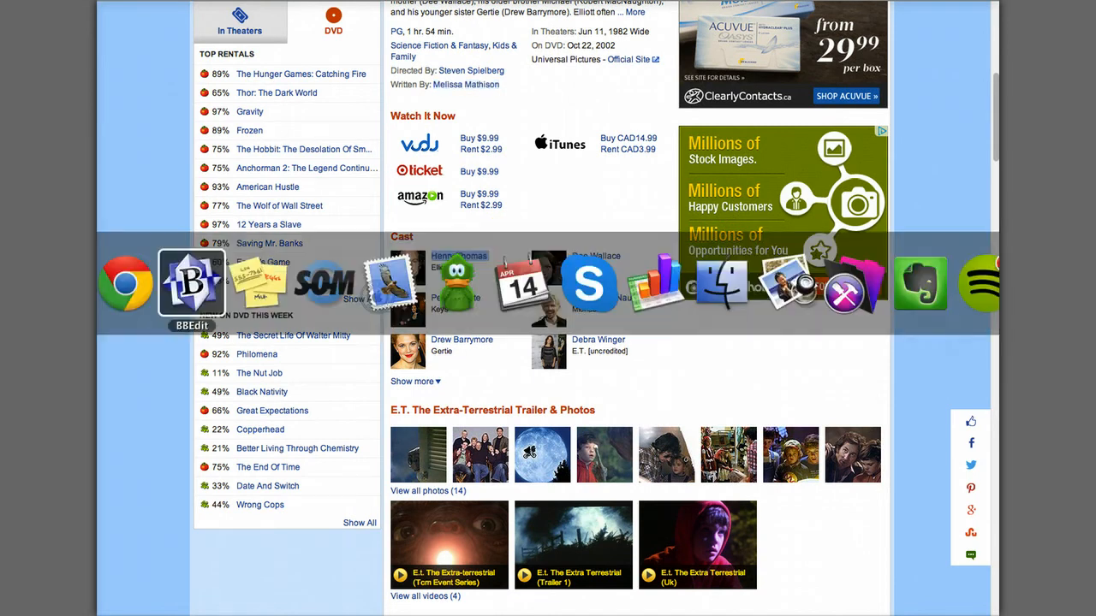
pyautogui.click(191, 282)
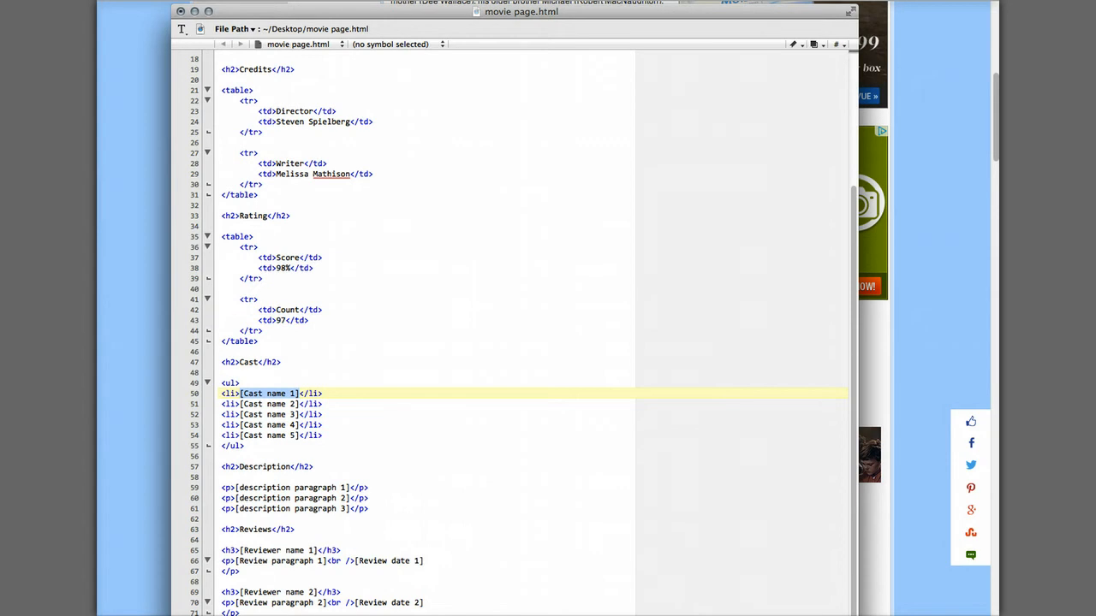
pyautogui.write('Henry Thomas')
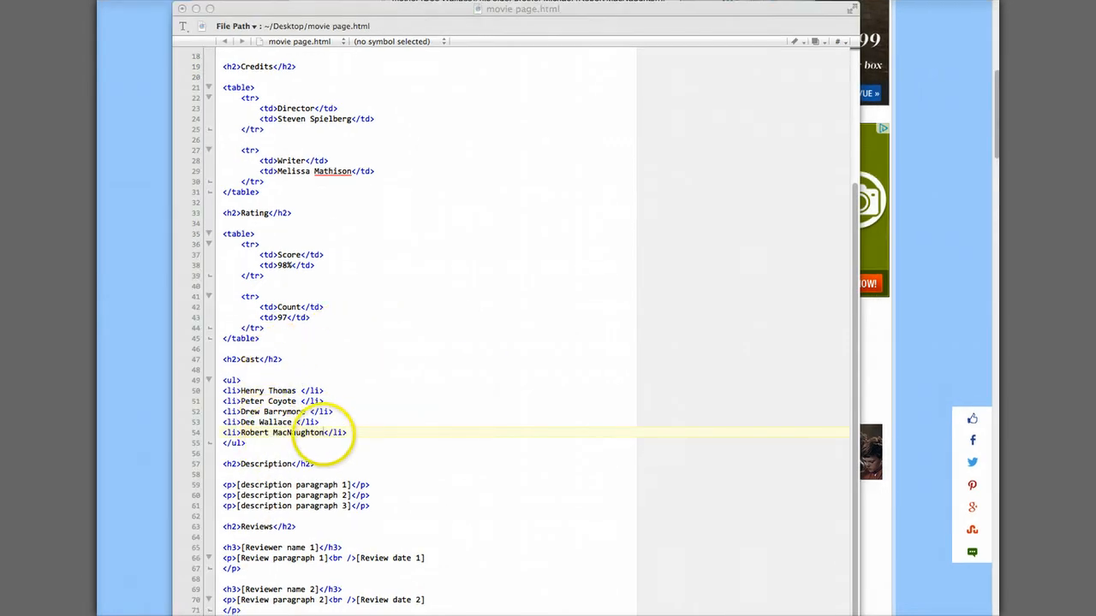
pyautogui.moveTo(439, 375)
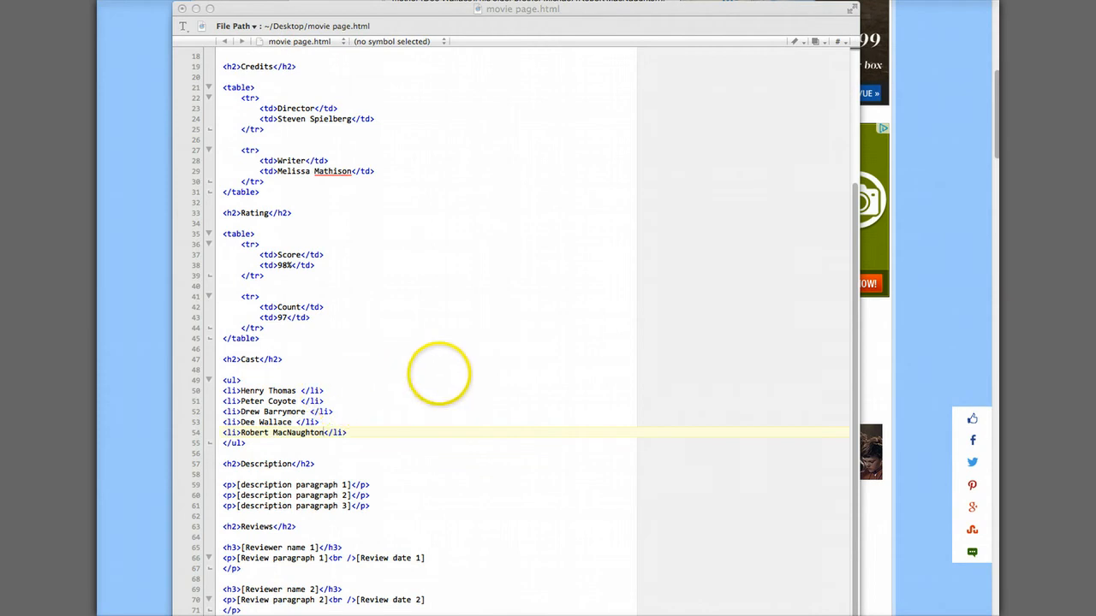
pyautogui.moveTo(505, 370)
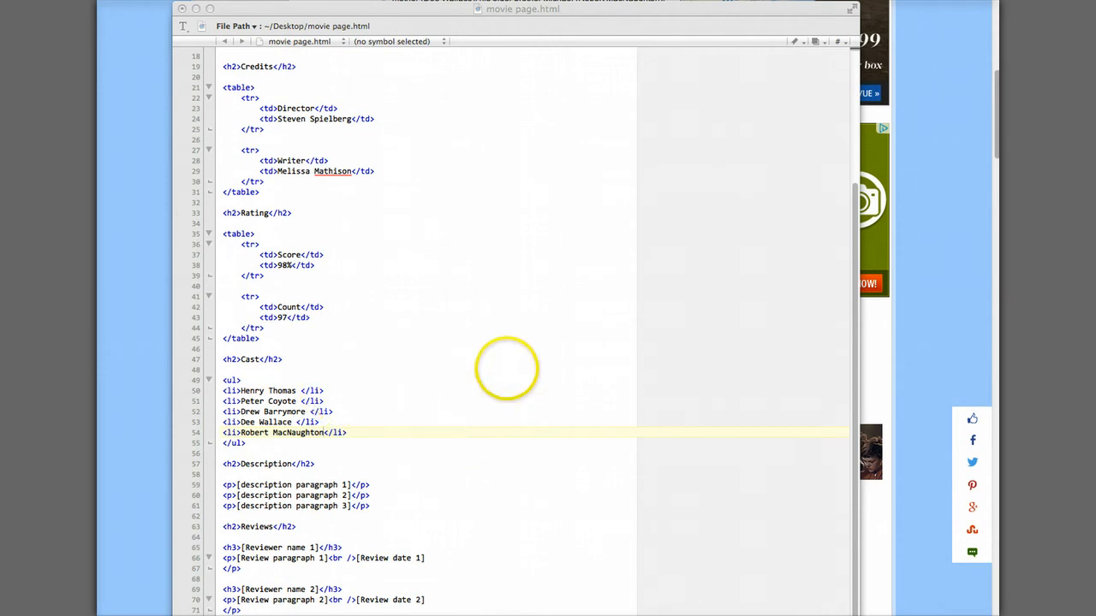
pyautogui.moveTo(107, 595)
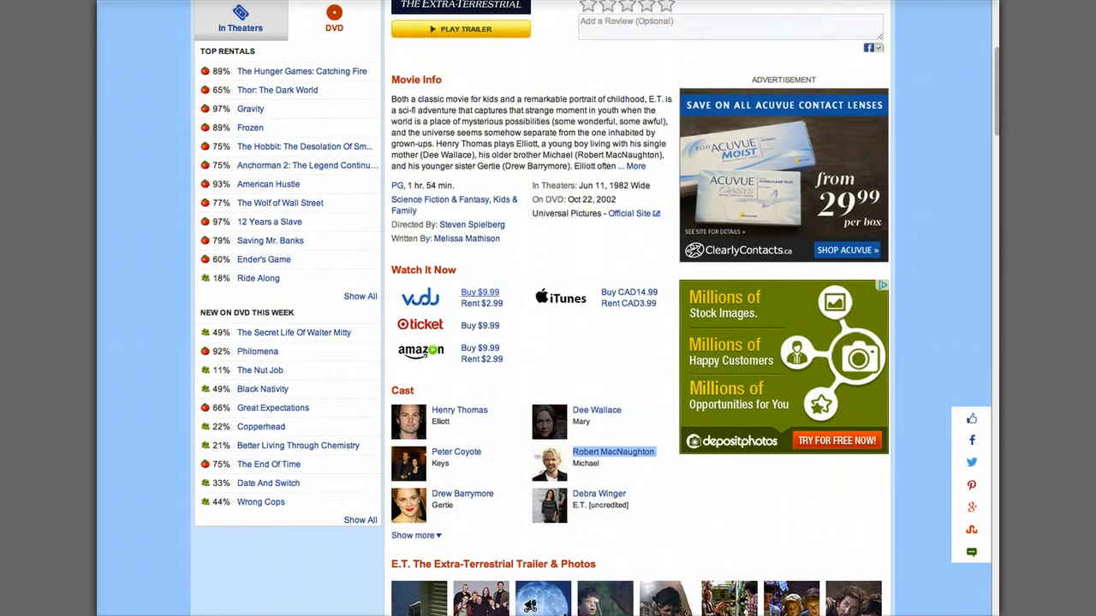
# Step: Paste the E.T. synopsis into the first two description paragraphs and remove the unused third placeholder
pyautogui.scroll(-3)
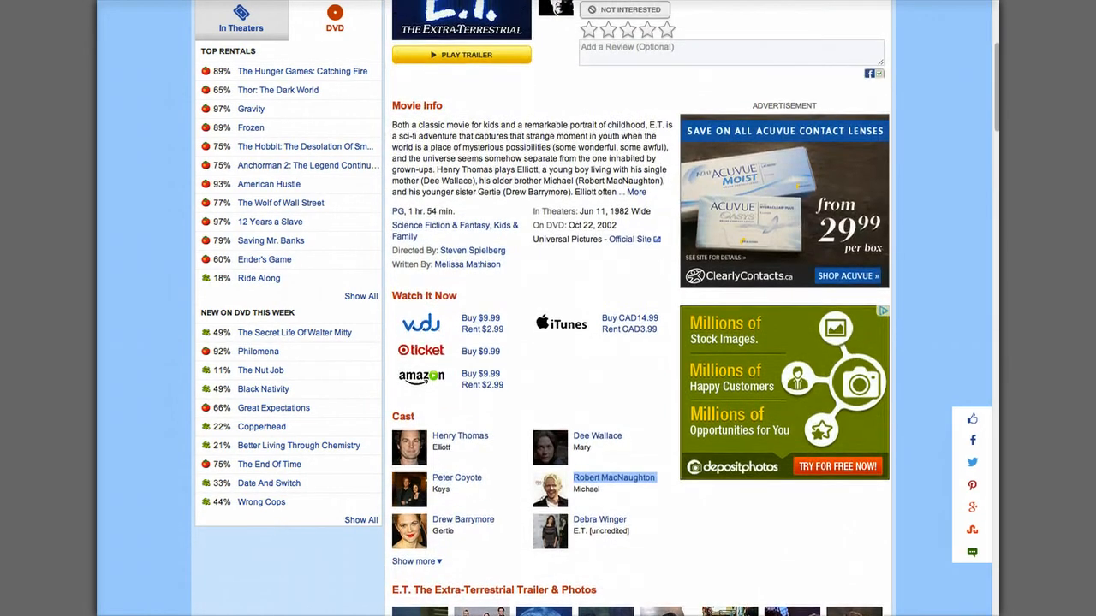
pyautogui.click(636, 192)
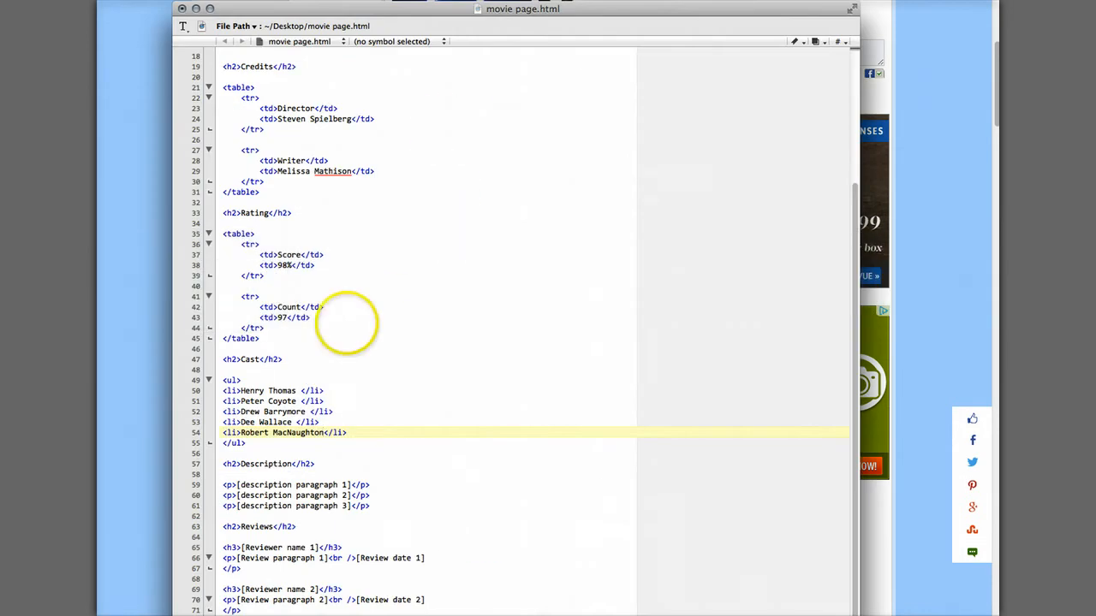
pyautogui.scroll(-3)
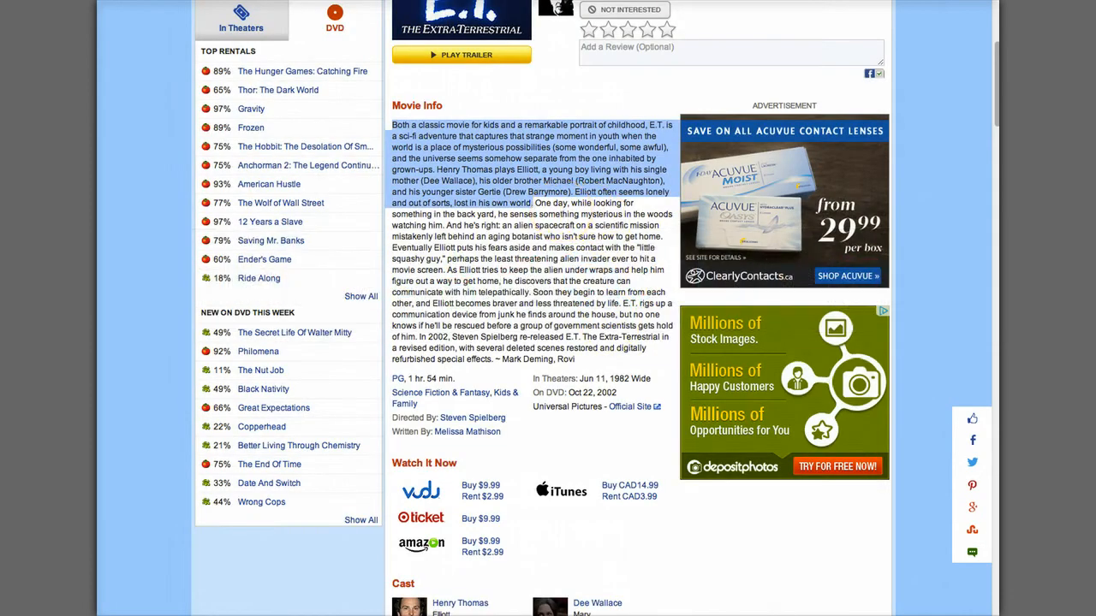
pyautogui.moveTo(533, 203); pyautogui.dragTo(541, 236)
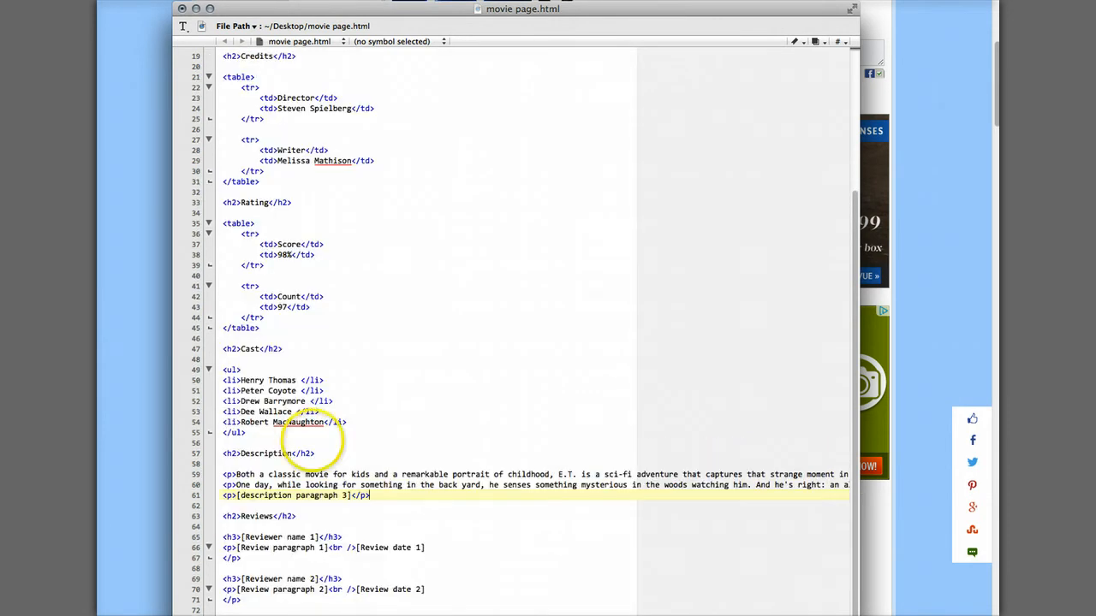
pyautogui.scroll(-3)
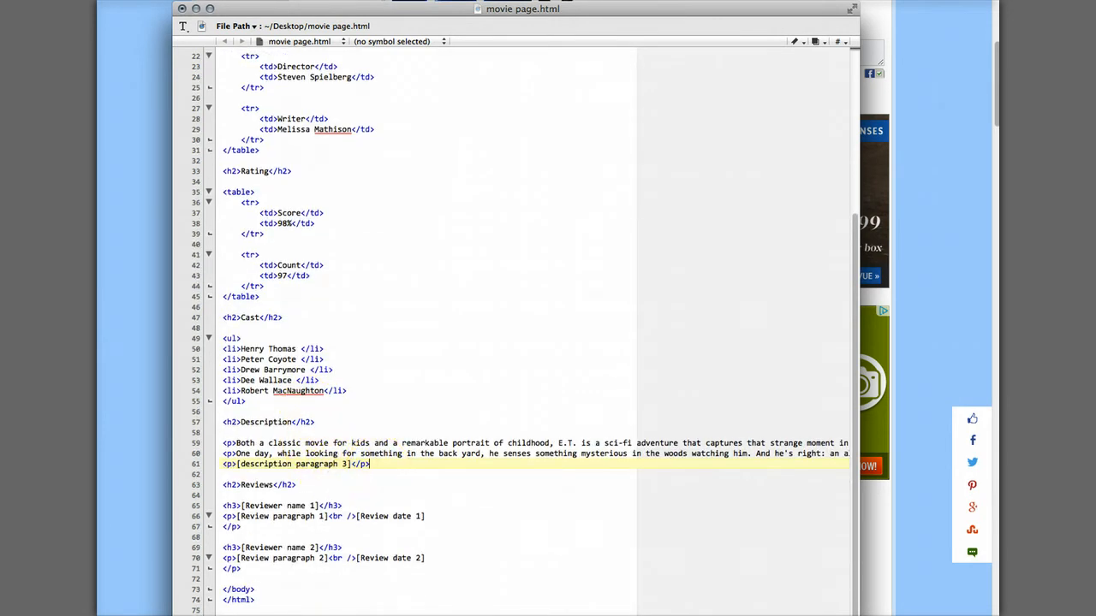
pyautogui.press('Backspace')
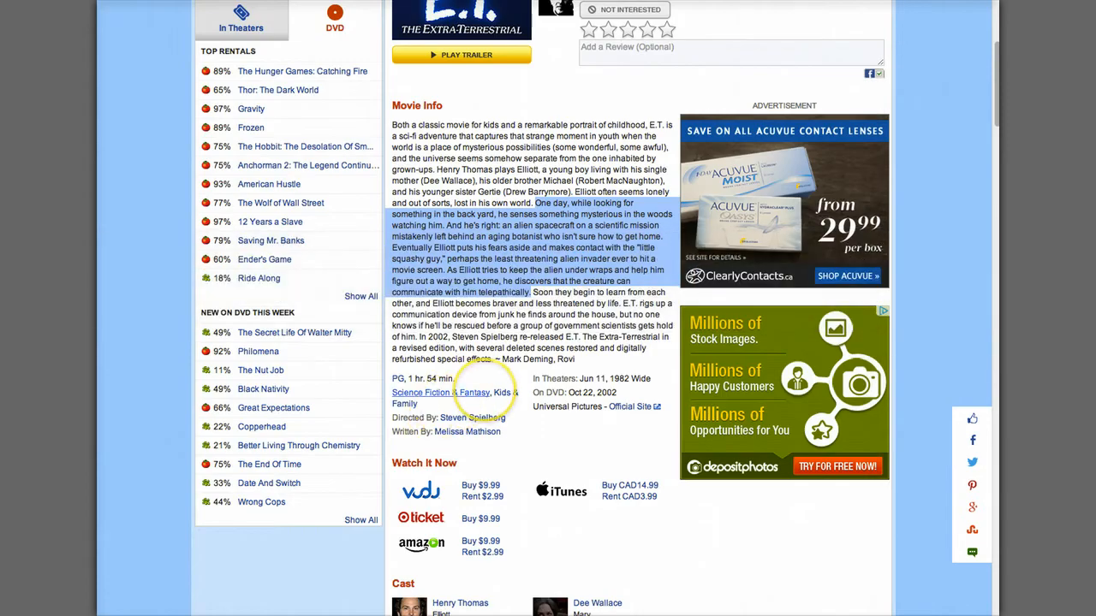
# Step: Set the first reviewer heading to Don McKellar from the Critic Reviews
pyautogui.scroll(-3)
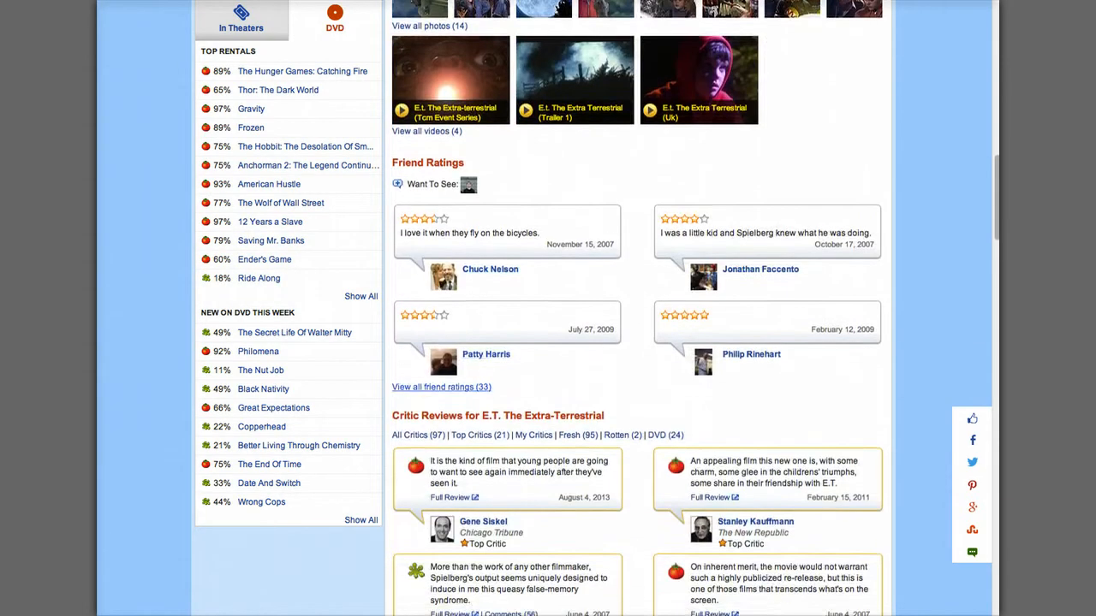
pyautogui.scroll(-3)
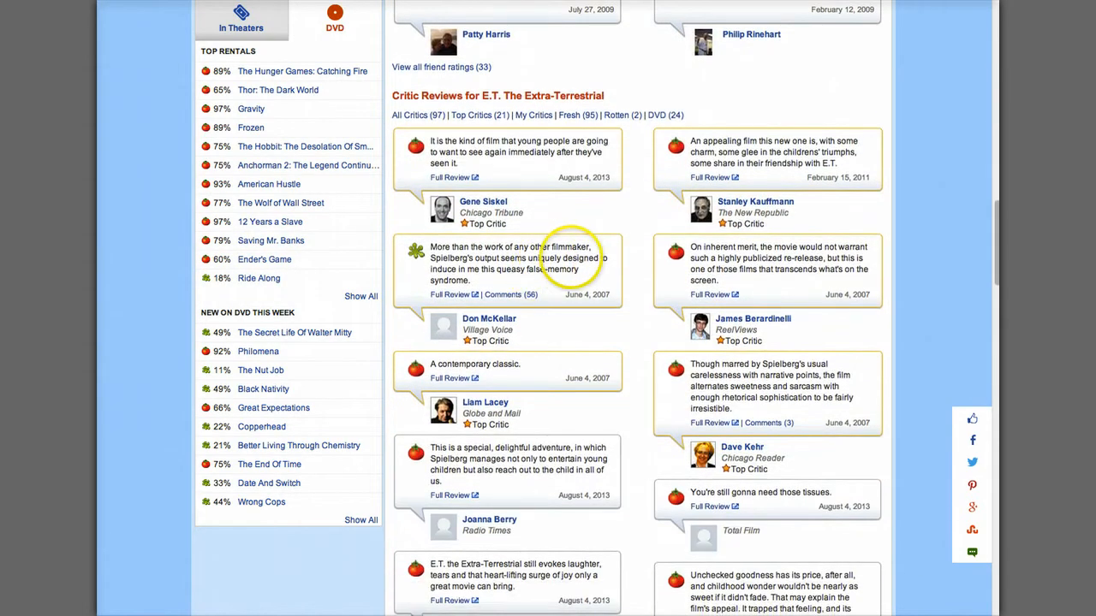
pyautogui.moveTo(462, 269)
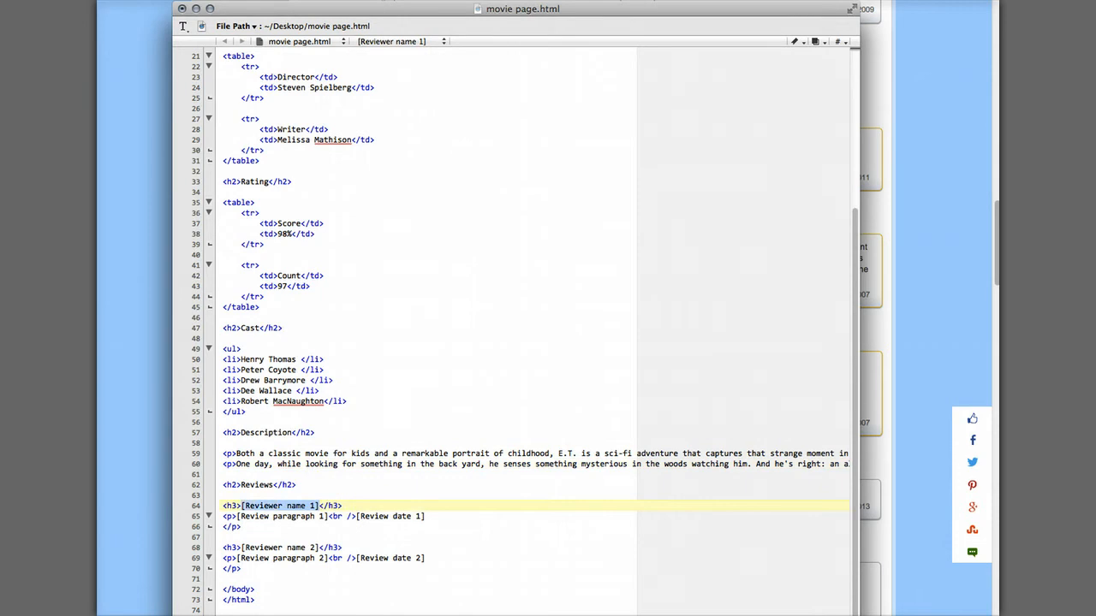
pyautogui.write('Don McKellar</h3>')
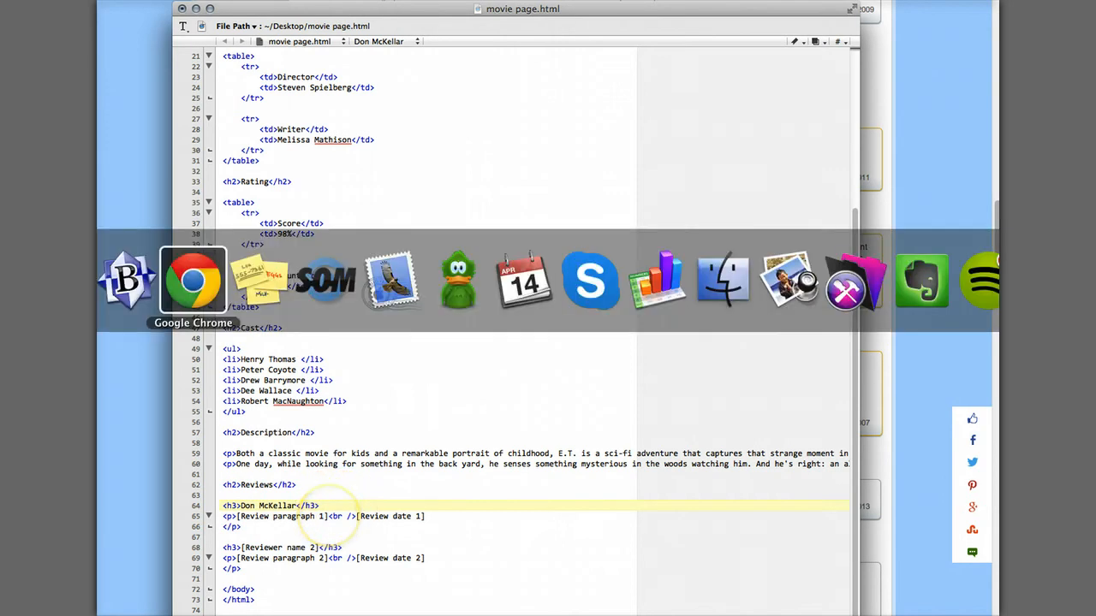
pyautogui.click(191, 279)
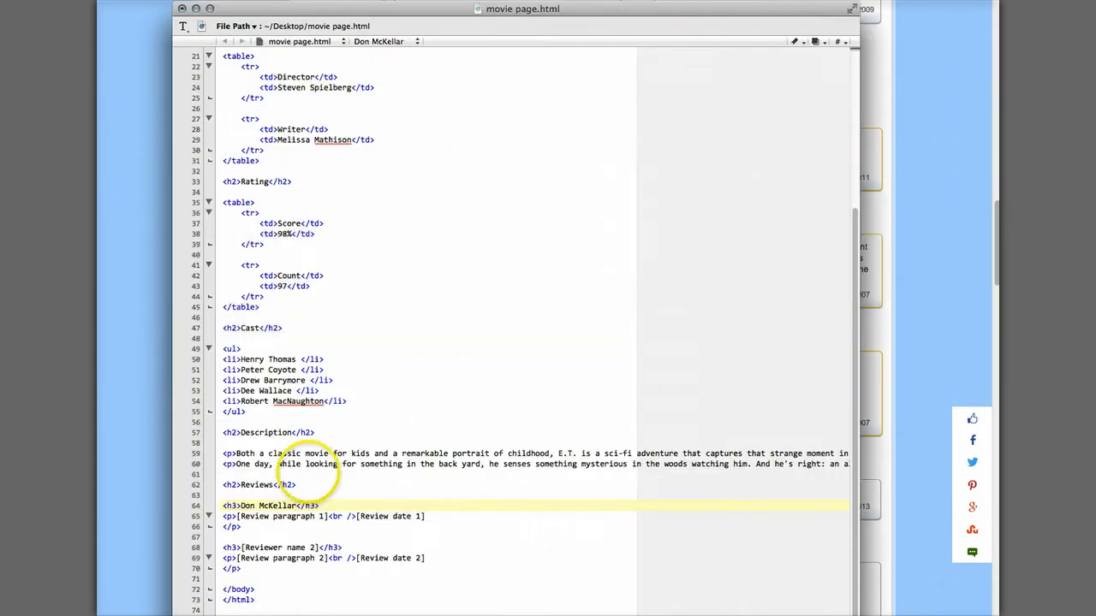
pyautogui.click(325, 516)
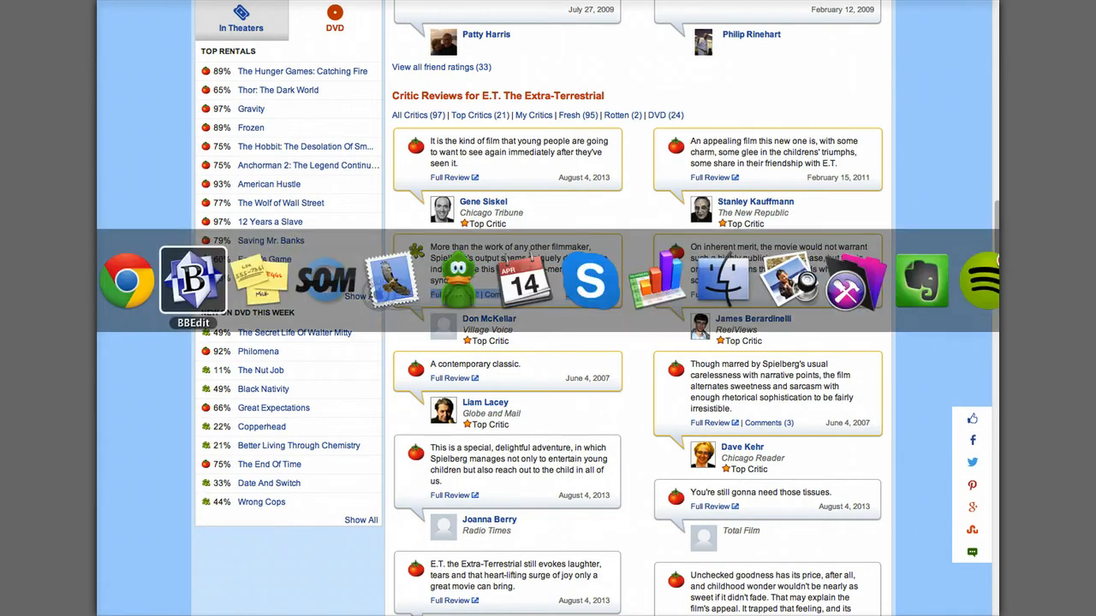
# Step: Paste Don McKellar's review quote into the first review paragraph, keeping [Review date 1] as a placeholder
pyautogui.click(192, 282)
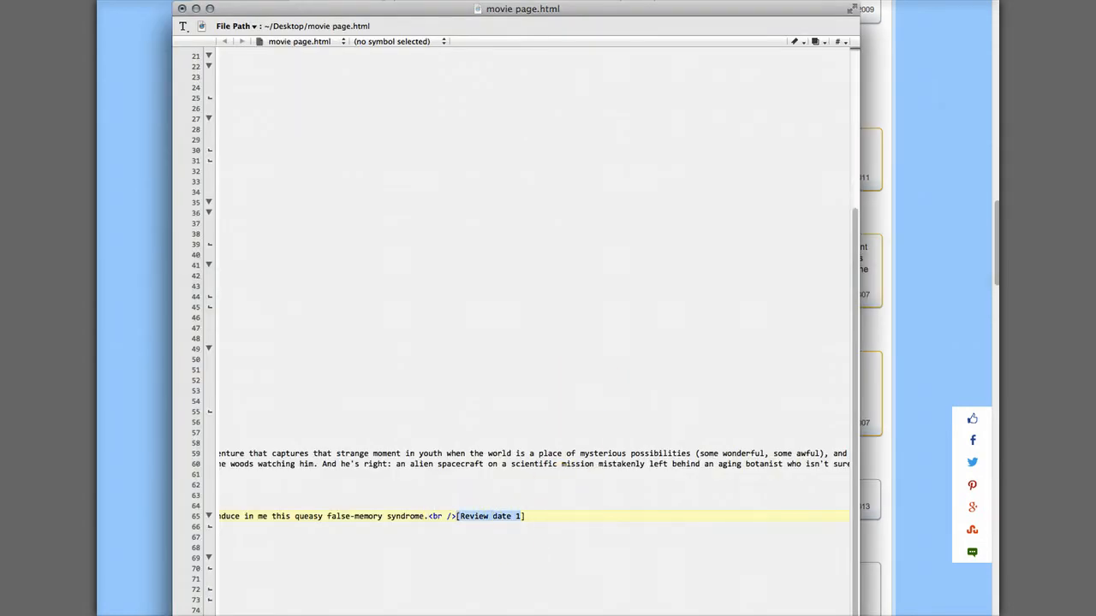
pyautogui.write('June 4, 2007Full Review  Source: Village Voice | Comments (56)')
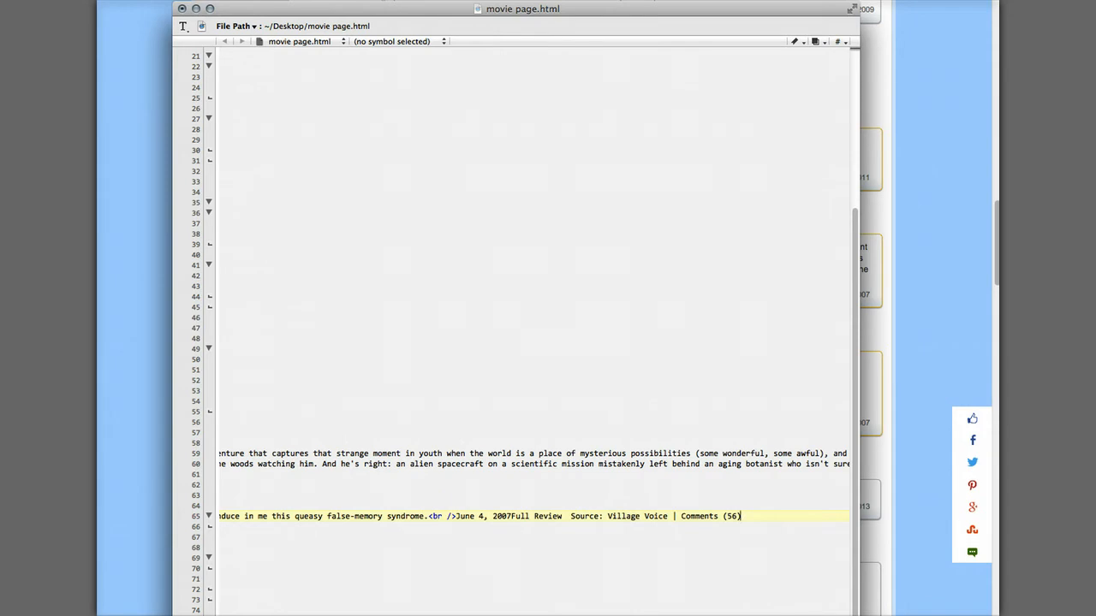
pyautogui.write('[Review date 1]')
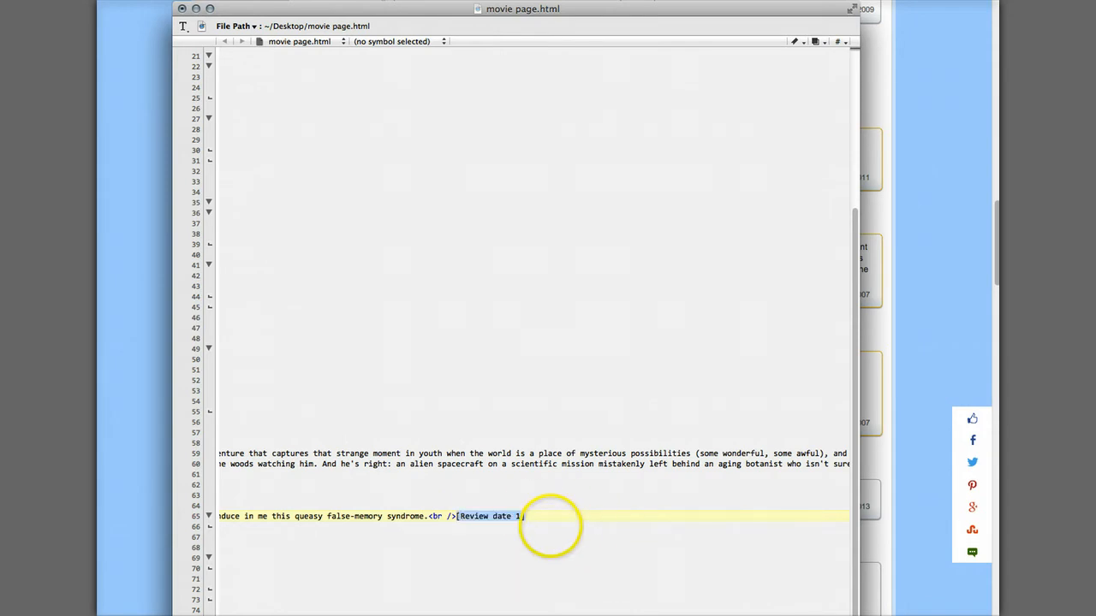
pyautogui.moveTo(514, 516)
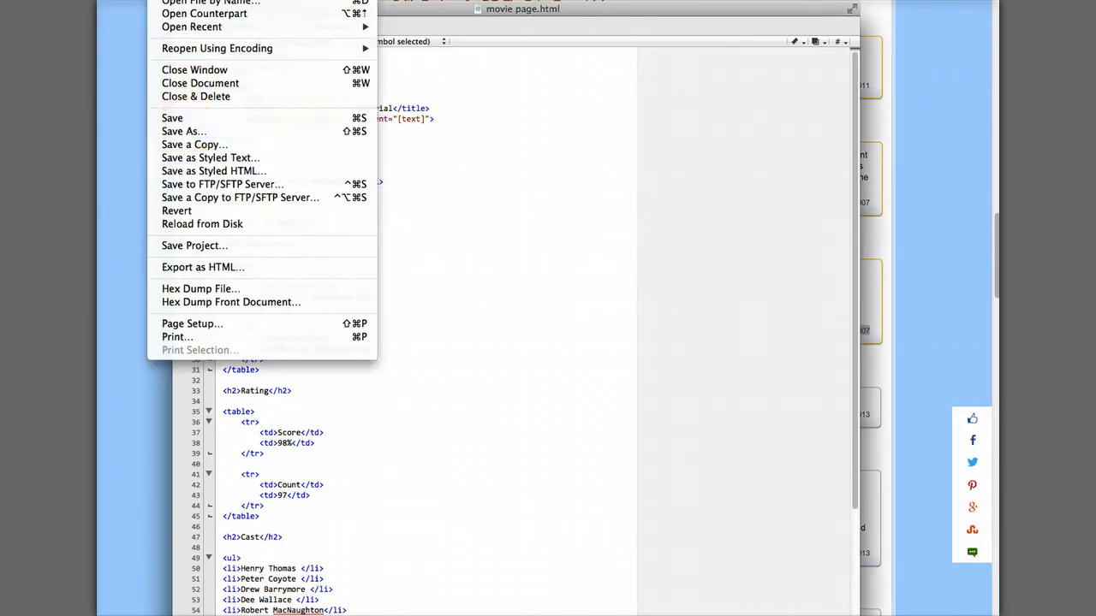
# Step: Save the filled-in movie page on the Desktop as ET page.html
pyautogui.click(183, 131)
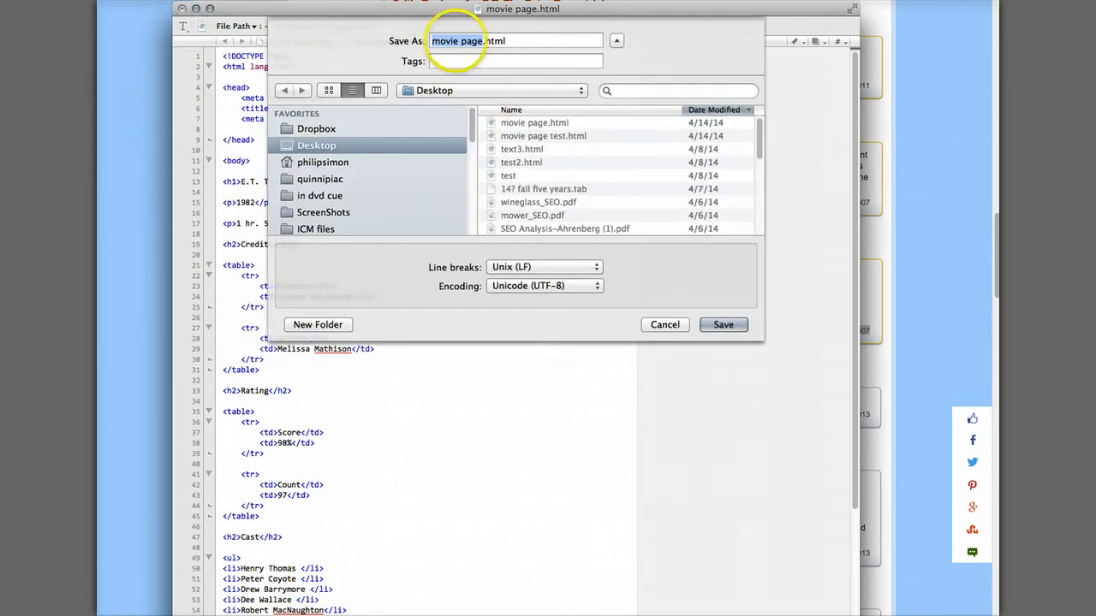
pyautogui.write('ET')
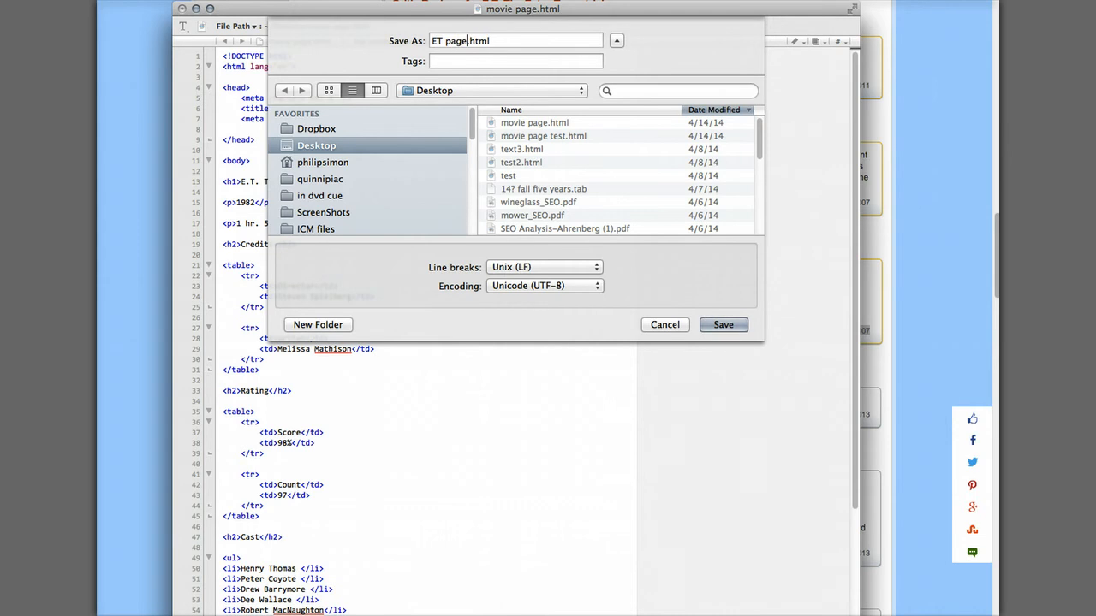
pyautogui.click(723, 324)
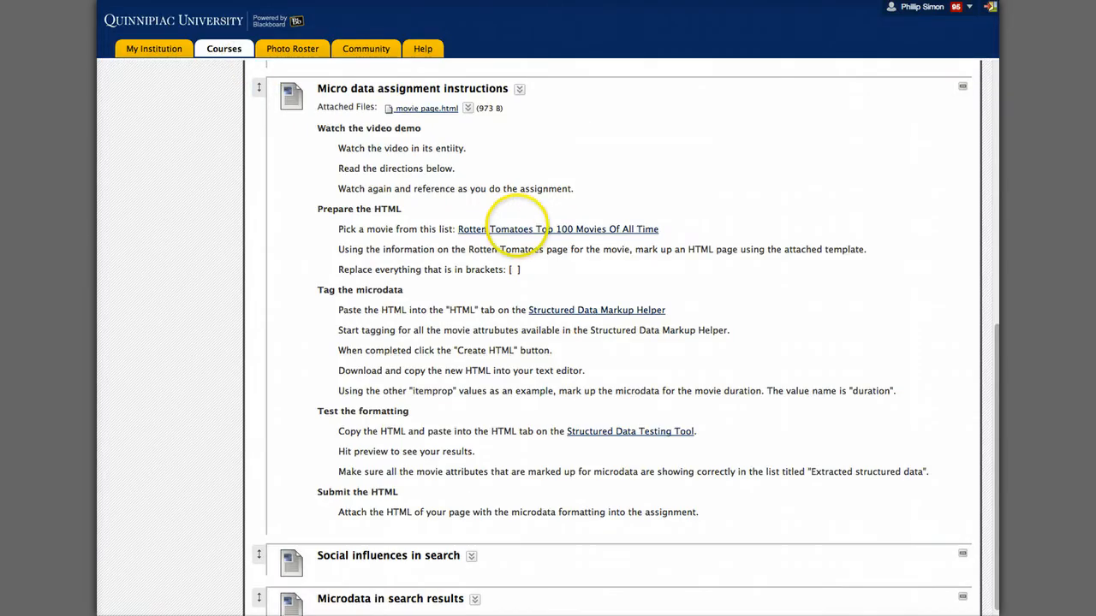
pyautogui.moveTo(552, 310)
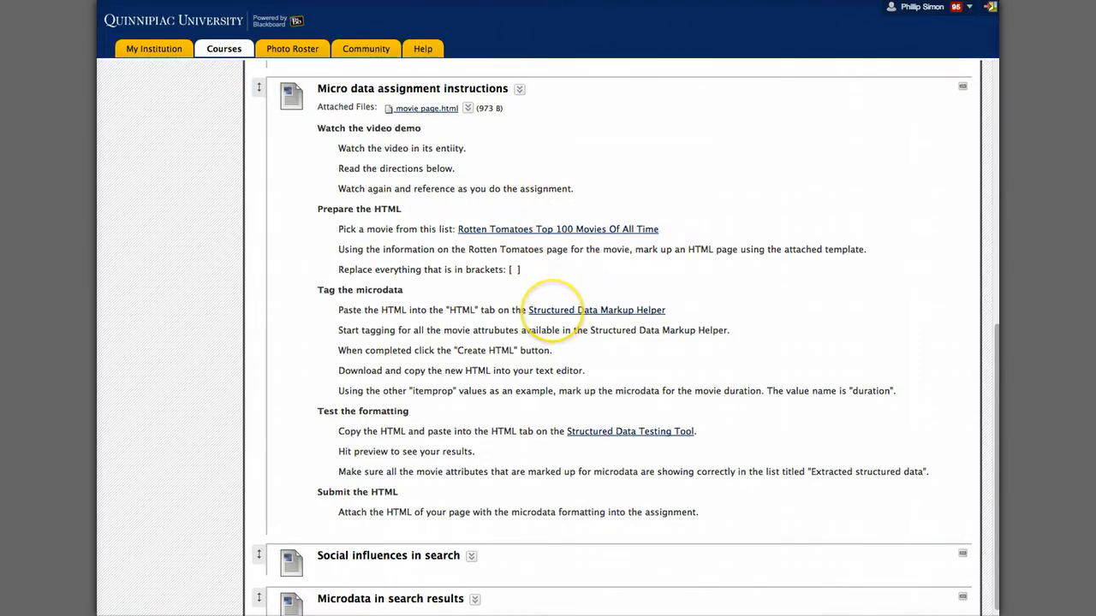
pyautogui.moveTo(552, 310)
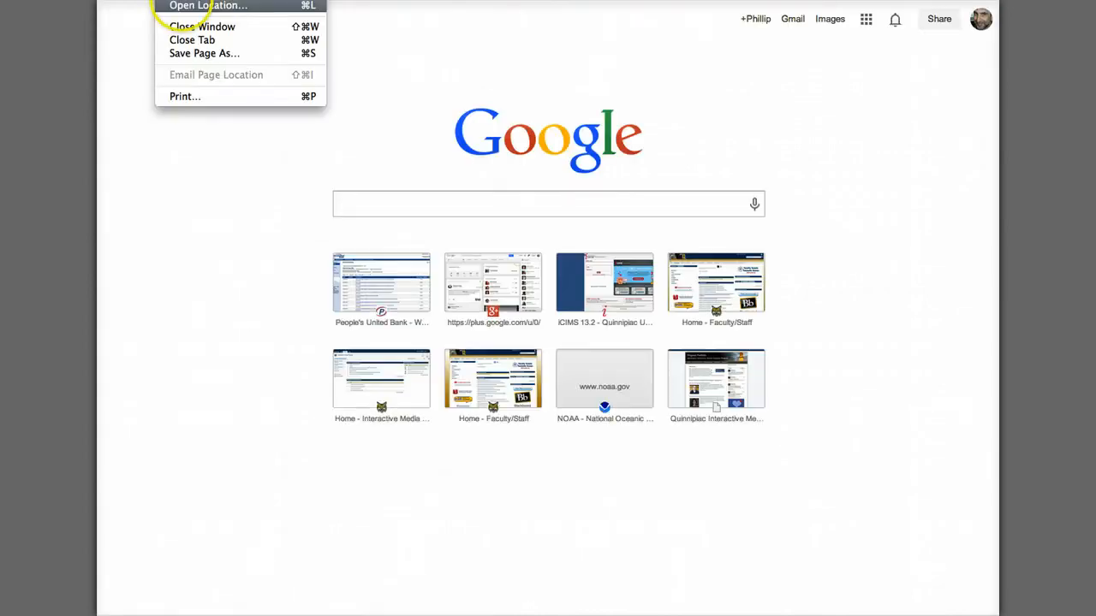
# Step: Open the saved ET page.html in Chrome and scroll through the rendered movie page
pyautogui.click(204, 53)
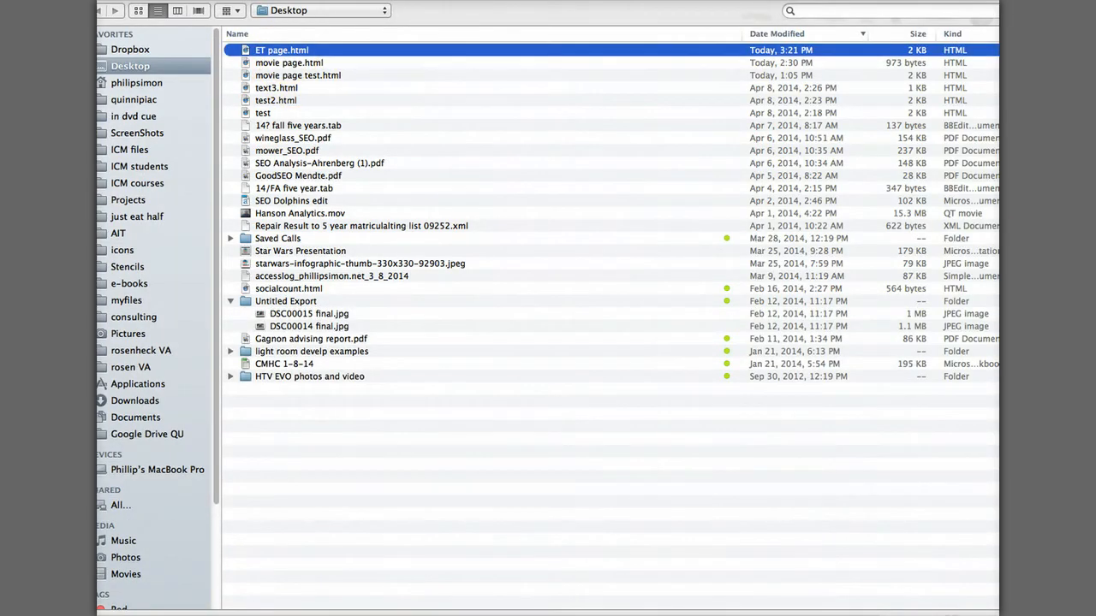
pyautogui.doubleClick(282, 50)
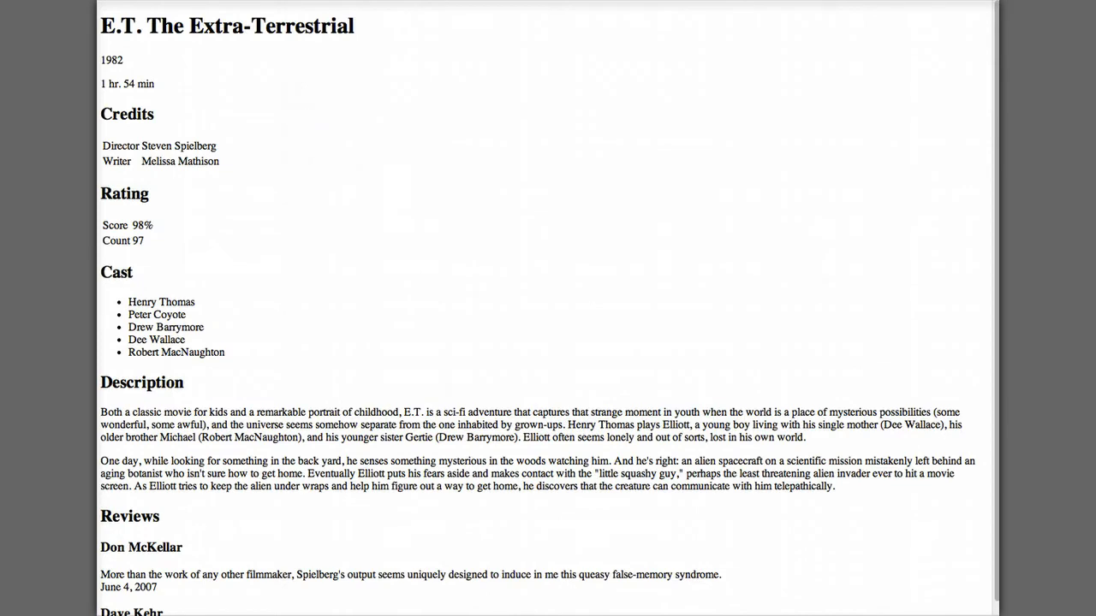
pyautogui.scroll(-3)
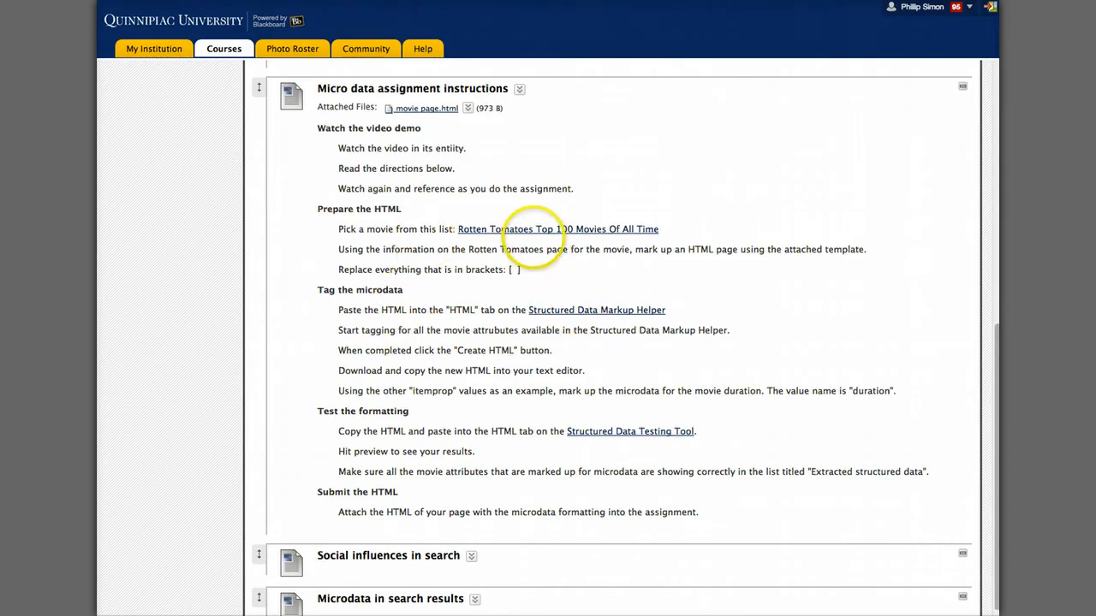
# Step: Load the E.T. page's HTML source into Markup Helper as a Movies item and begin tagging
pyautogui.click(596, 310)
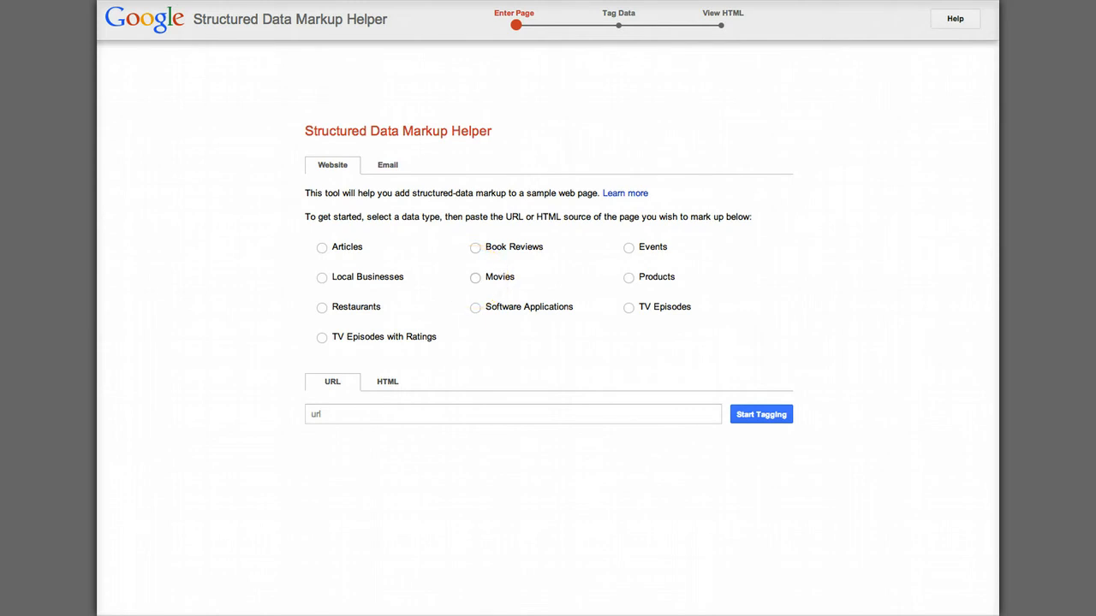
pyautogui.click(476, 276)
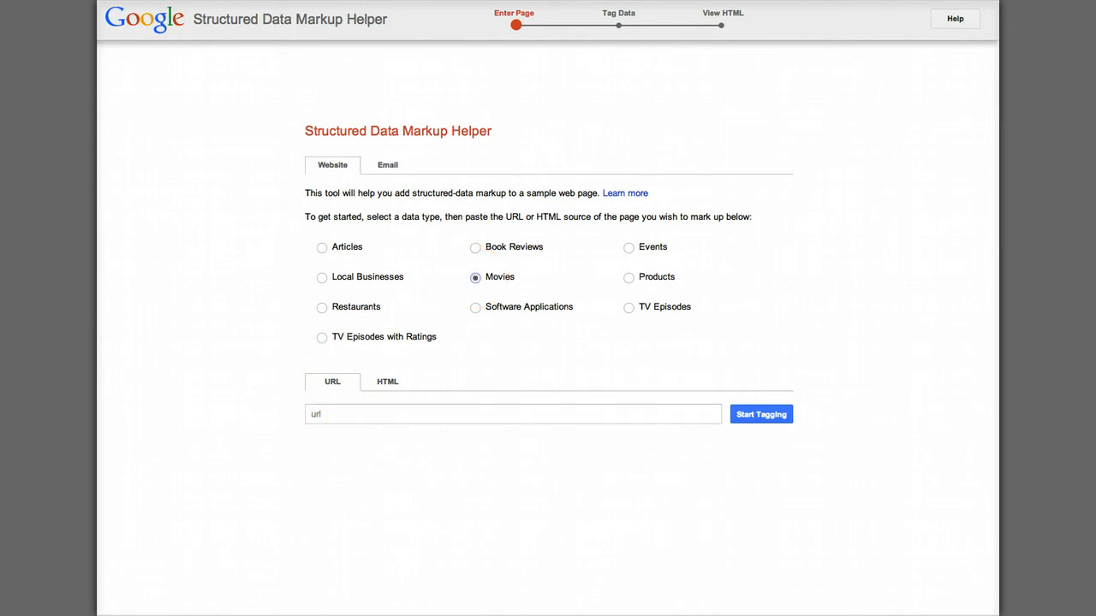
pyautogui.click(387, 381)
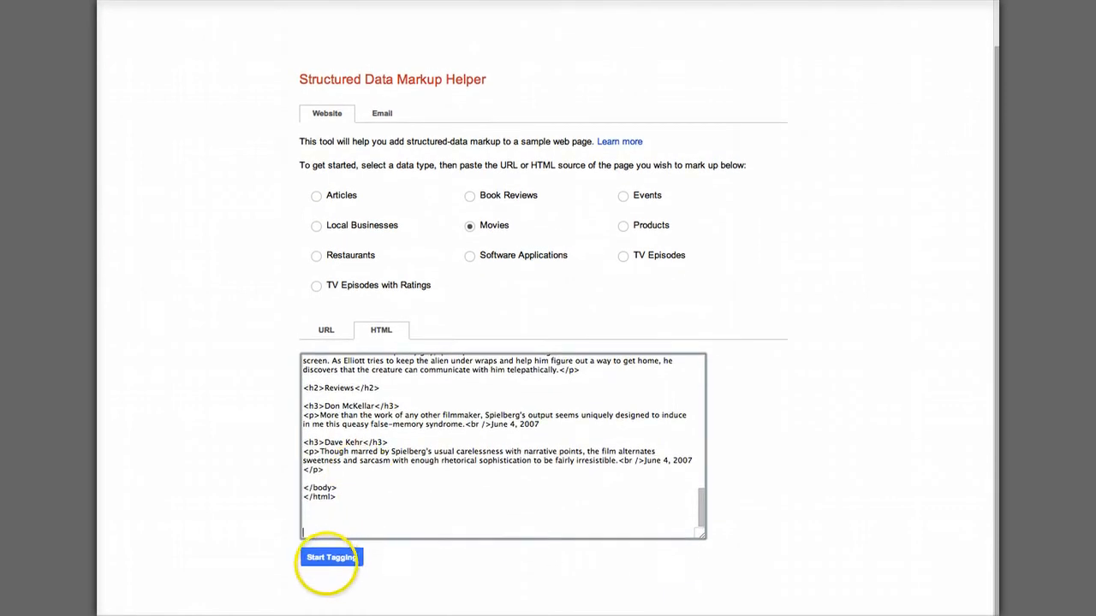
pyautogui.click(331, 558)
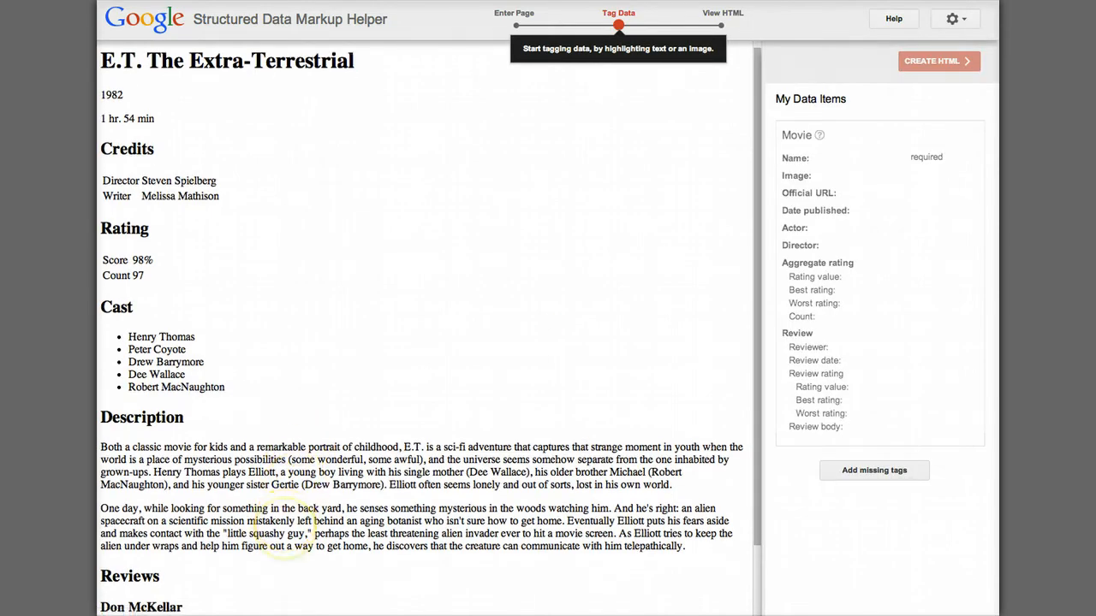
# Step: Tag the movie's name, 1982 as publication year, Steven Spielberg as director, and 98% as rating value
pyautogui.scroll(-3)
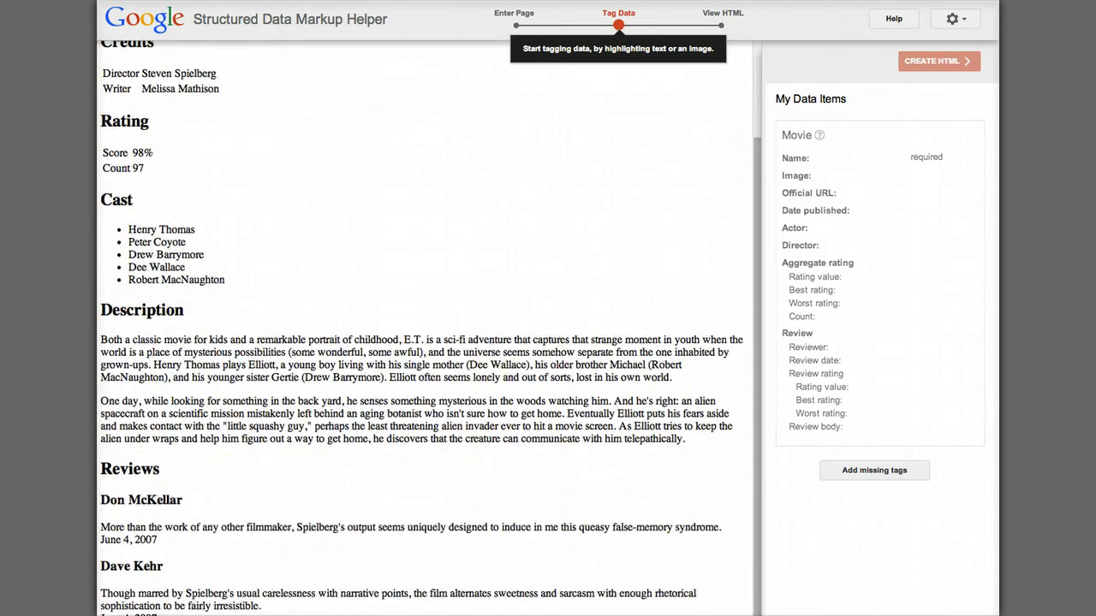
pyautogui.scroll(3)
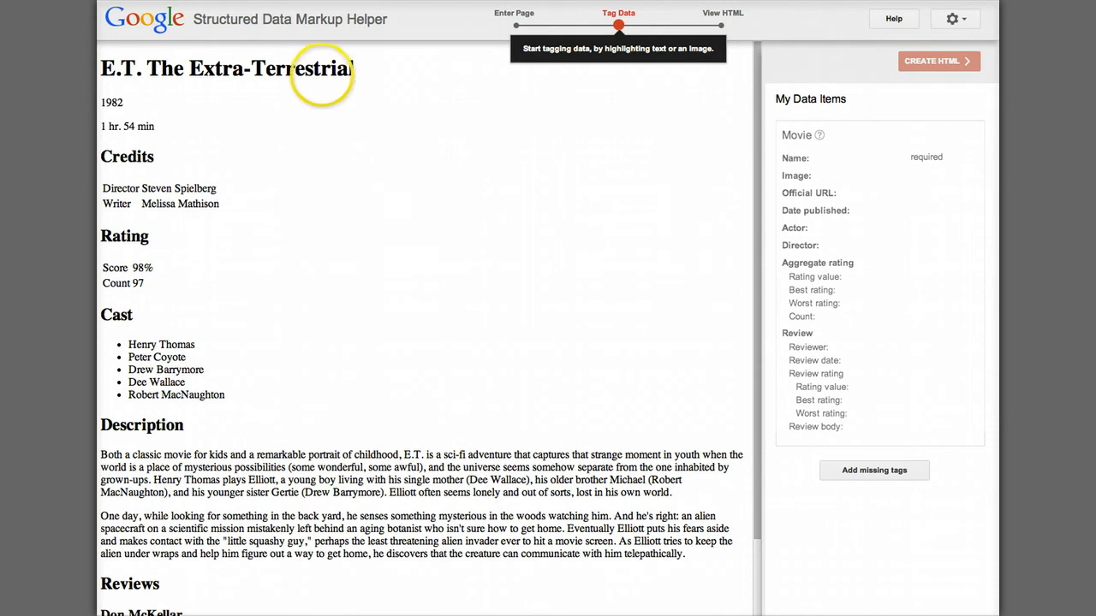
pyautogui.moveTo(351, 66)
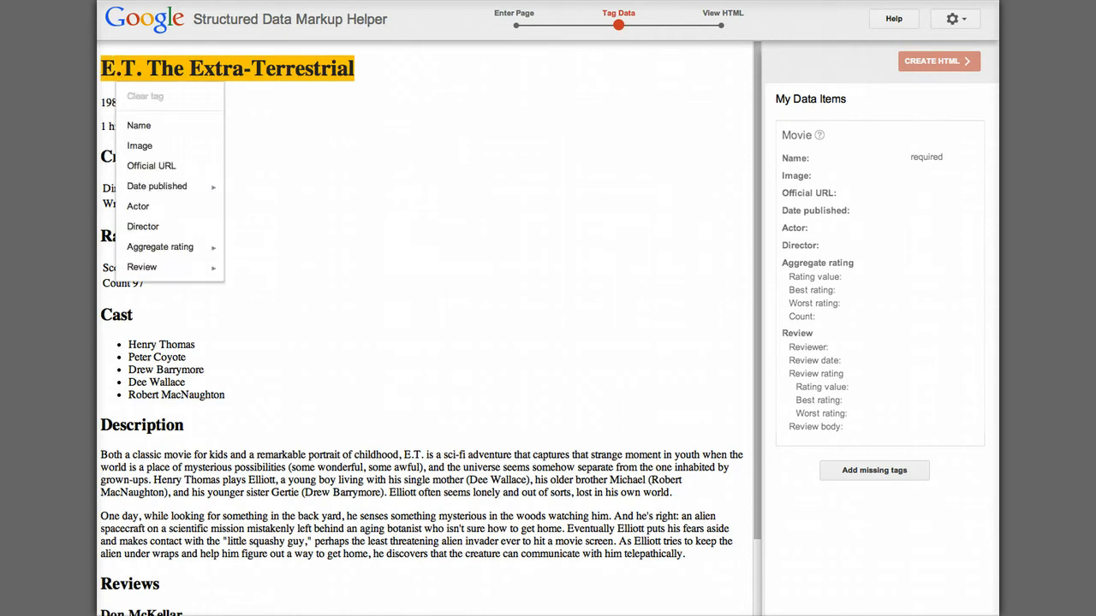
pyautogui.moveTo(139, 125)
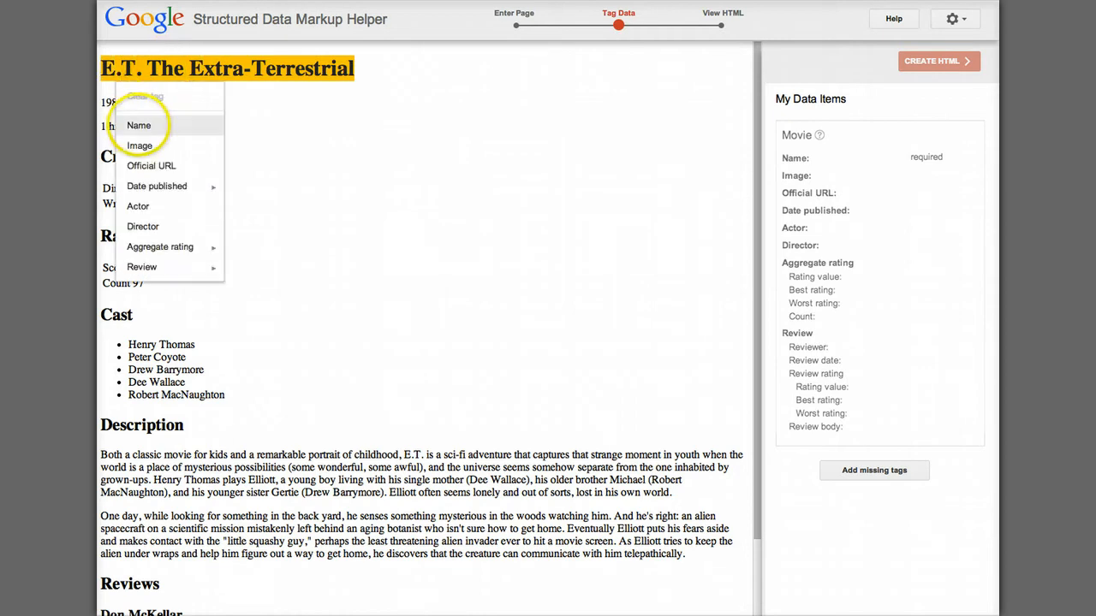
pyautogui.click(138, 125)
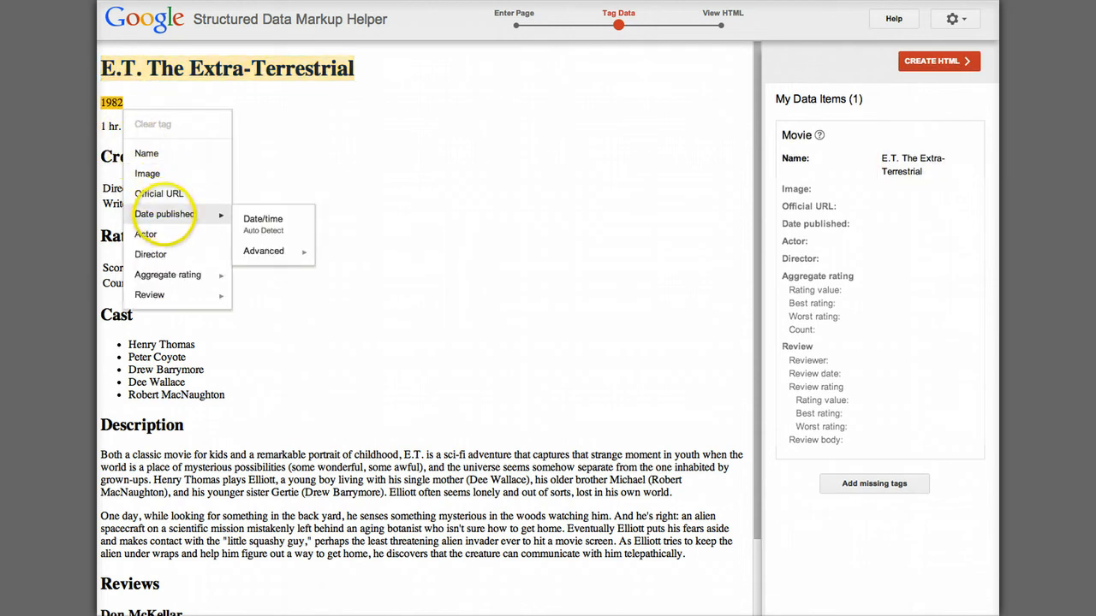
pyautogui.click(264, 251)
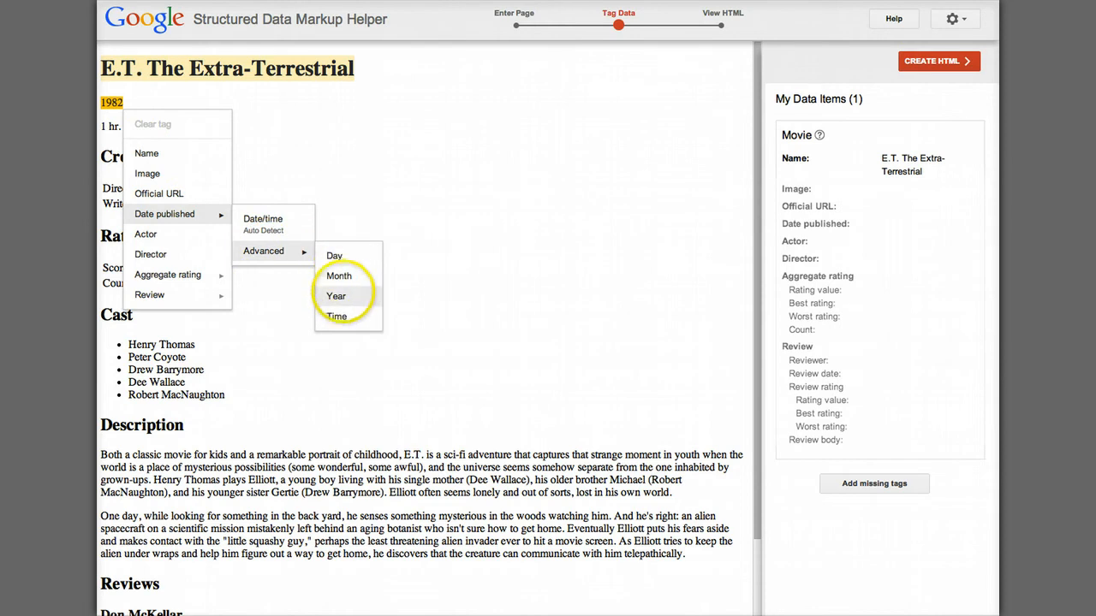
pyautogui.click(335, 297)
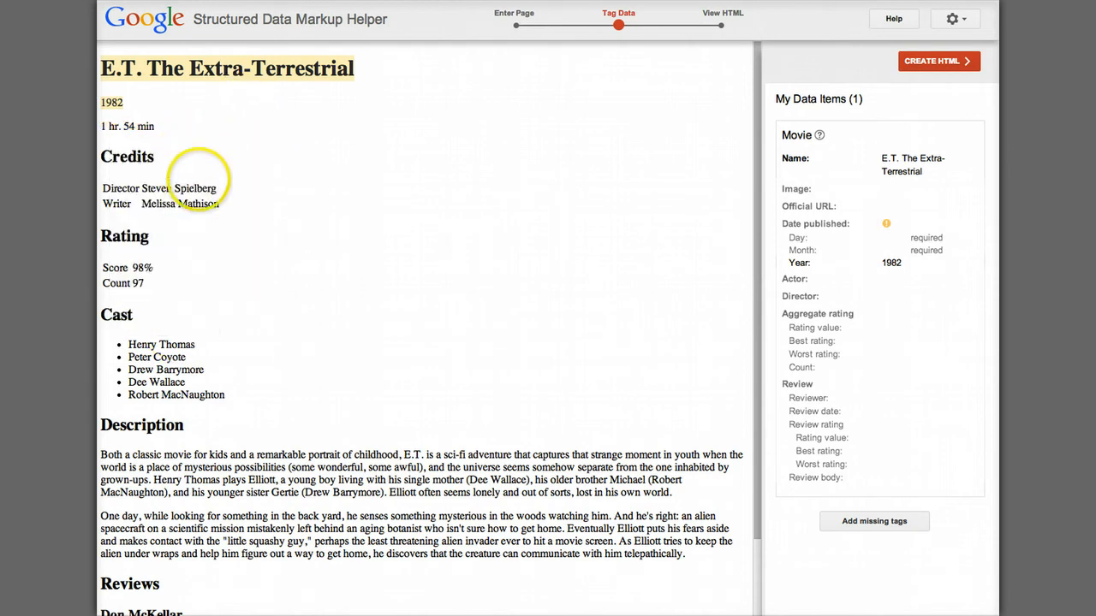
pyautogui.doubleClick(178, 189)
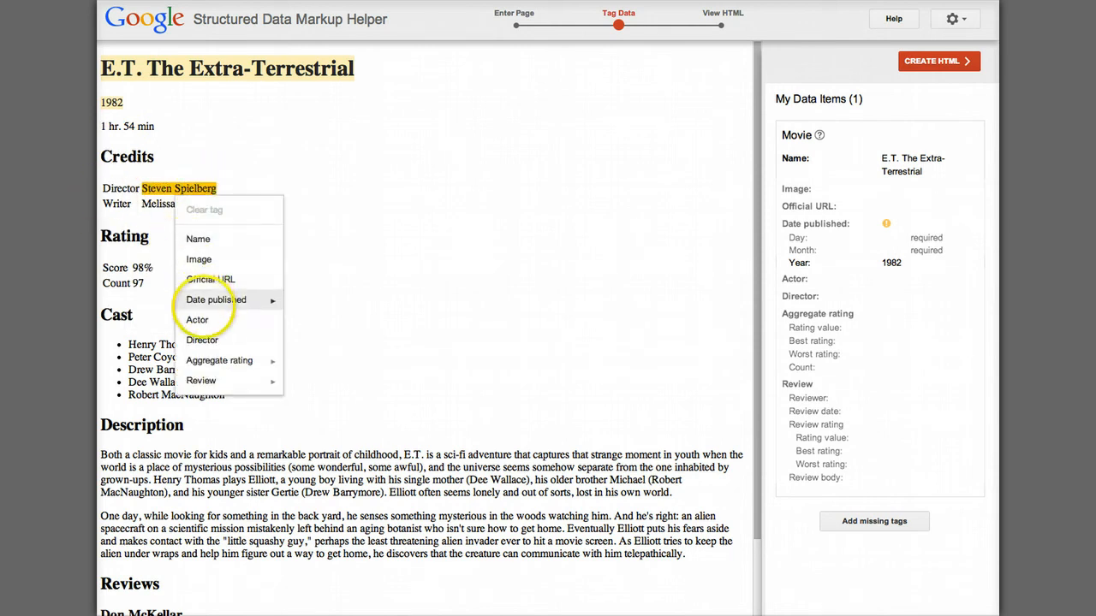
pyautogui.click(202, 340)
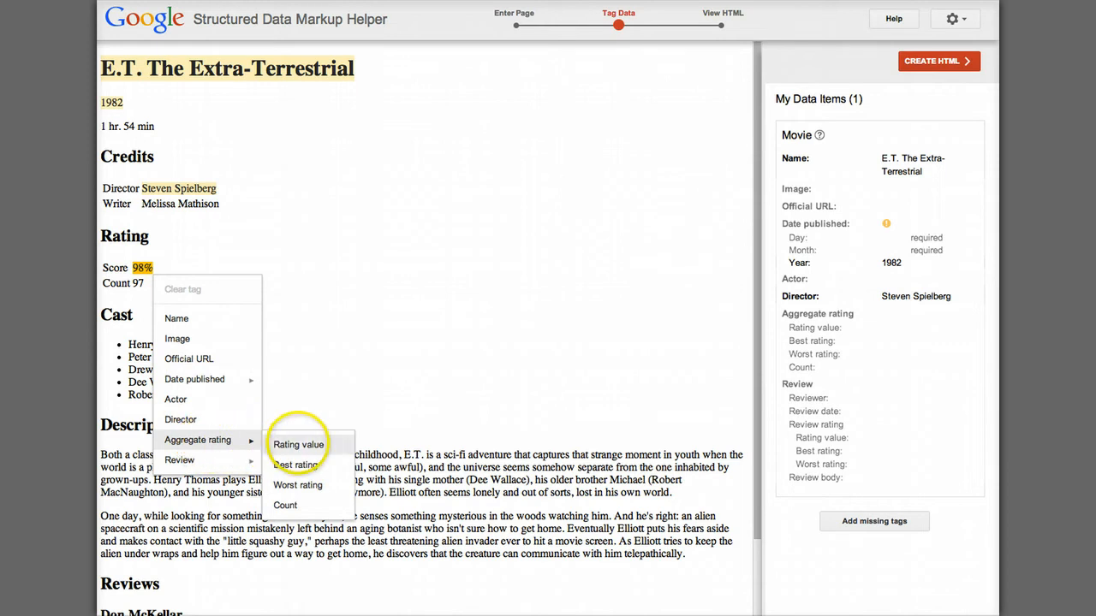
pyautogui.click(297, 445)
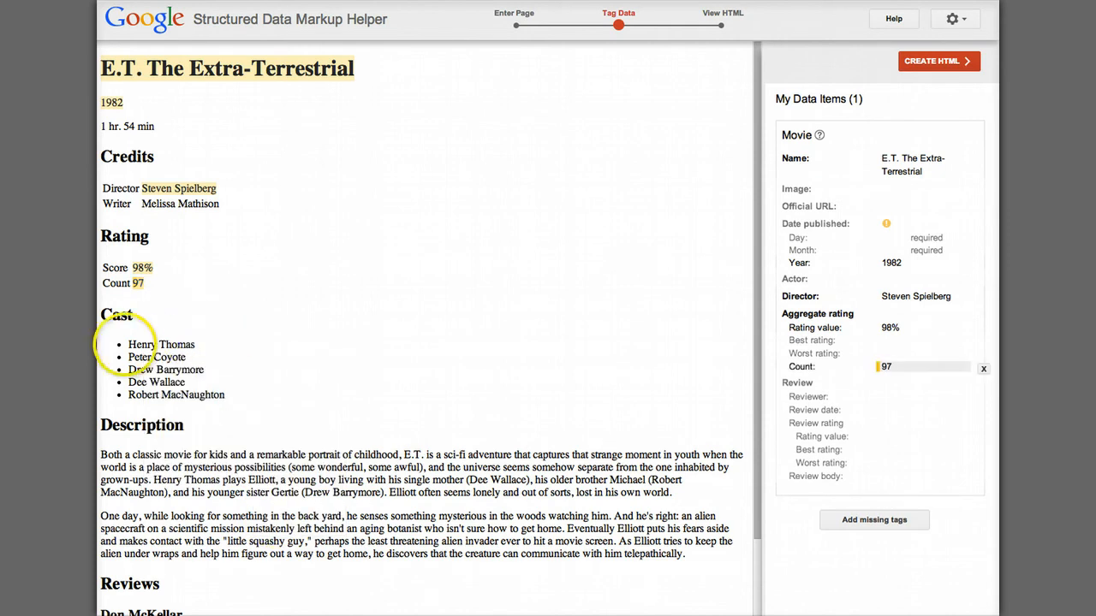
# Step: Tag cast members Henry Thomas, Peter Coyote and Drew Barrymore as actors
pyautogui.click(161, 344)
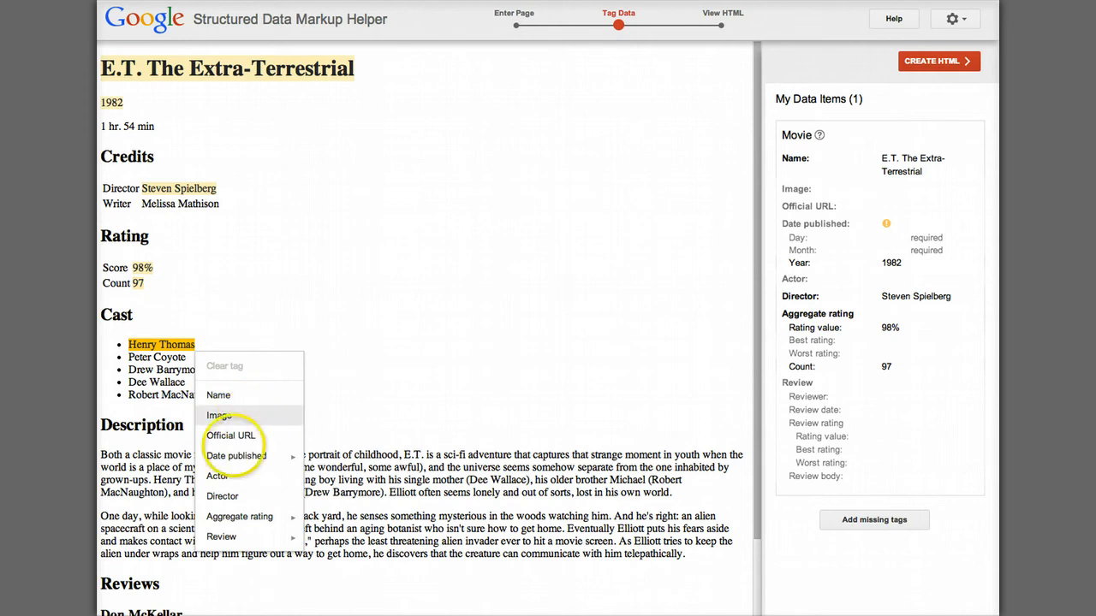
pyautogui.click(218, 475)
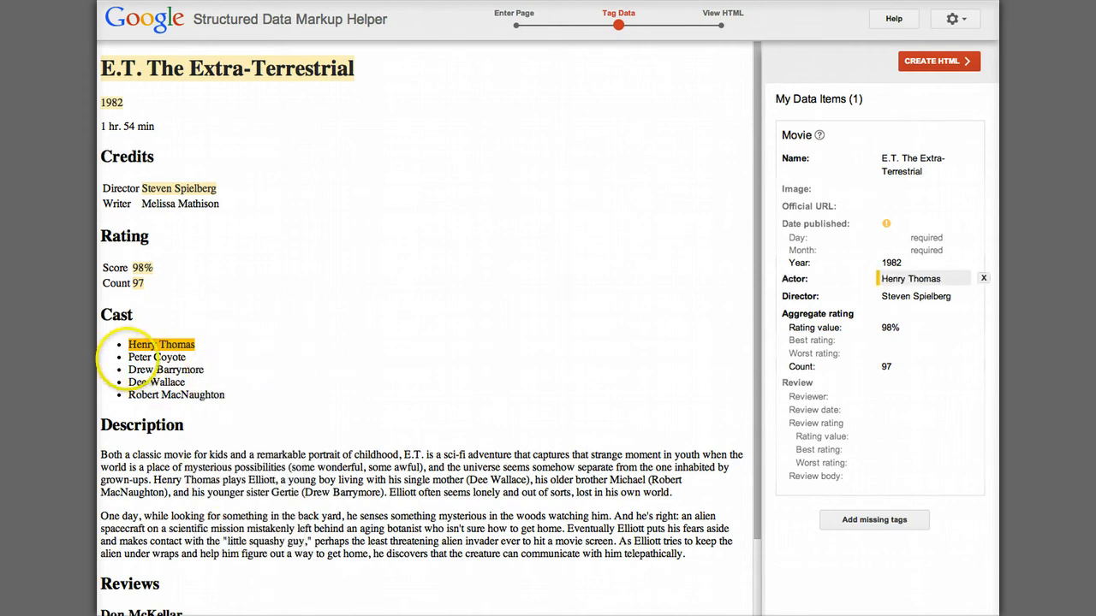
pyautogui.click(157, 357)
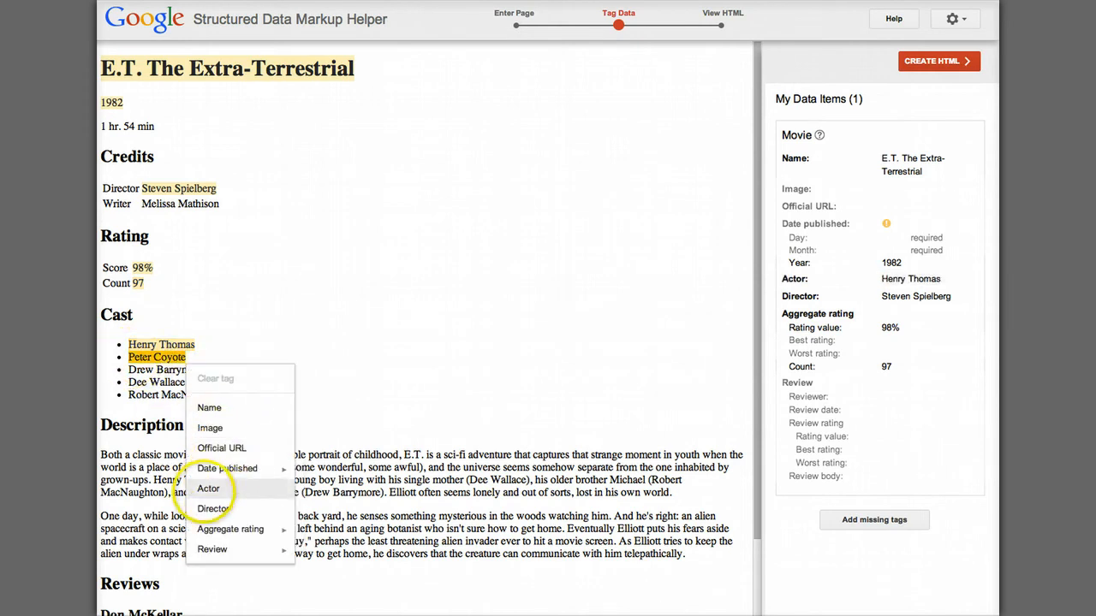
pyautogui.click(208, 489)
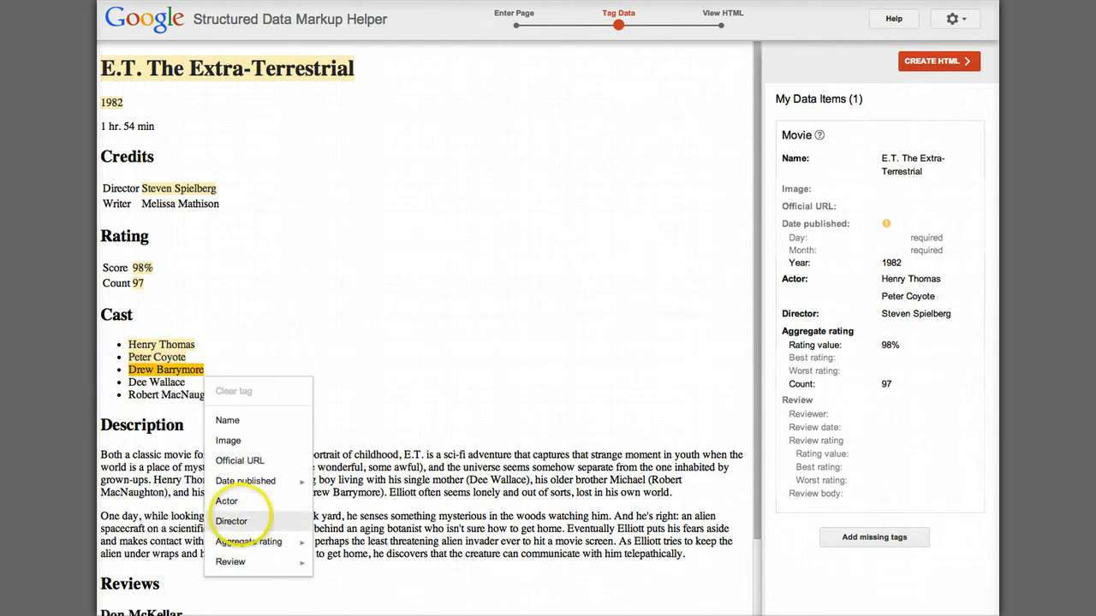
pyautogui.click(226, 501)
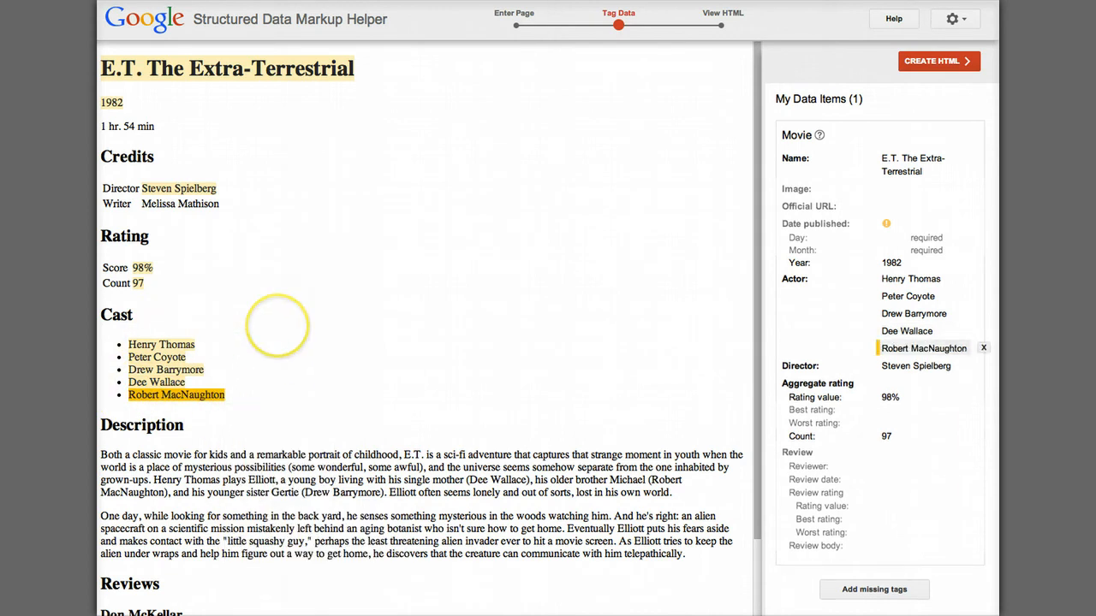
# Step: Tag Don McKellar's review with reviewer, review body and June 4, 2007 date
pyautogui.scroll(-3)
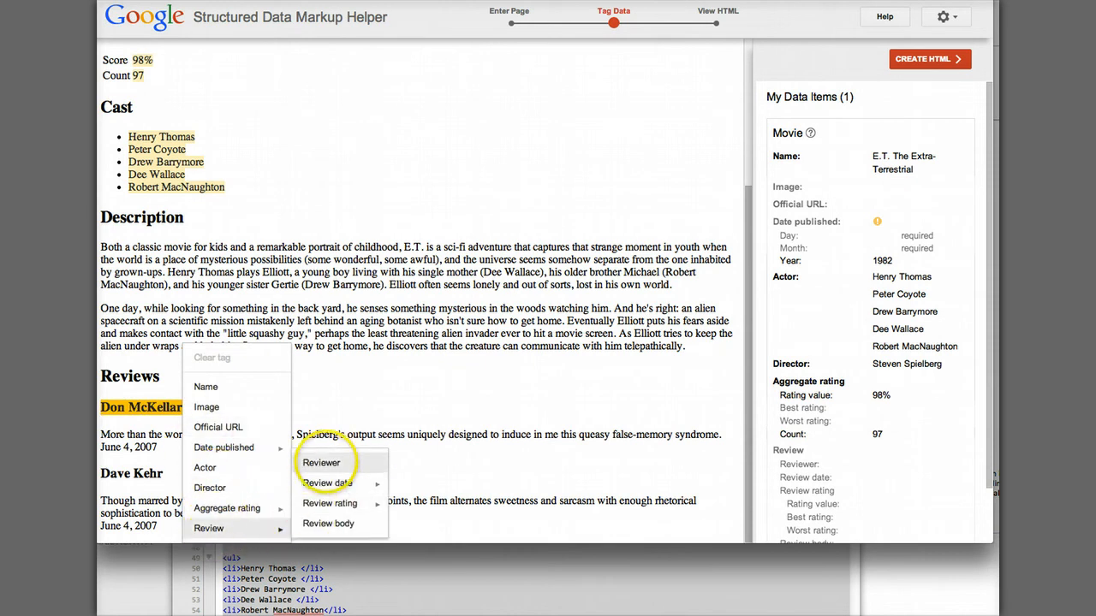
pyautogui.click(321, 463)
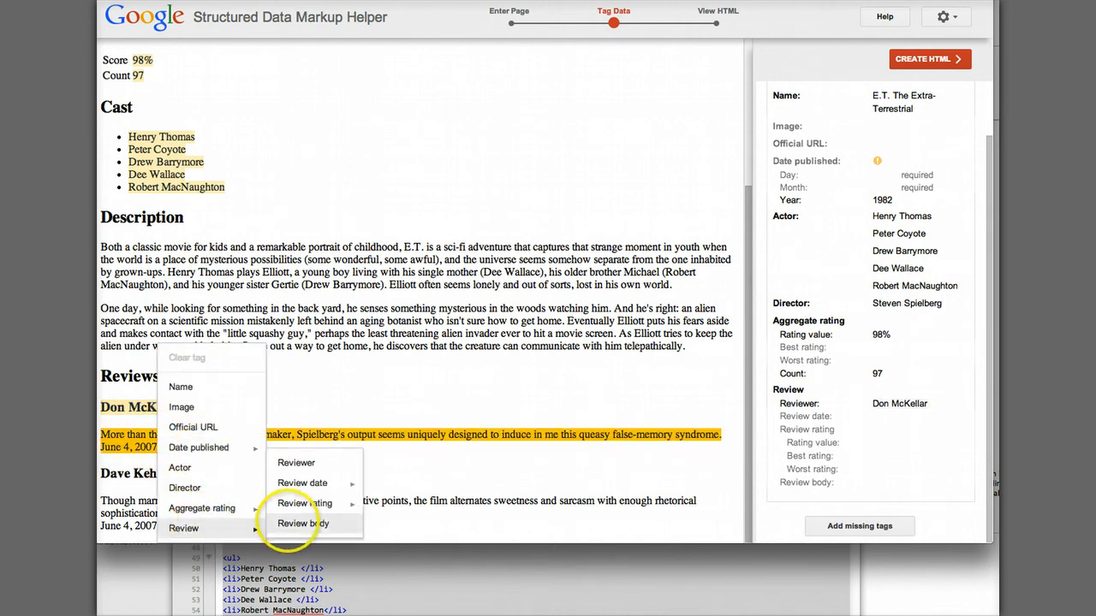
pyautogui.click(303, 523)
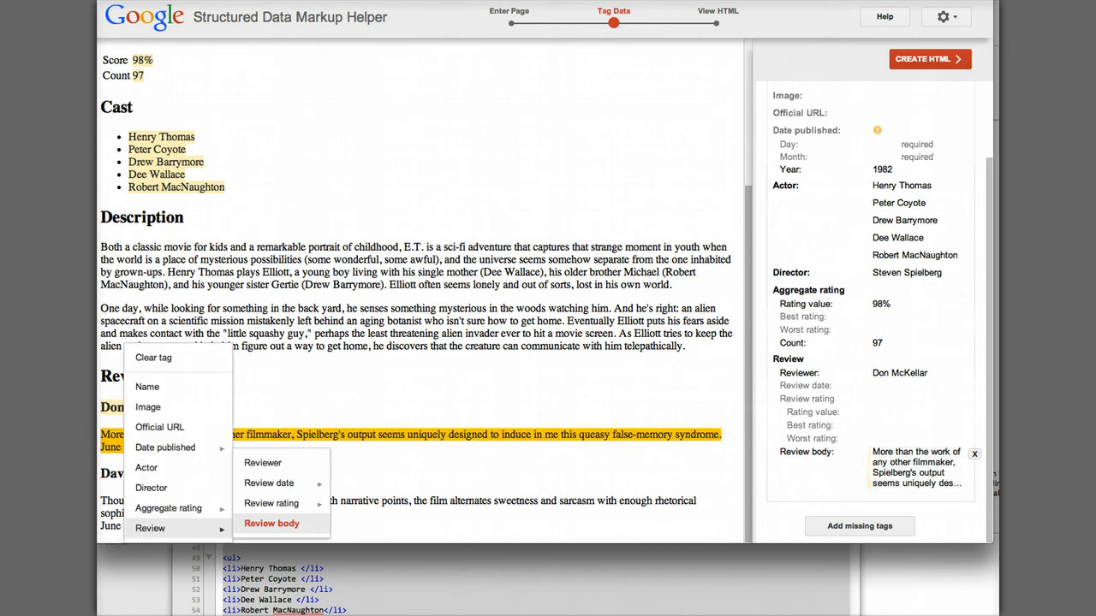
pyautogui.click(272, 523)
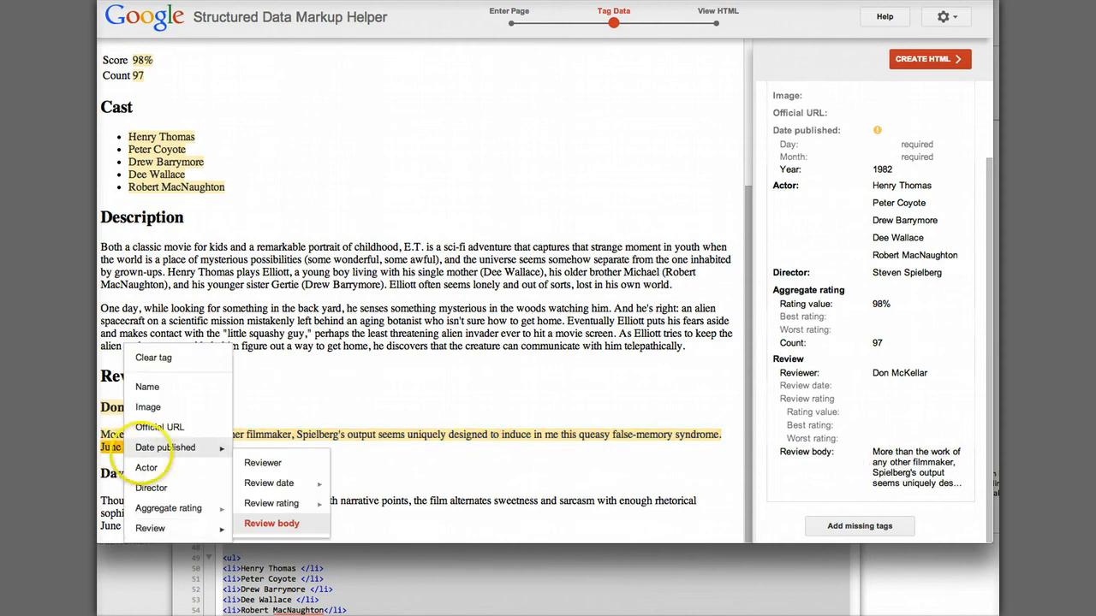
pyautogui.moveTo(164, 447)
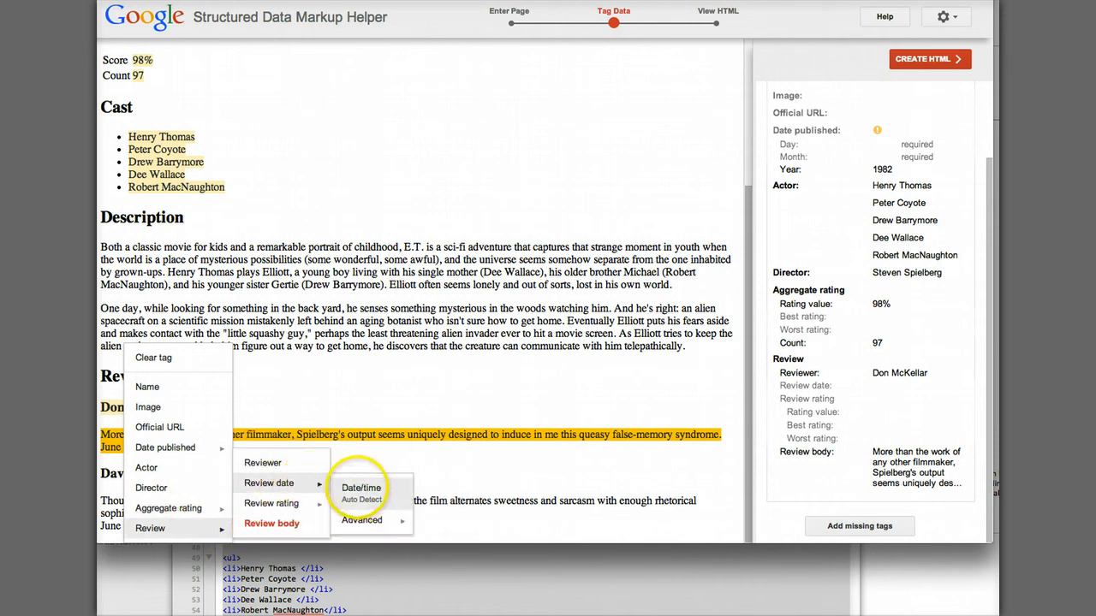
pyautogui.click(360, 488)
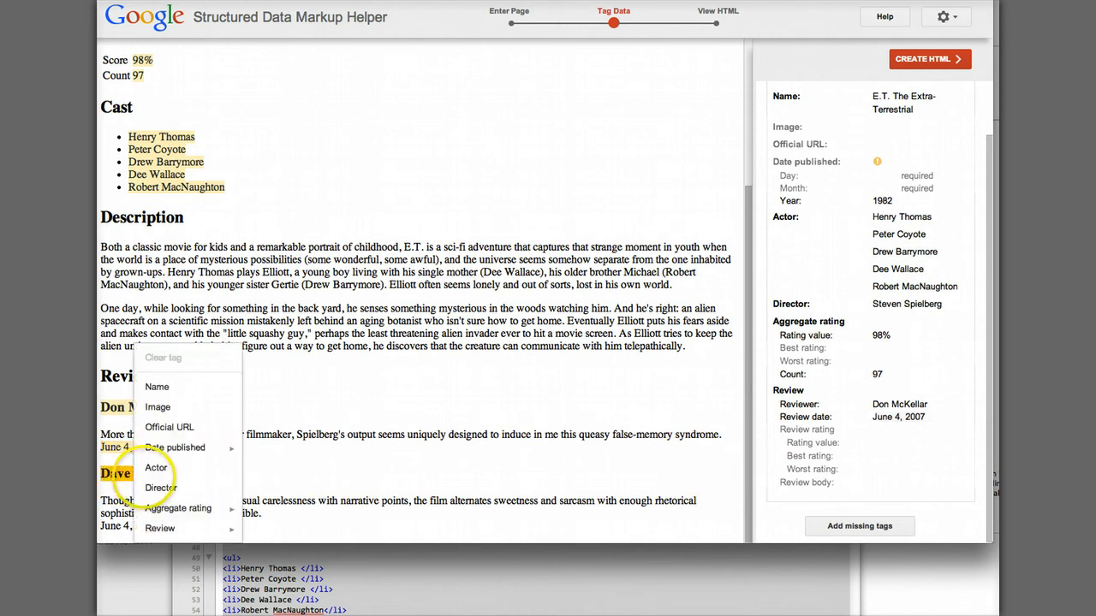
# Step: Tag Dave Kehr's review with reviewer, review body and its review date
pyautogui.click(160, 529)
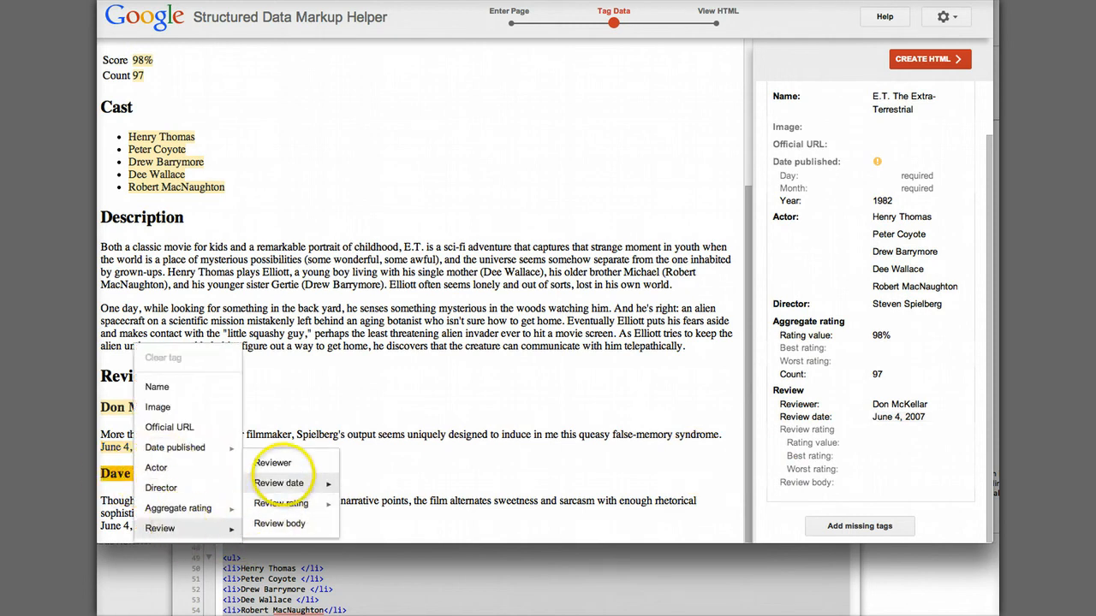
pyautogui.click(273, 462)
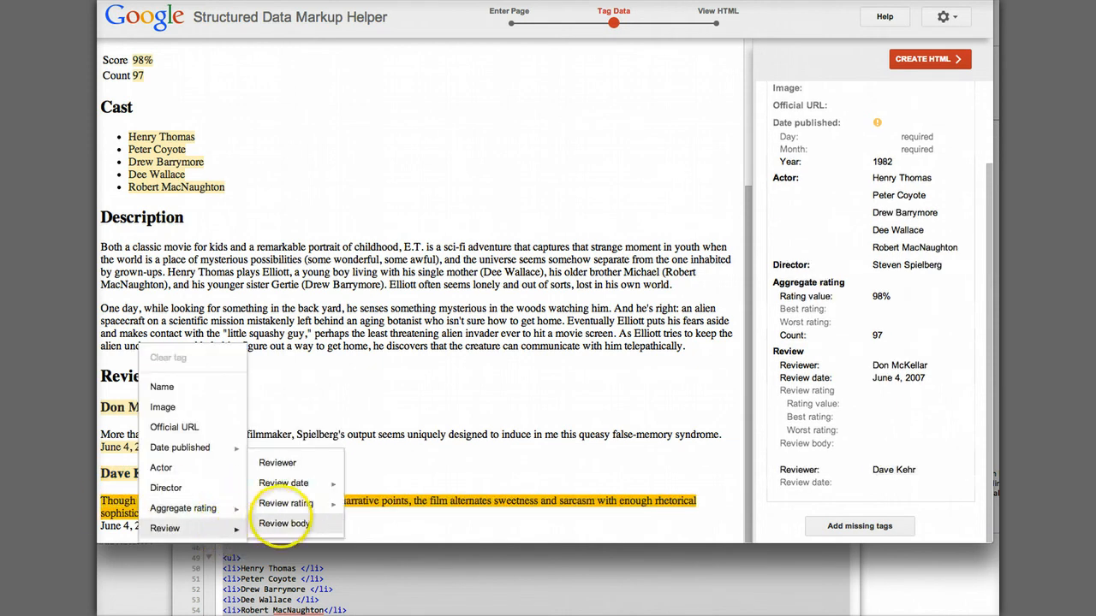
pyautogui.click(283, 523)
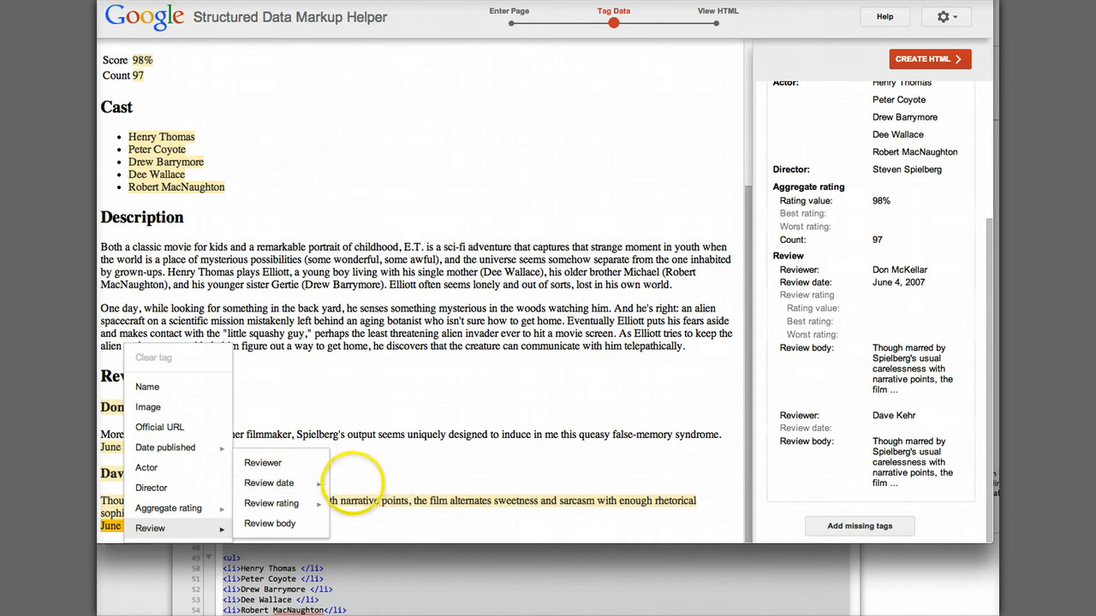
pyautogui.click(269, 483)
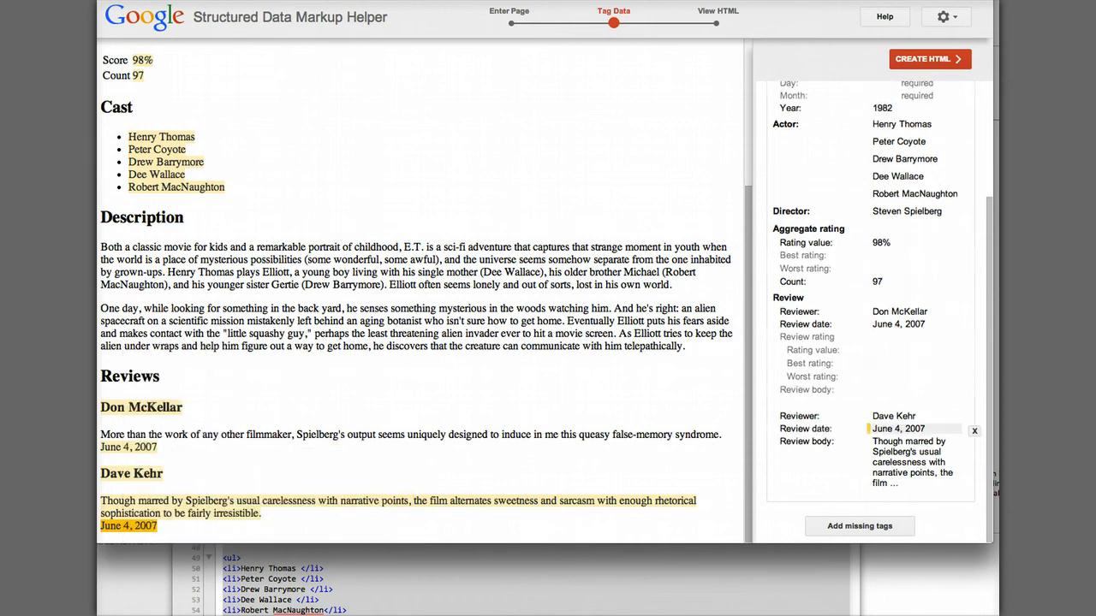
# Step: Scroll down through the tagged page to review Don McKellar's review body tag
pyautogui.scroll(-3)
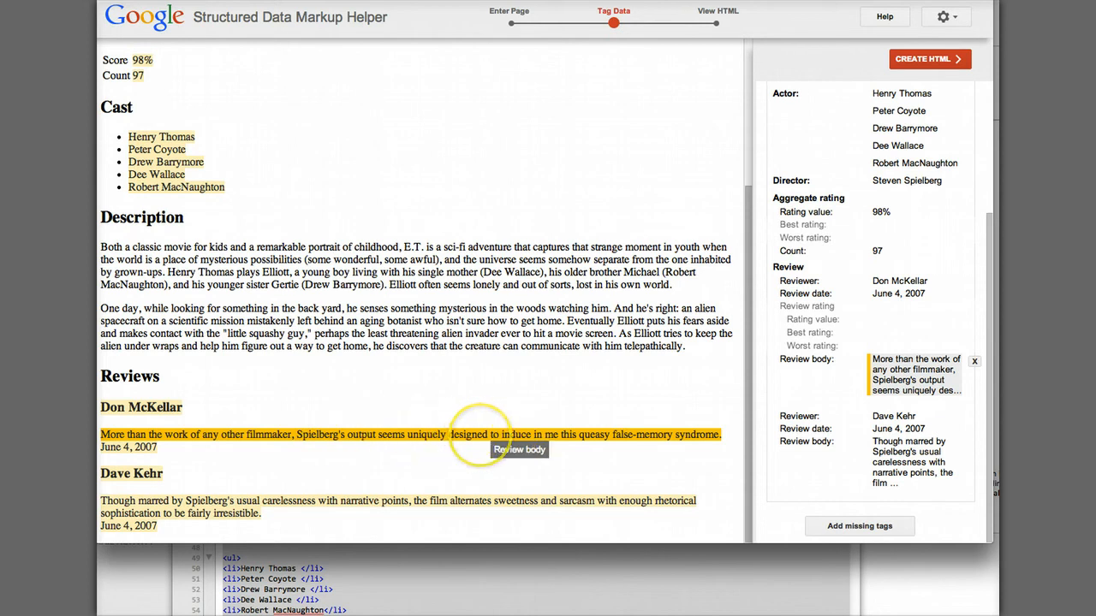
pyautogui.moveTo(818, 385)
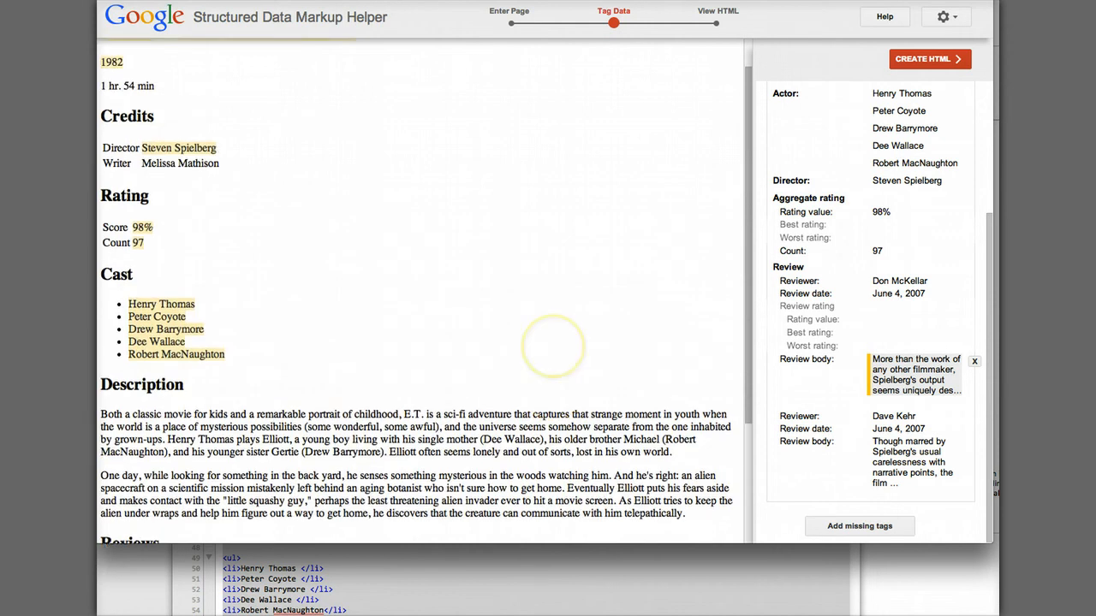
pyautogui.scroll(-3)
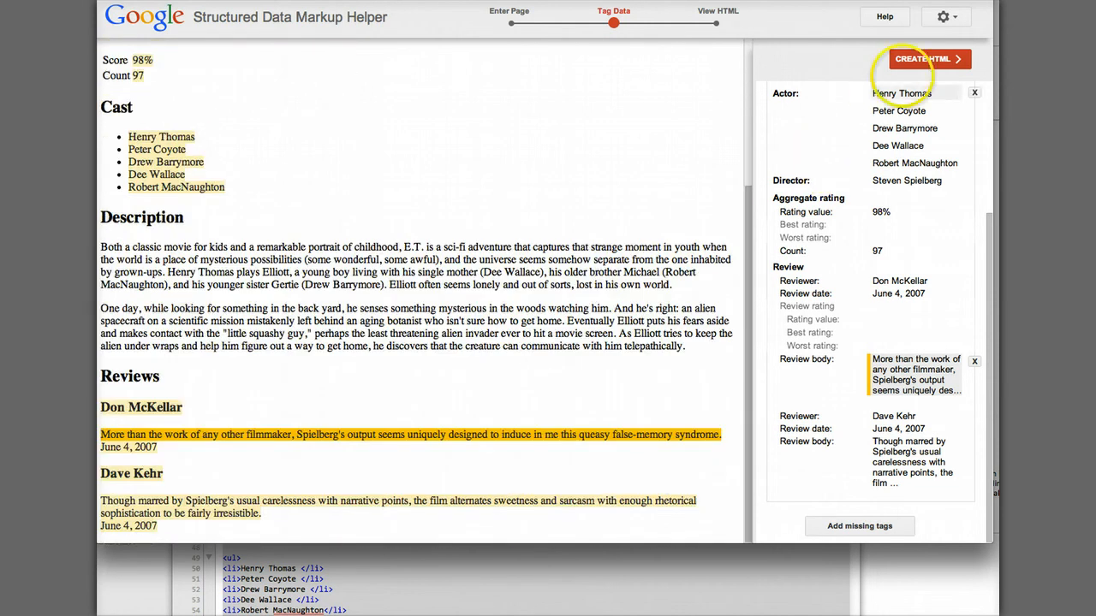
# Step: Generate the microdata-marked HTML source, review it, and select it for copying
pyautogui.click(923, 58)
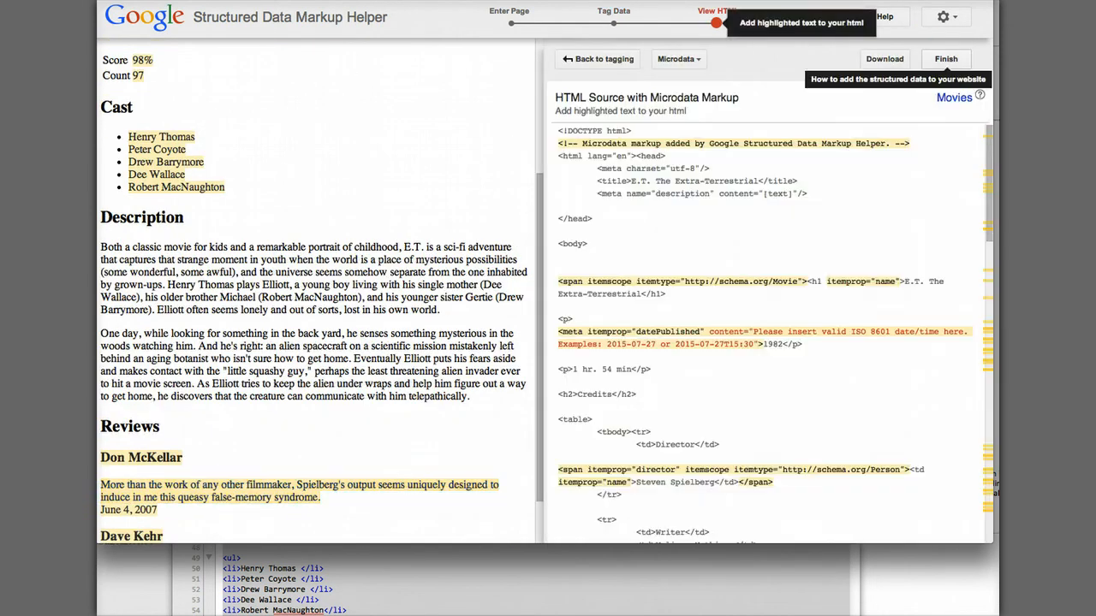
pyautogui.scroll(-3)
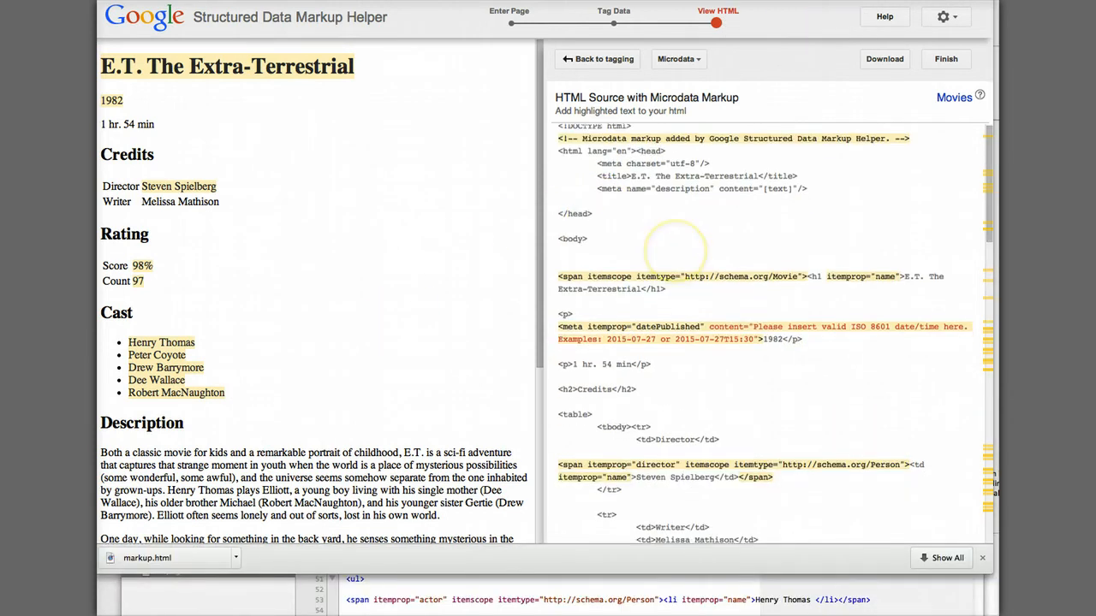
pyautogui.scroll(-3)
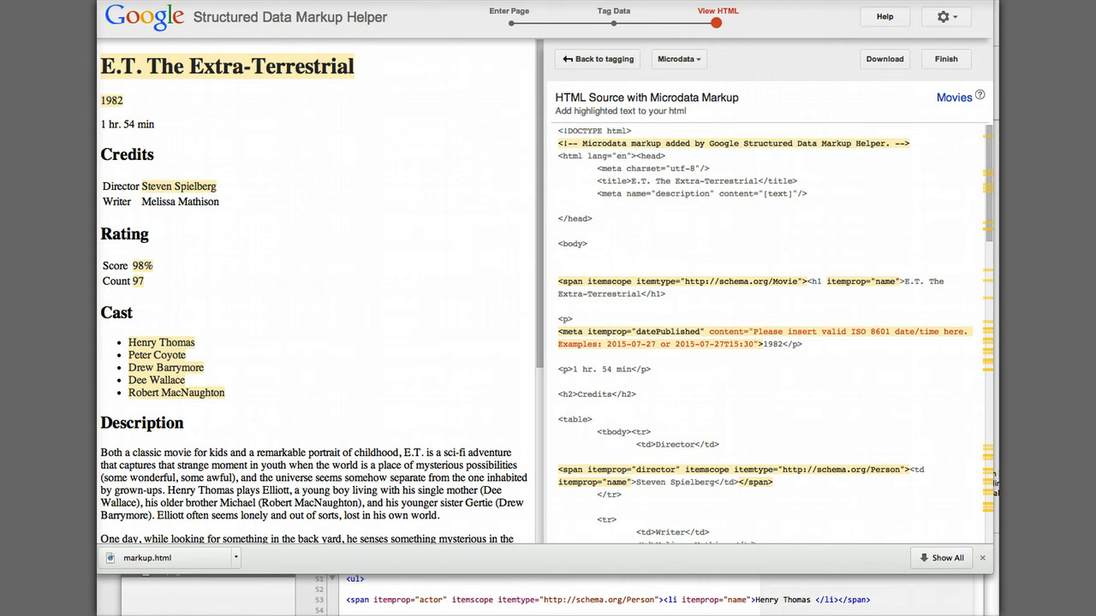
pyautogui.scroll(-3)
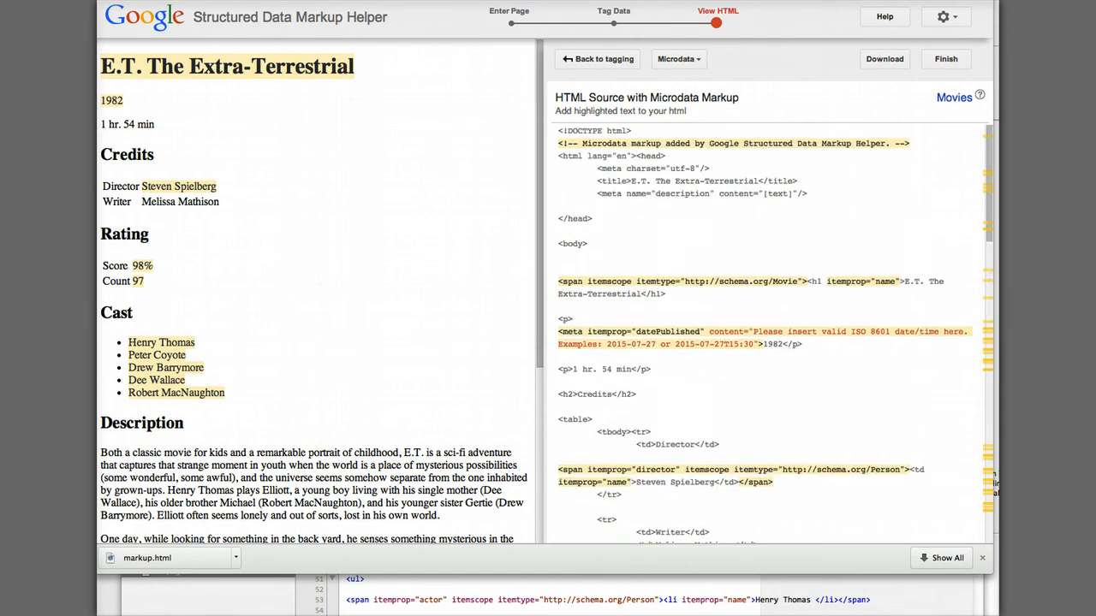
pyautogui.scroll(-3)
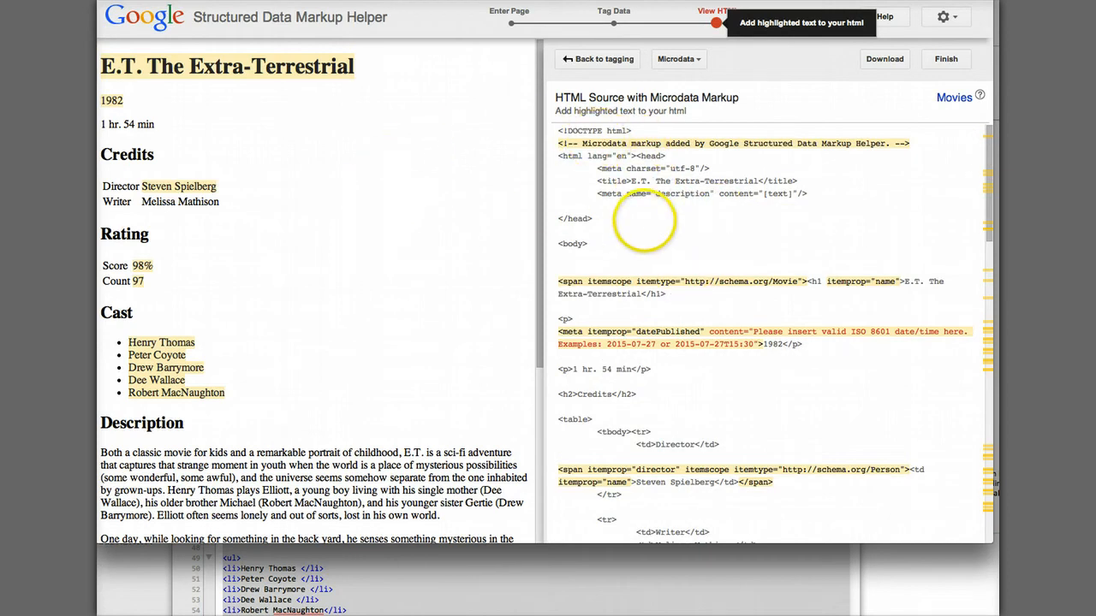
pyautogui.moveTo(779, 244)
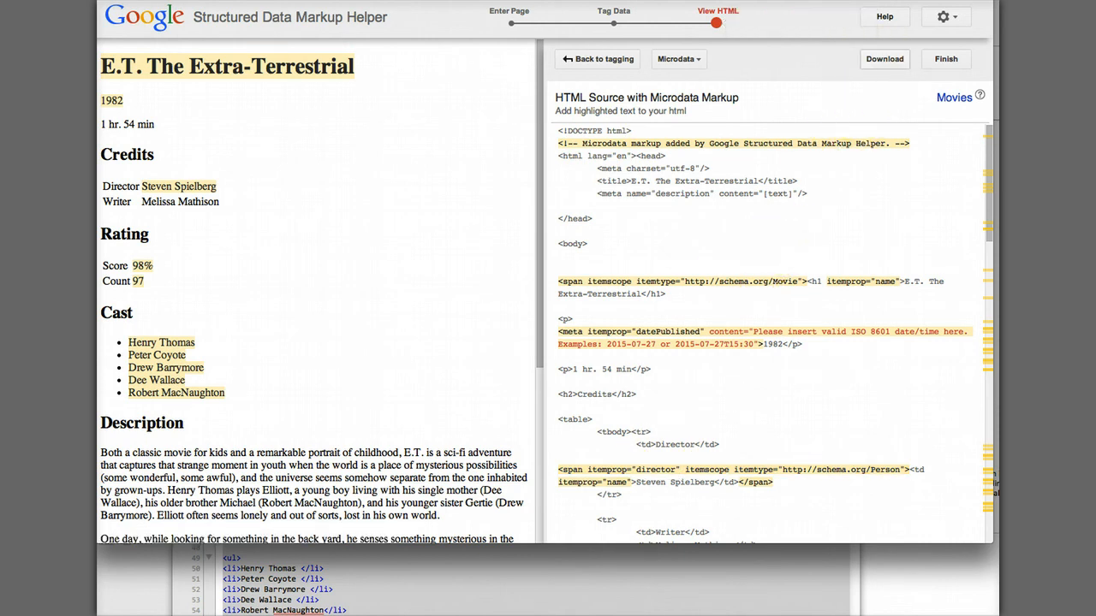
pyautogui.click(883, 59)
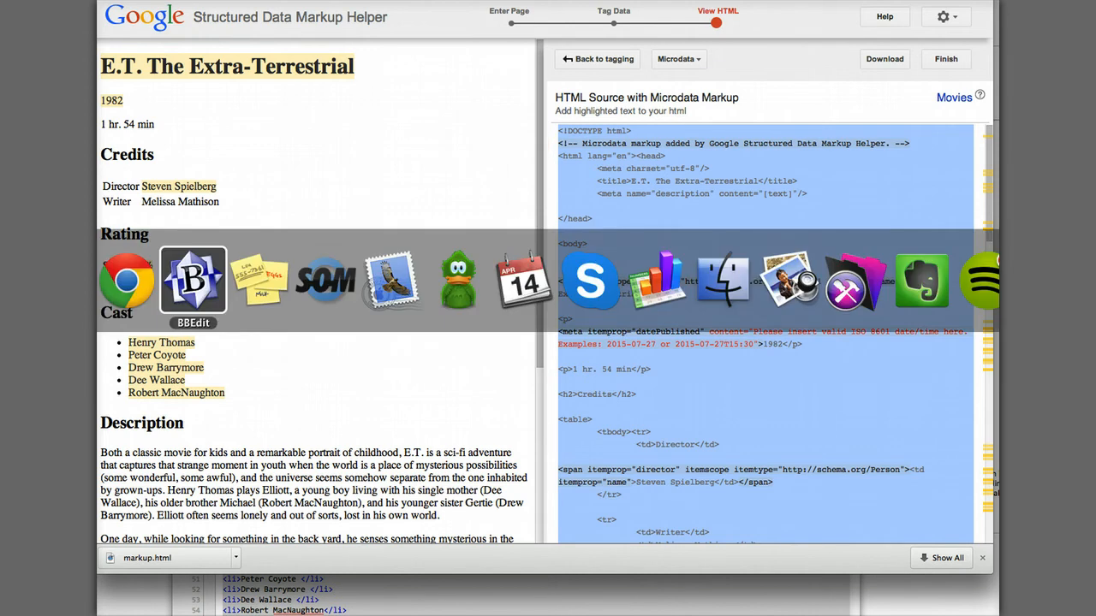
# Step: Paste the microdata HTML into a new untitled BBEdit document and look through the code
pyautogui.click(193, 283)
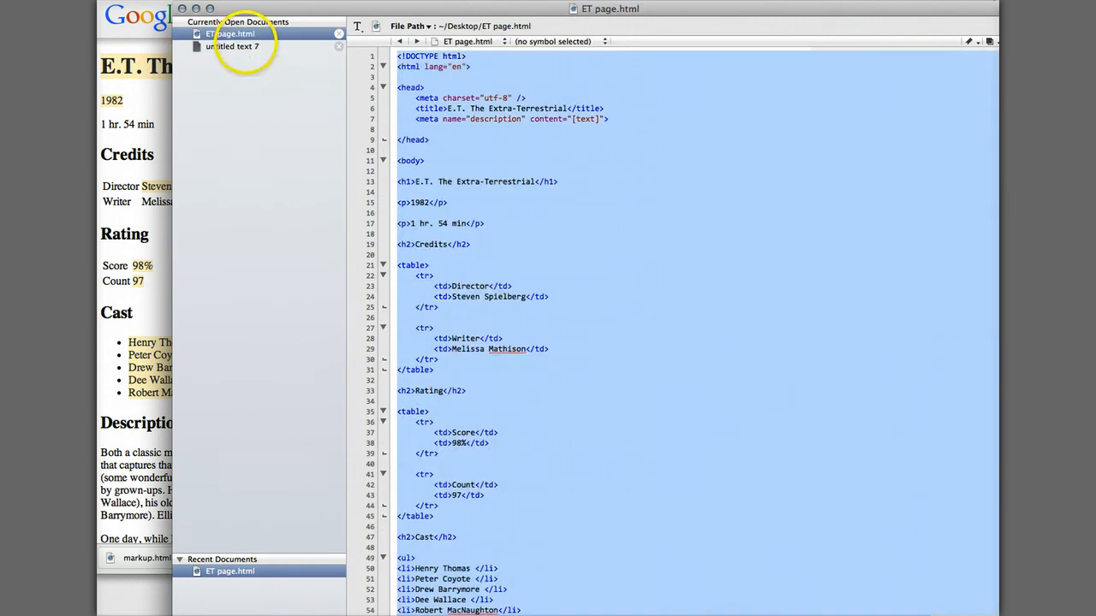
pyautogui.click(231, 46)
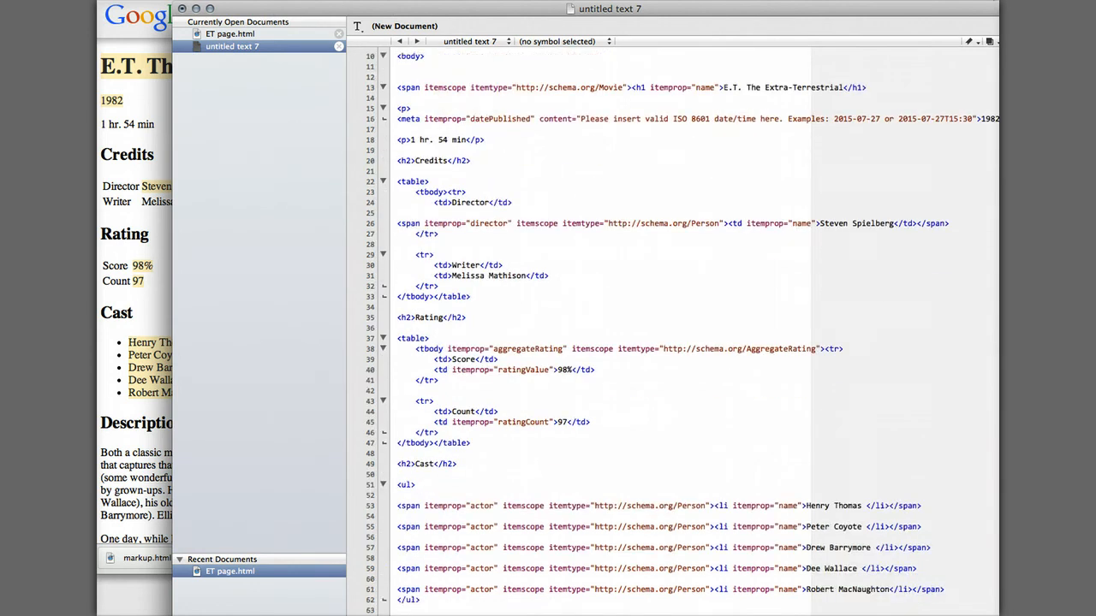
pyautogui.scroll(3)
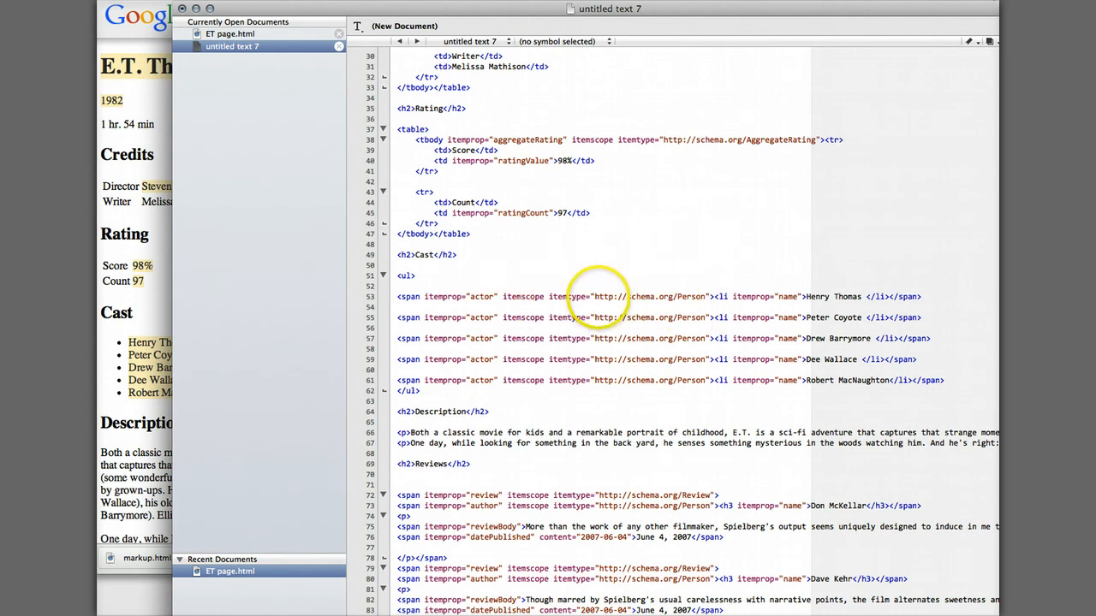
pyautogui.doubleClick(638, 297)
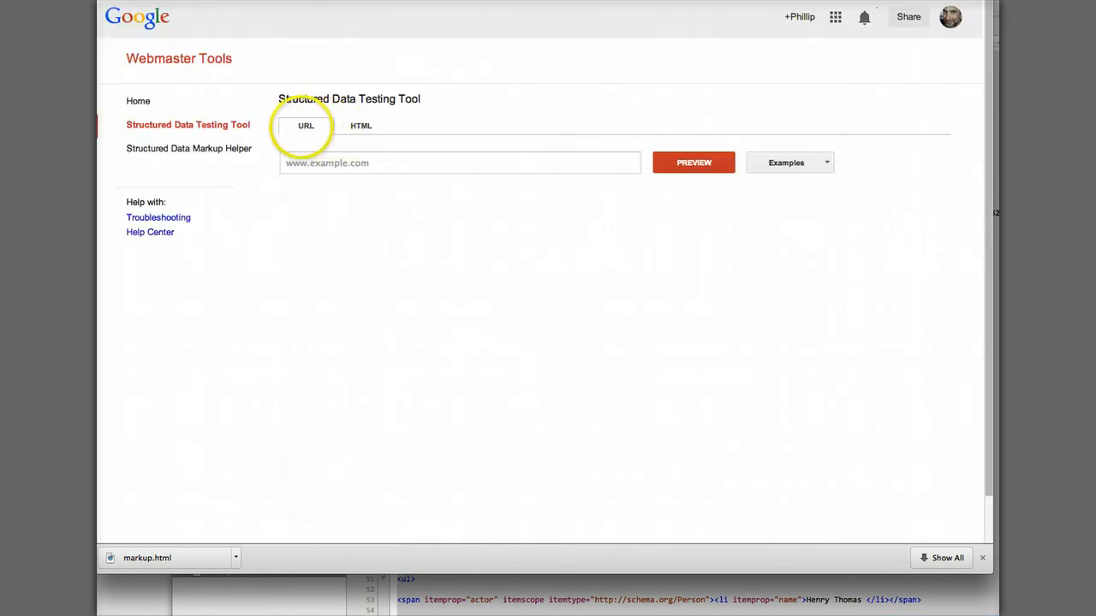
# Step: Preview the pasted E.T. markup's structured data in the Testing Tool's HTML mode
pyautogui.click(360, 125)
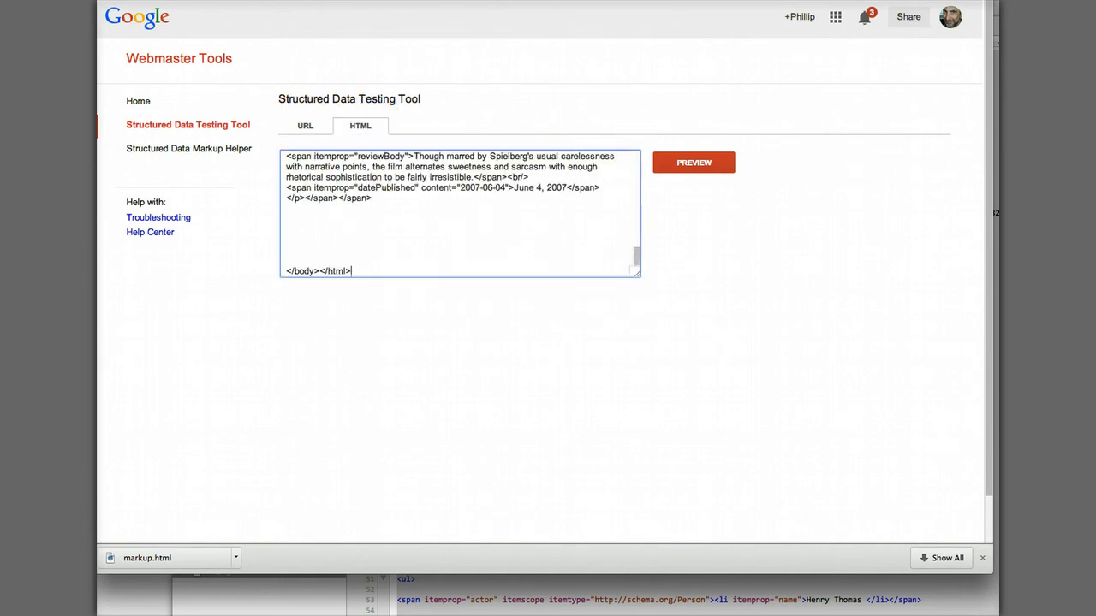
pyautogui.scroll(-3)
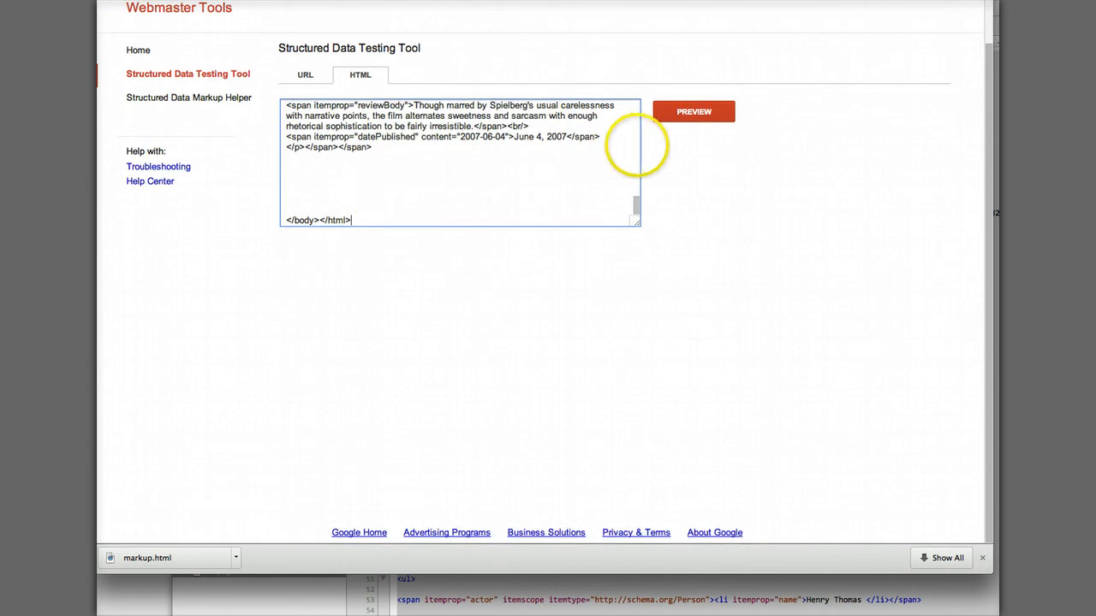
pyautogui.click(694, 112)
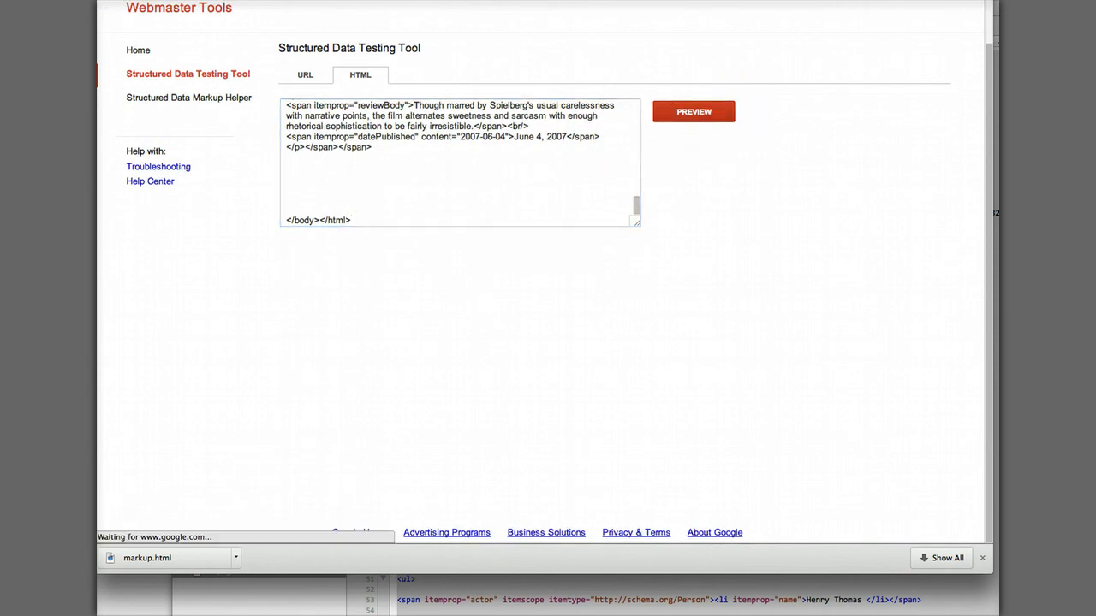
pyautogui.click(693, 111)
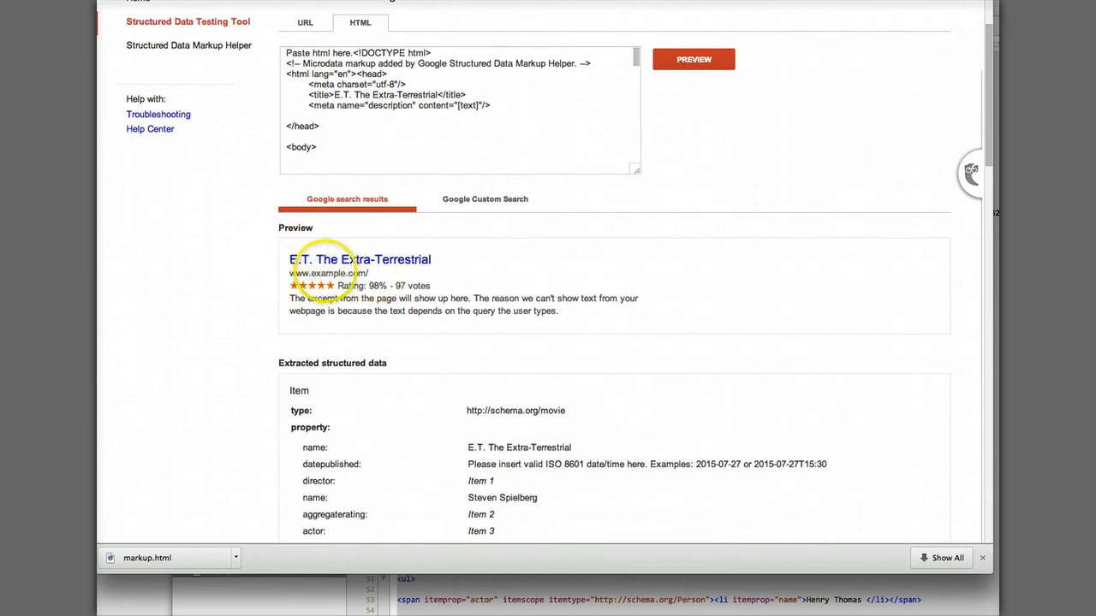
pyautogui.moveTo(451, 286)
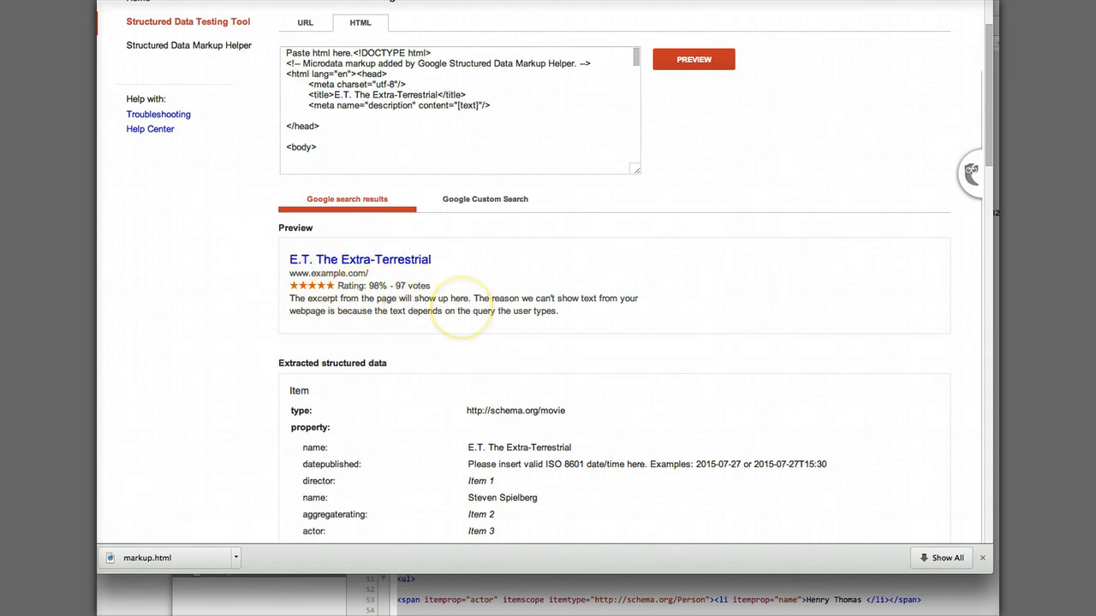
# Step: Scroll through the extracted movie, person and review items in the results
pyautogui.scroll(-3)
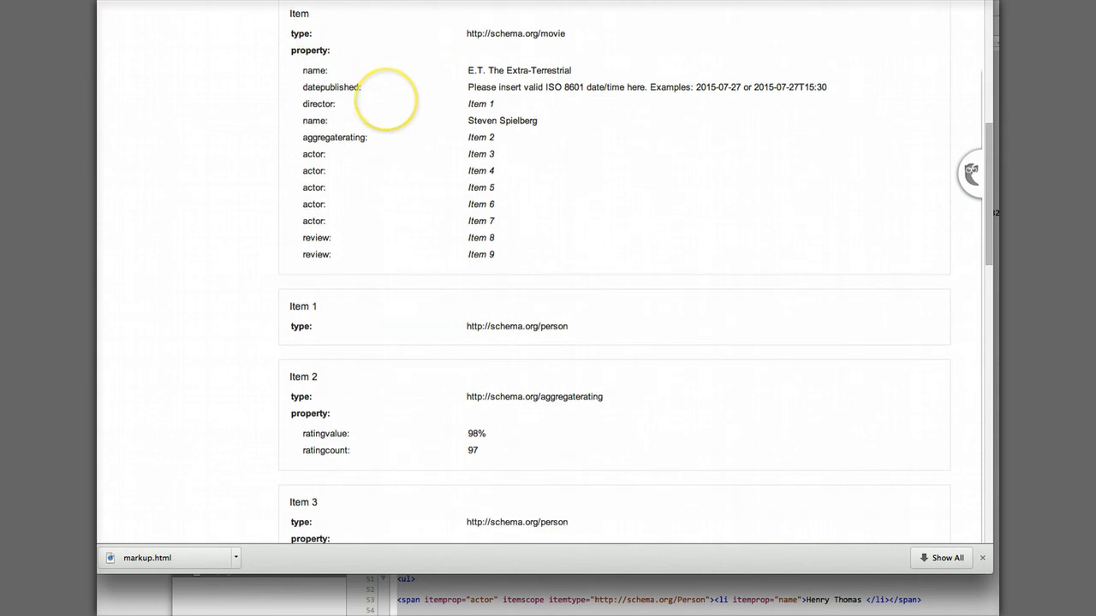
pyautogui.moveTo(403, 90)
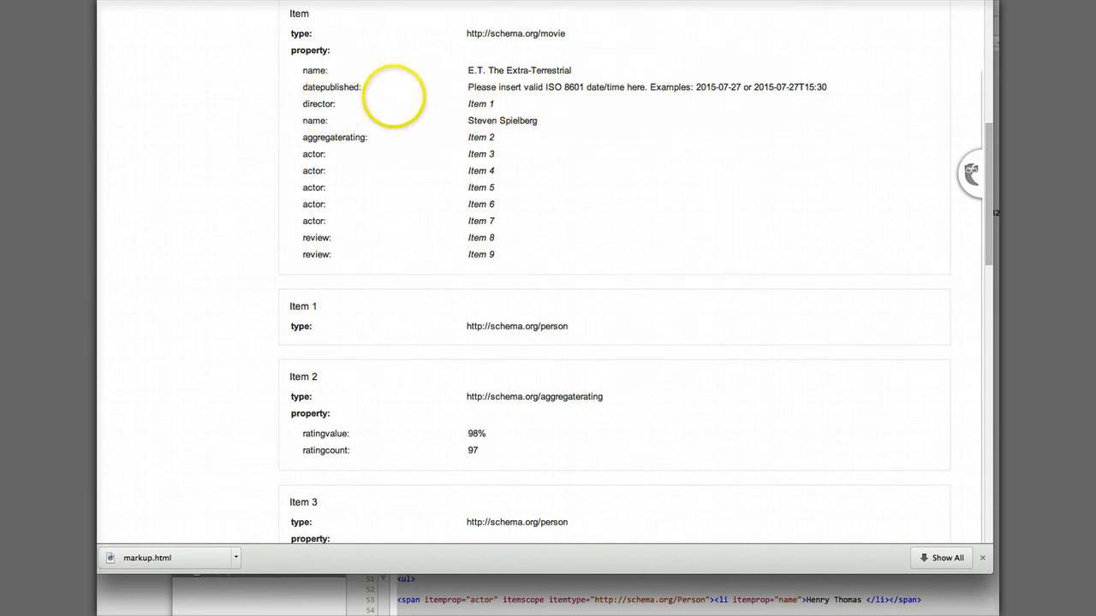
pyautogui.moveTo(513, 167)
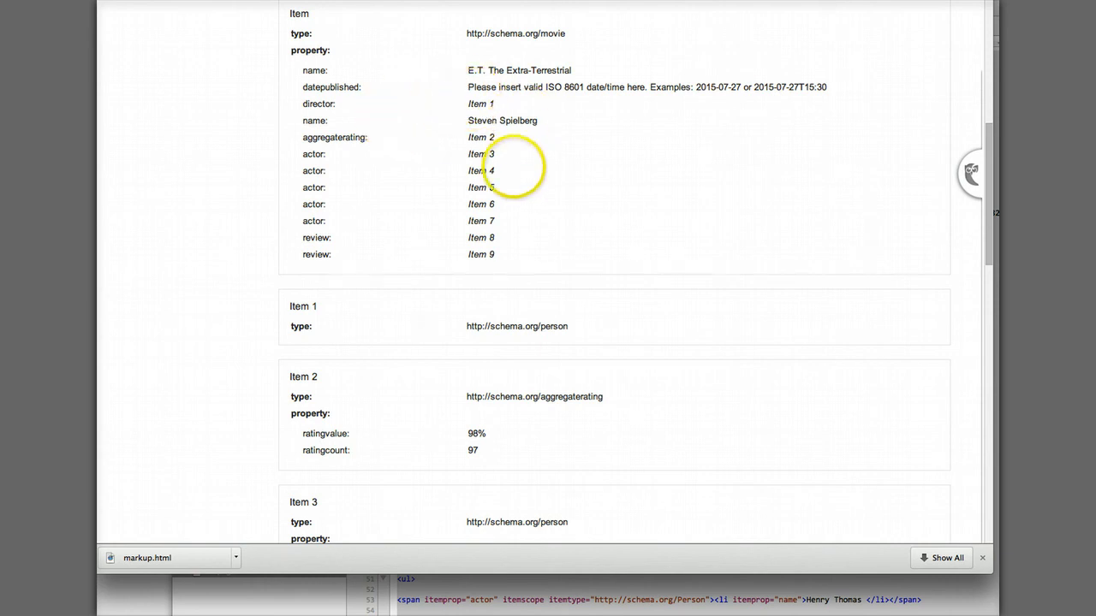
pyautogui.scroll(-3)
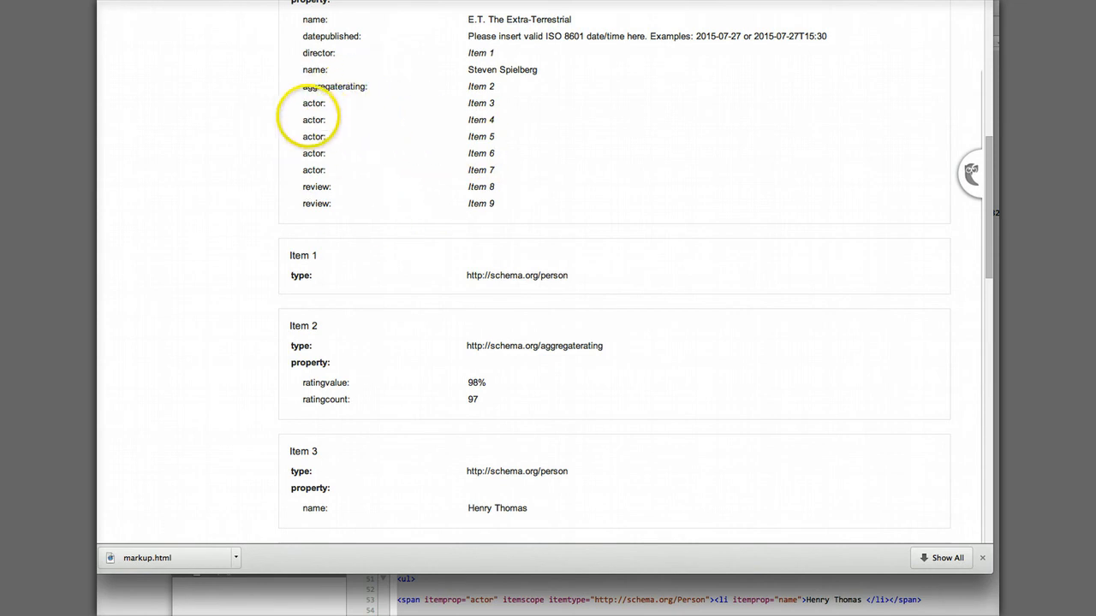
pyautogui.moveTo(433, 243)
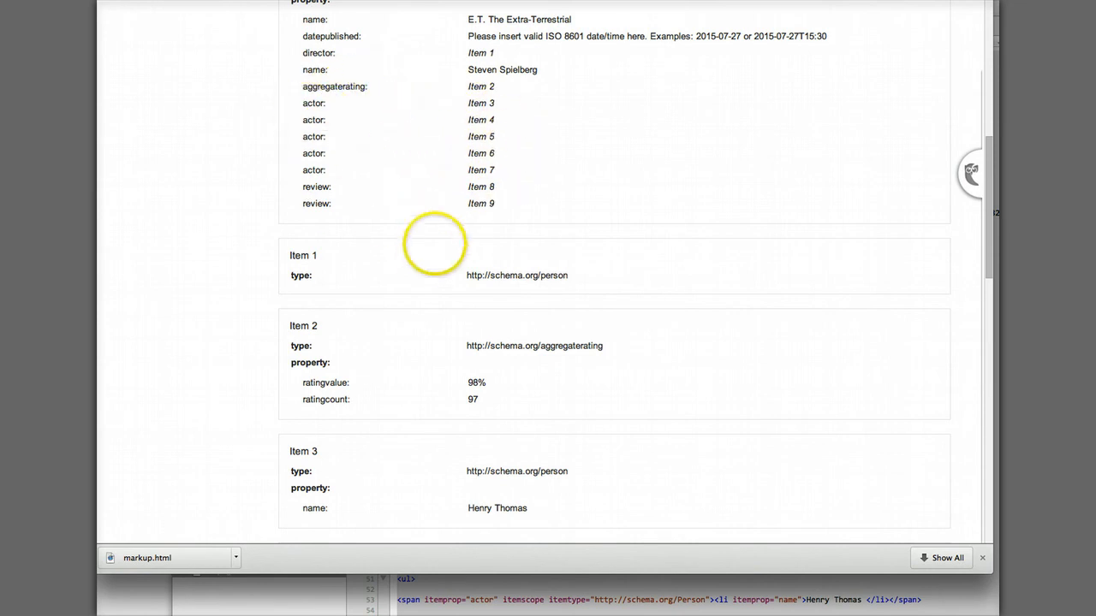
pyautogui.scroll(-3)
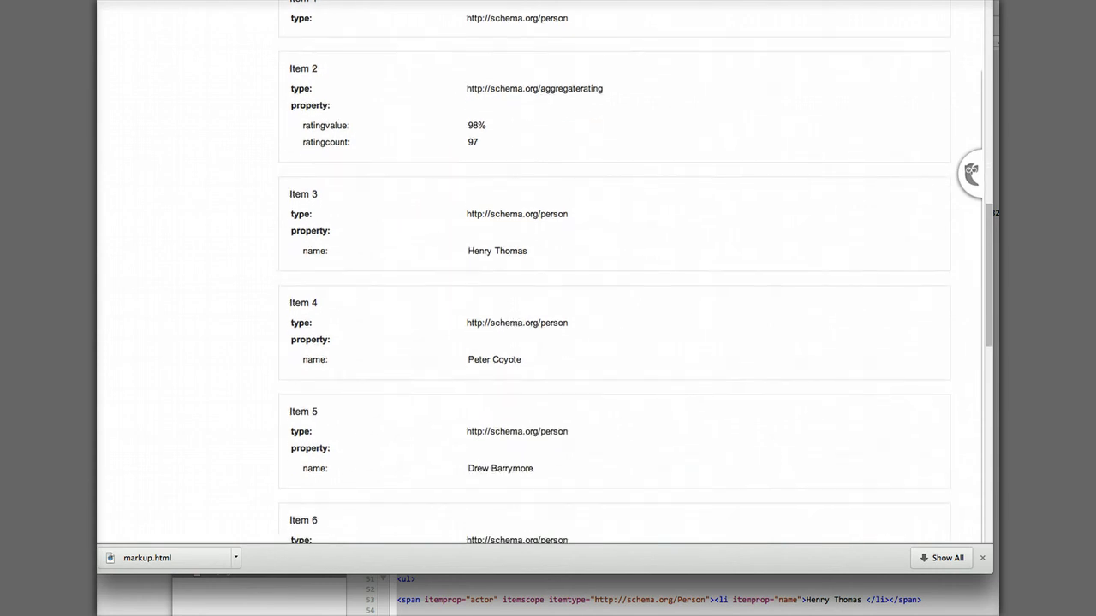
pyautogui.scroll(-3)
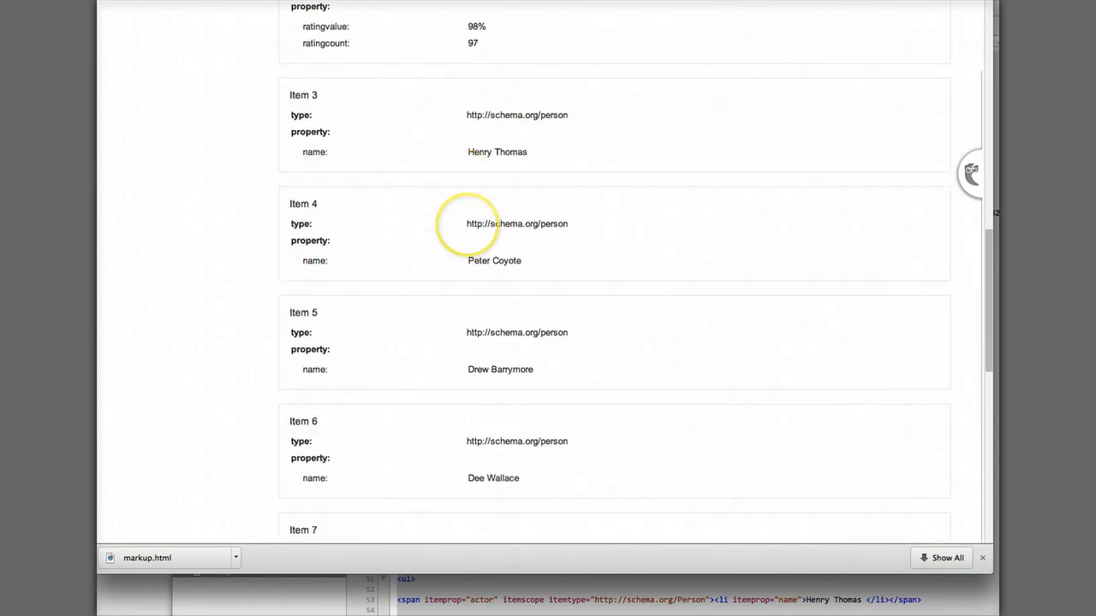
pyautogui.scroll(-3)
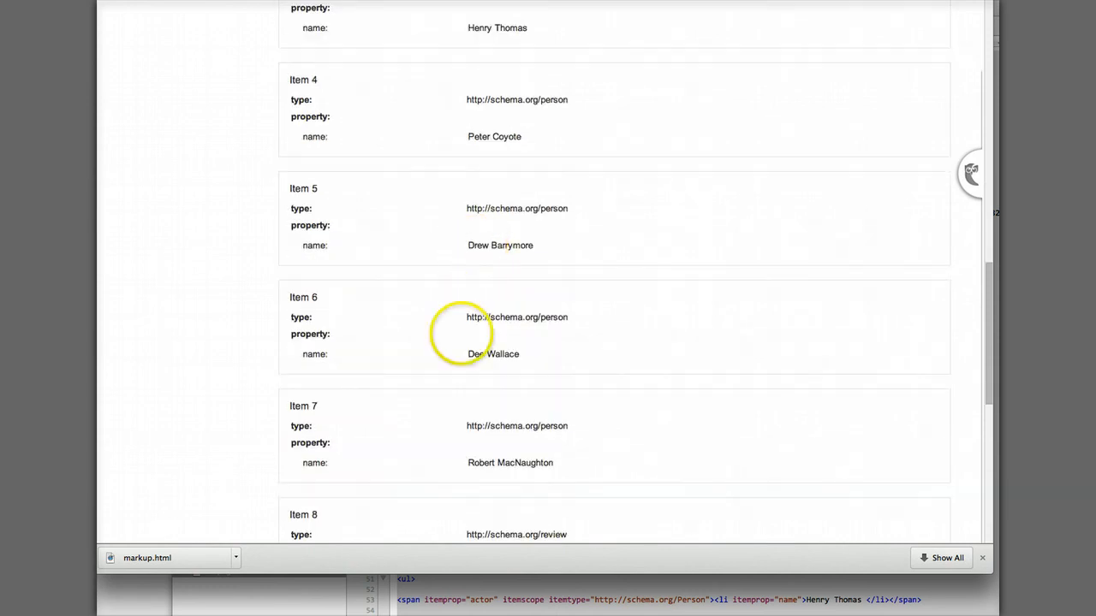
pyautogui.scroll(-3)
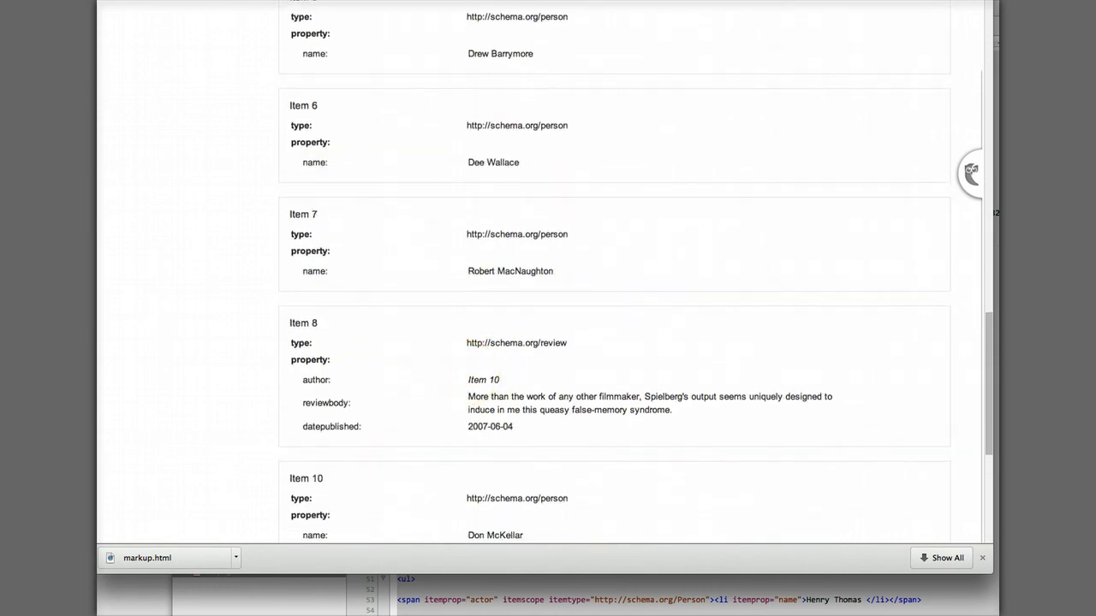
pyautogui.scroll(-3)
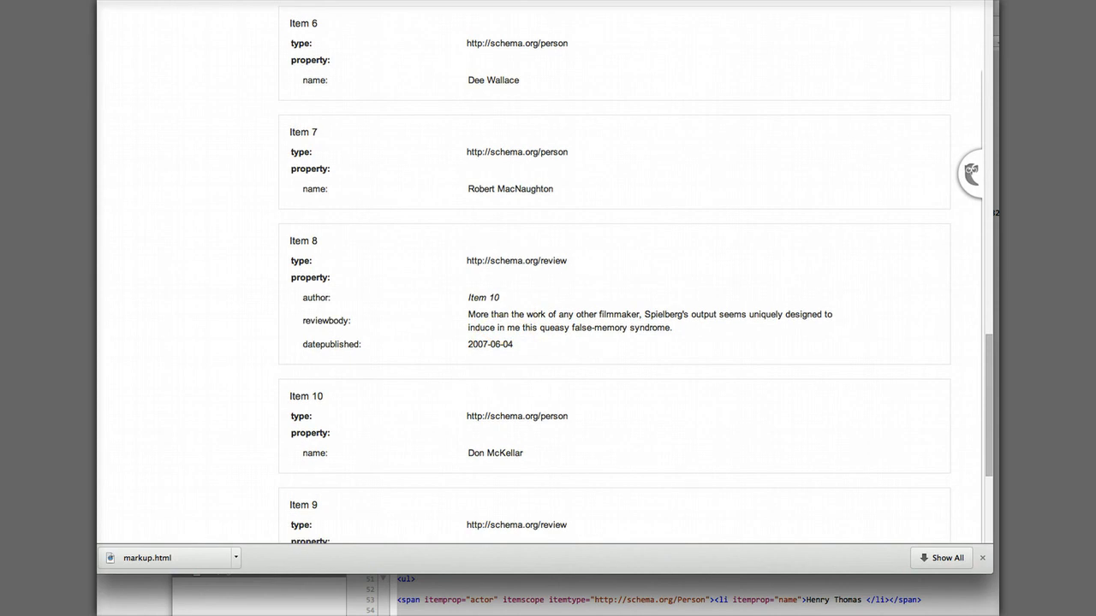
pyautogui.scroll(-3)
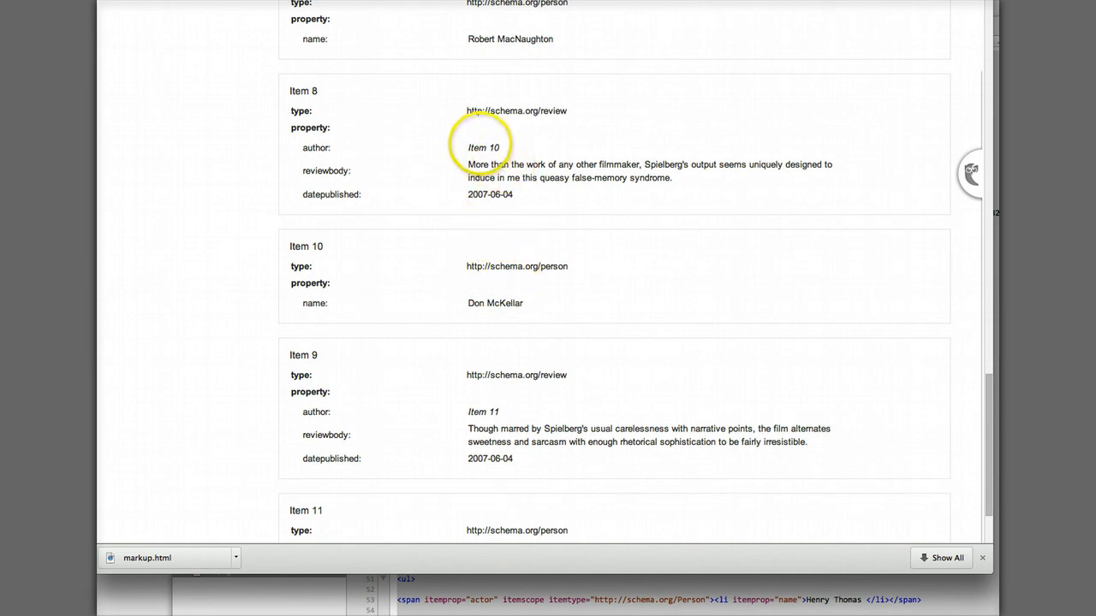
pyautogui.moveTo(462, 265)
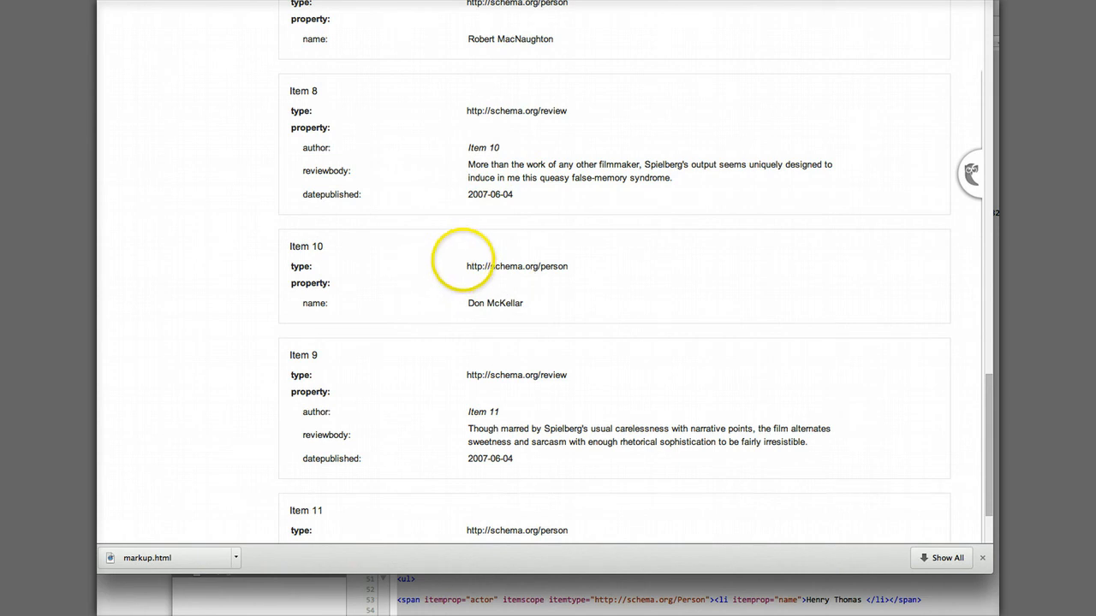
pyautogui.scroll(-3)
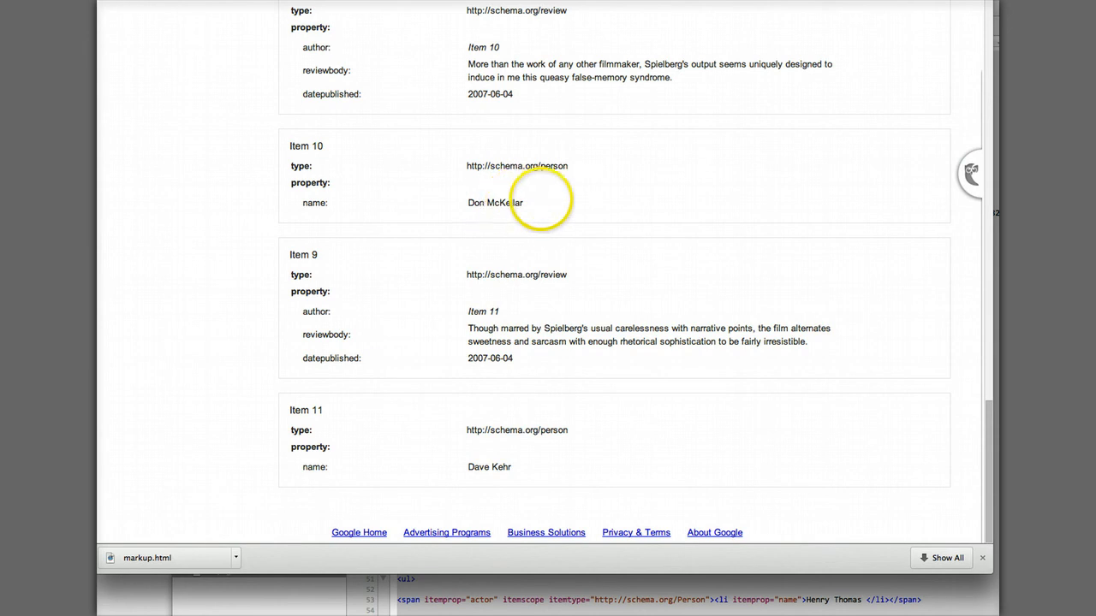
pyautogui.scroll(-3)
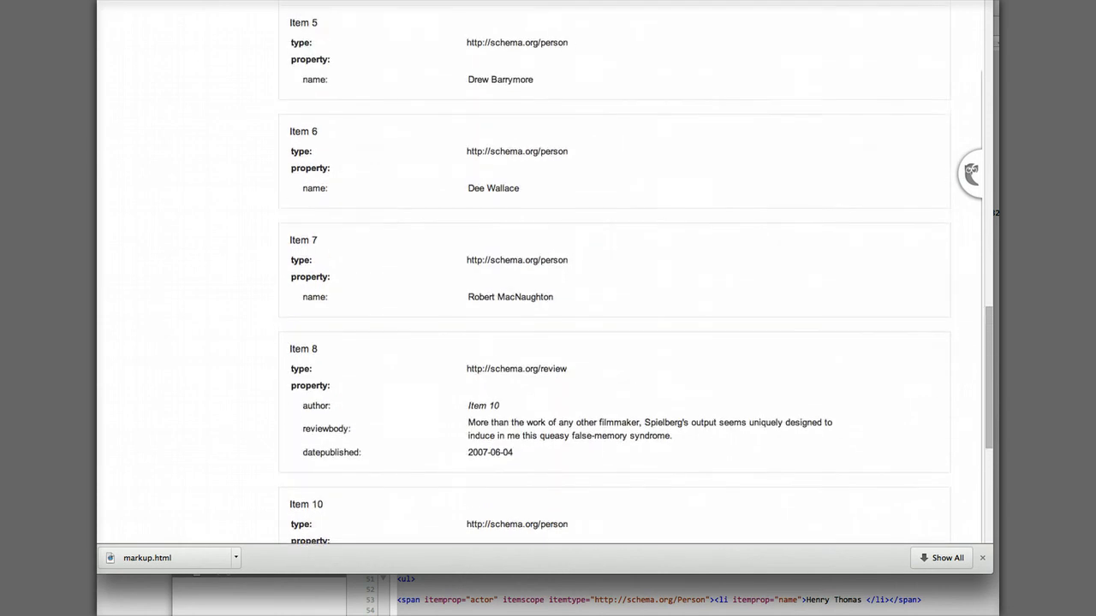
pyautogui.scroll(3)
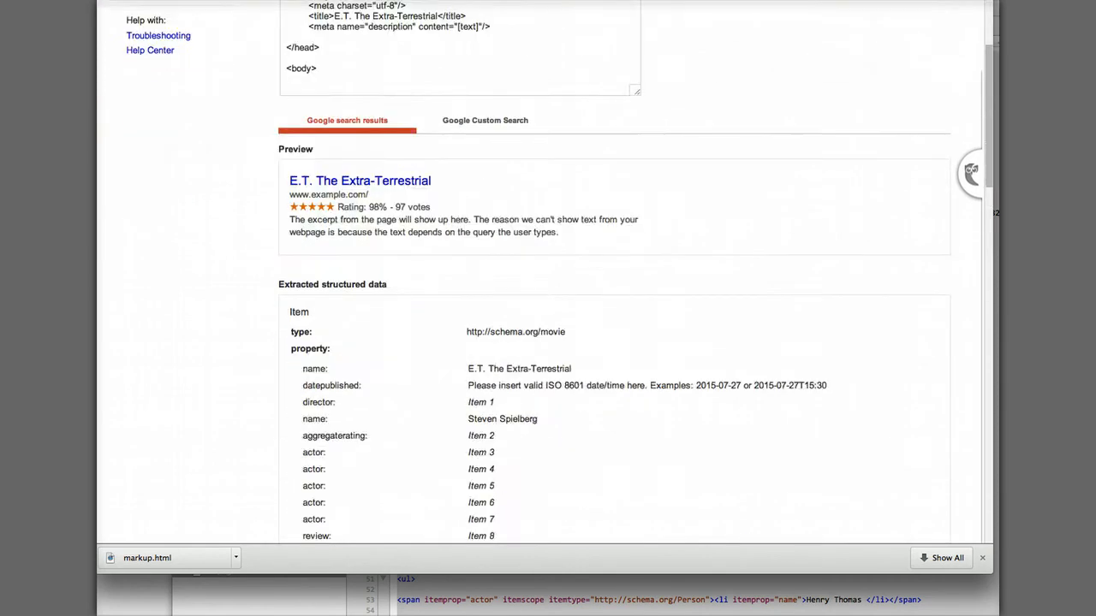
pyautogui.scroll(-3)
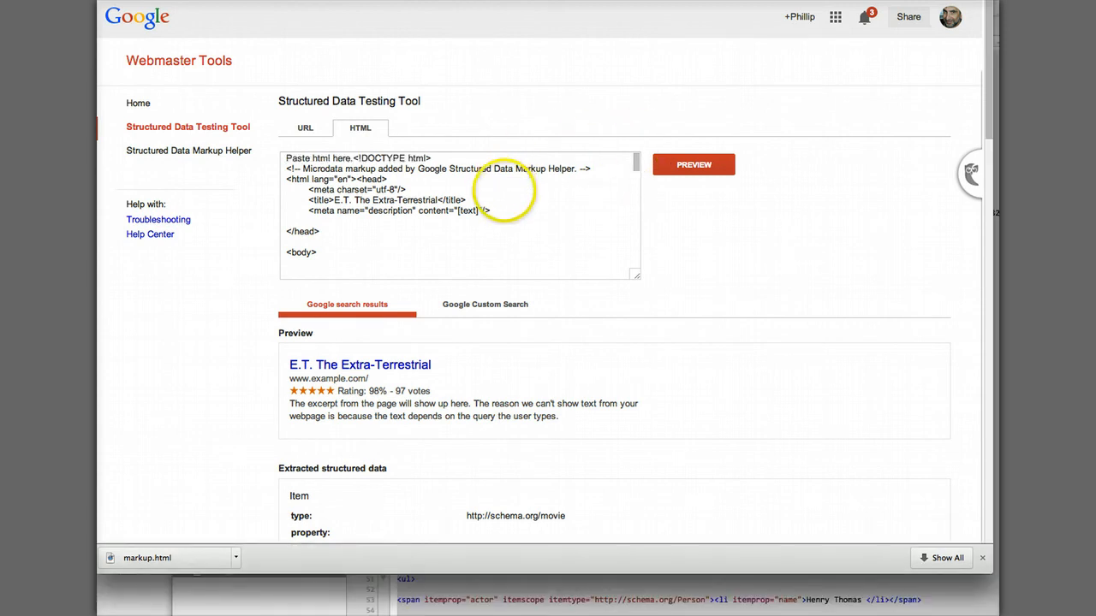
pyautogui.scroll(-3)
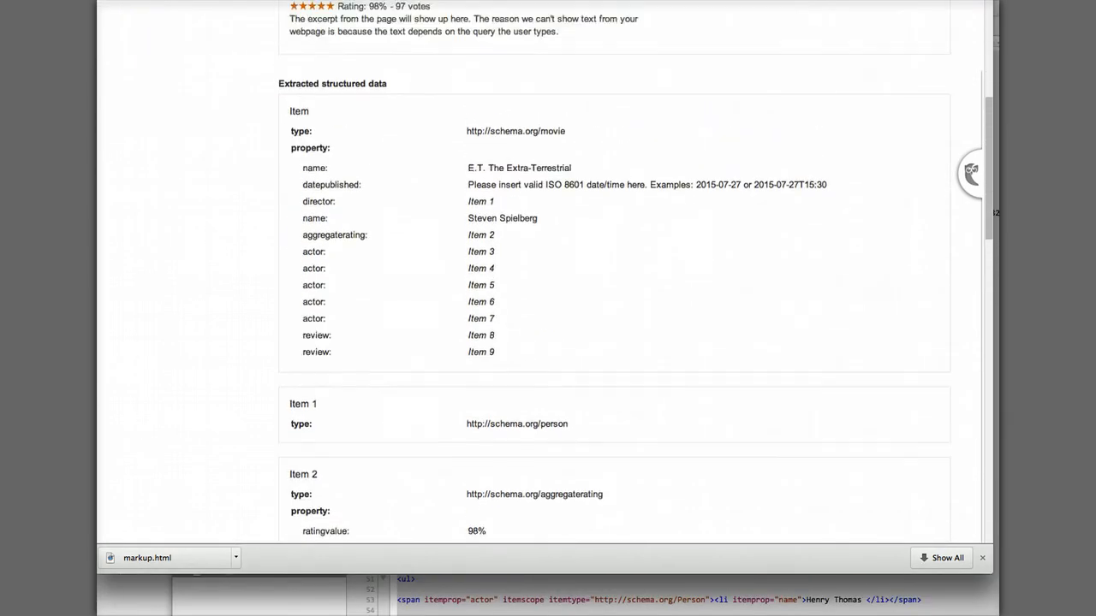
pyautogui.scroll(-3)
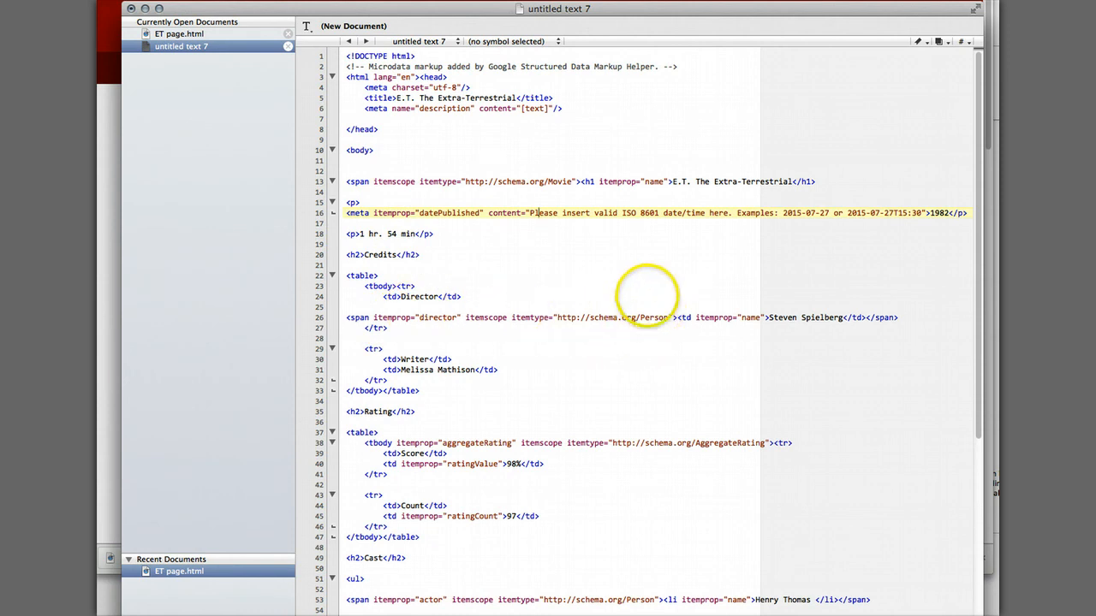
pyautogui.moveTo(475, 223)
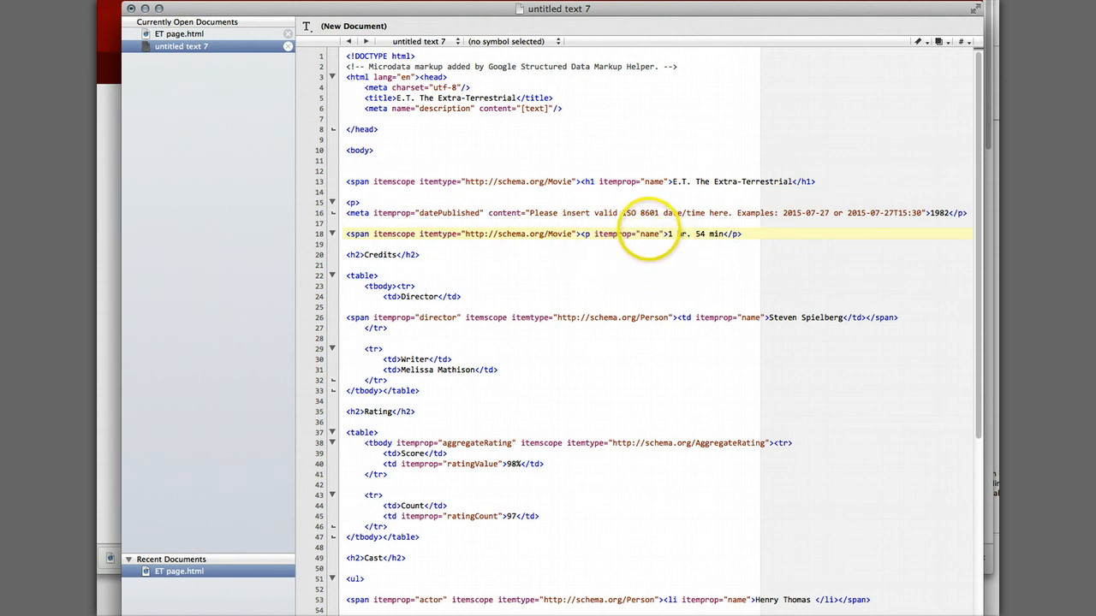
# Step: Mark the 1 hr. 54 min running time as itemprop duration inside a Movie span
pyautogui.doubleClick(649, 234)
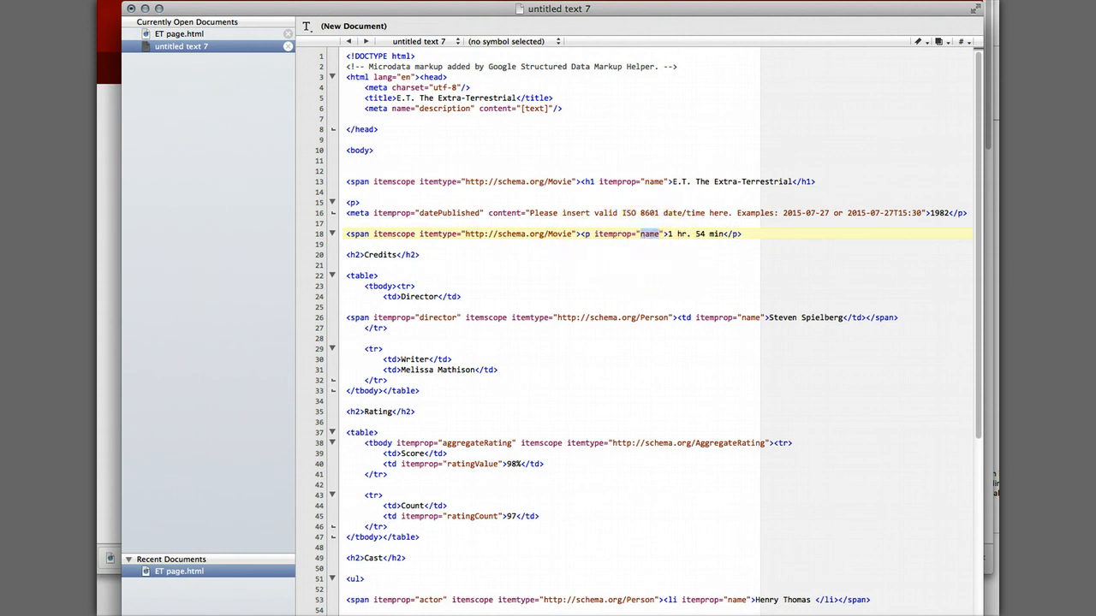
pyautogui.write('duration')
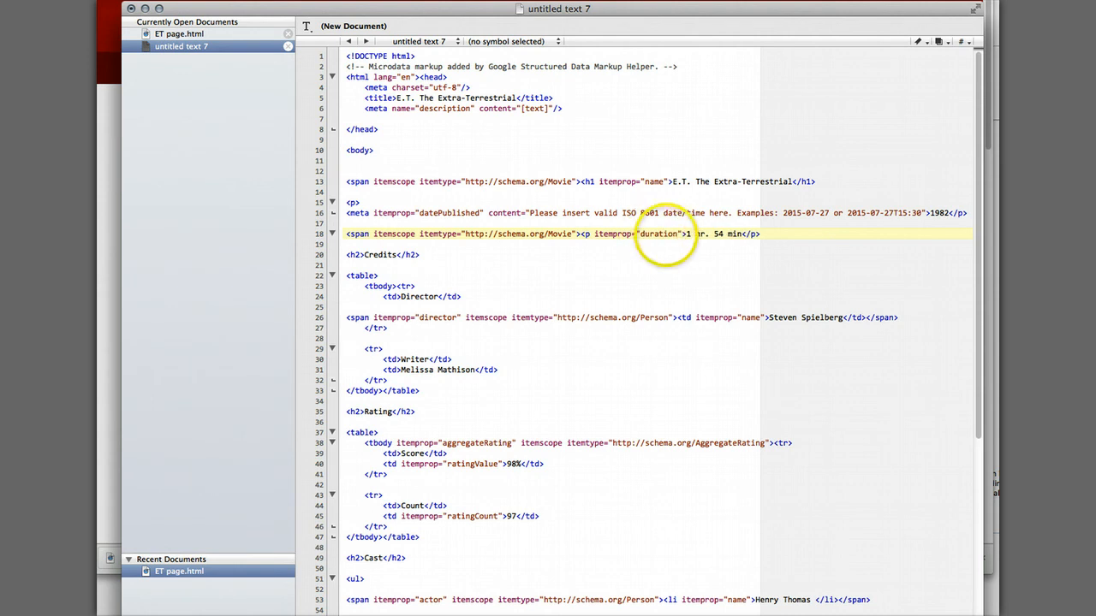
pyautogui.moveTo(758, 233)
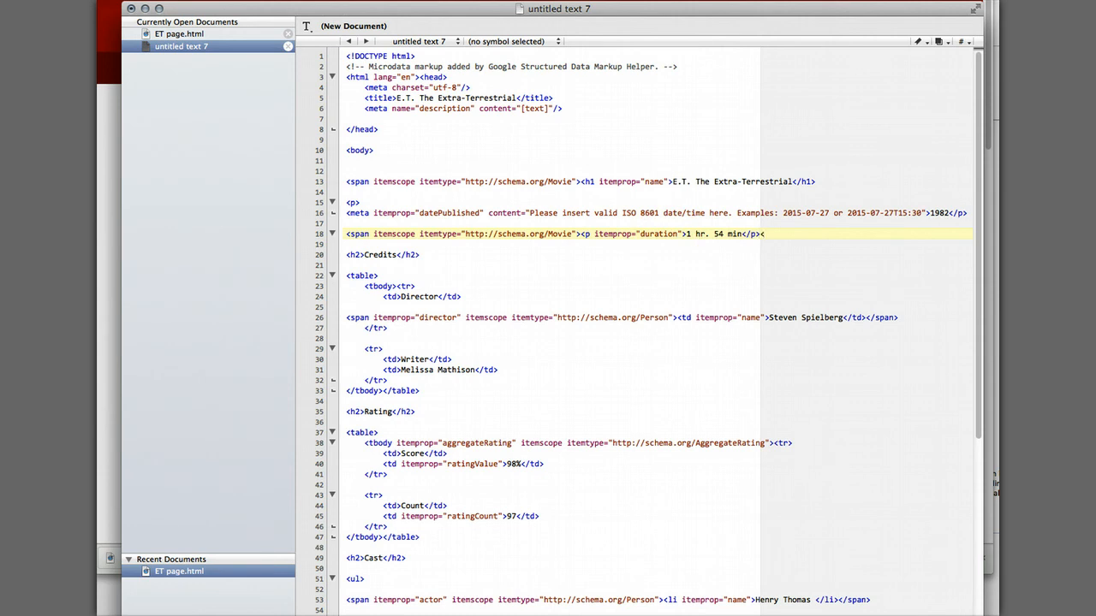
pyautogui.write('</span>')
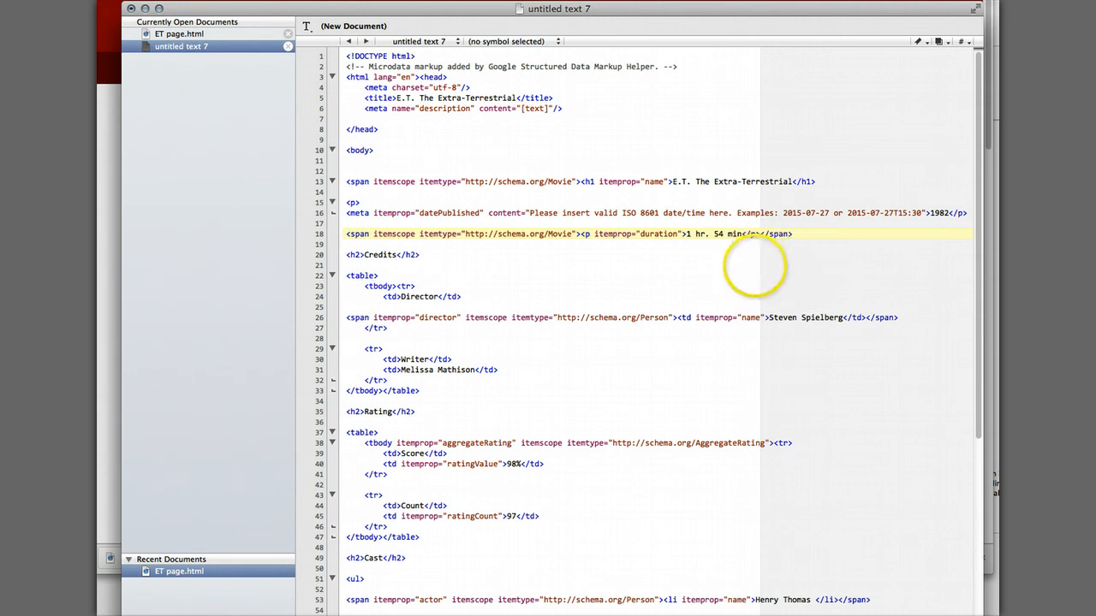
pyautogui.press('cmd+s')
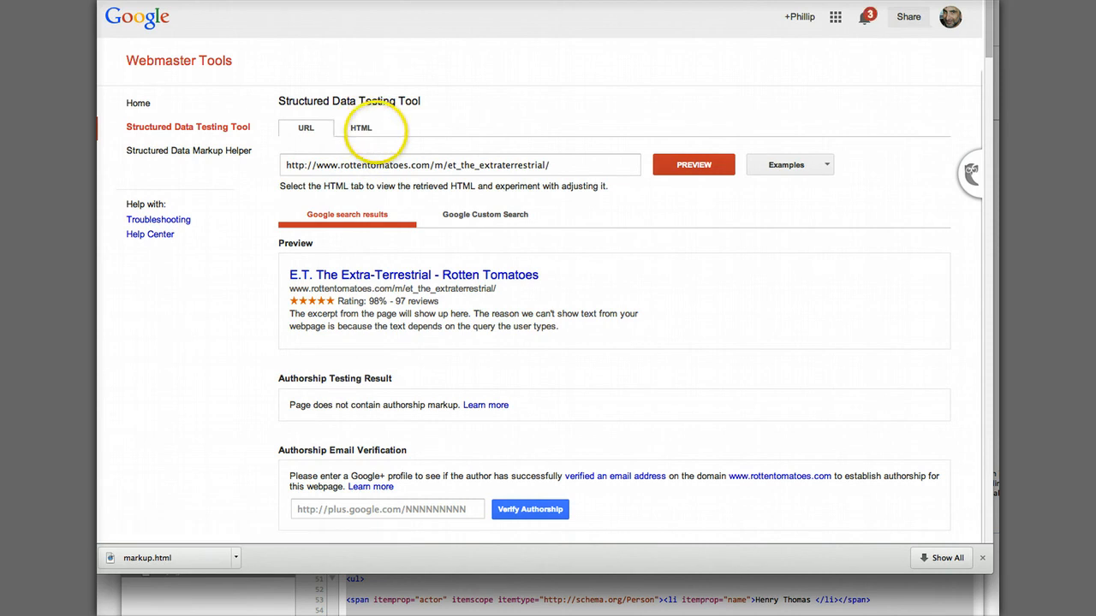
# Step: Re-test the edited markup, confirming a movie item with duration 1 hr. 54 min
pyautogui.click(361, 128)
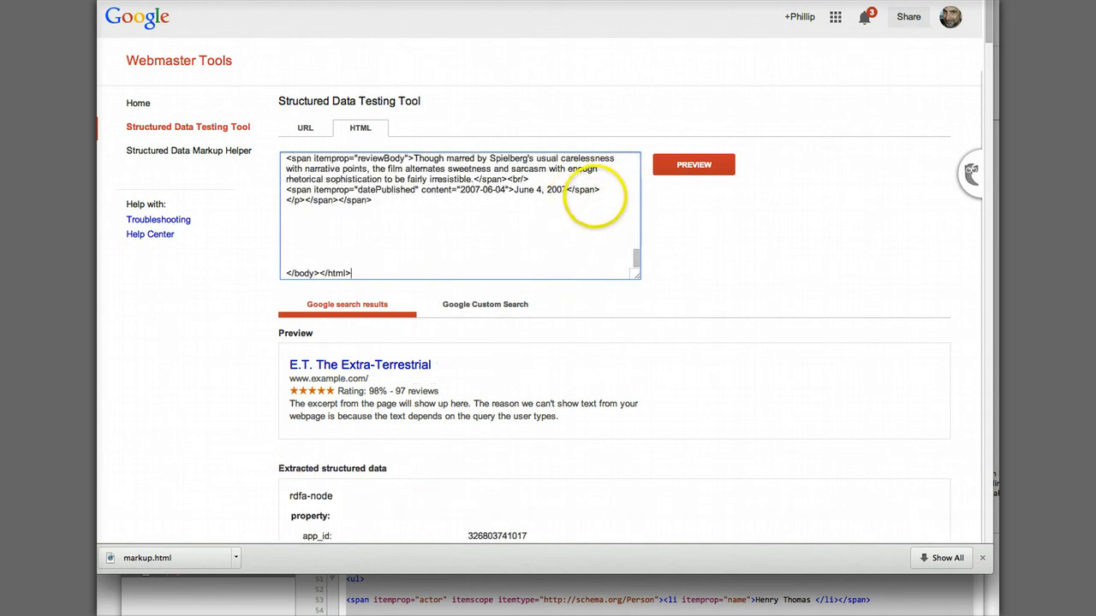
pyautogui.click(693, 164)
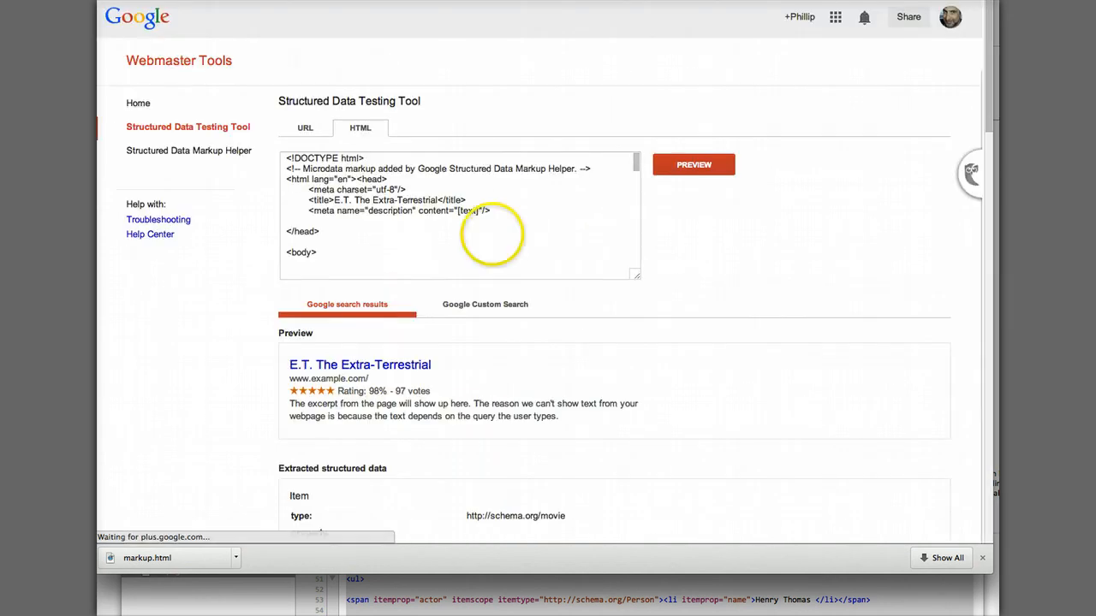
pyautogui.scroll(-3)
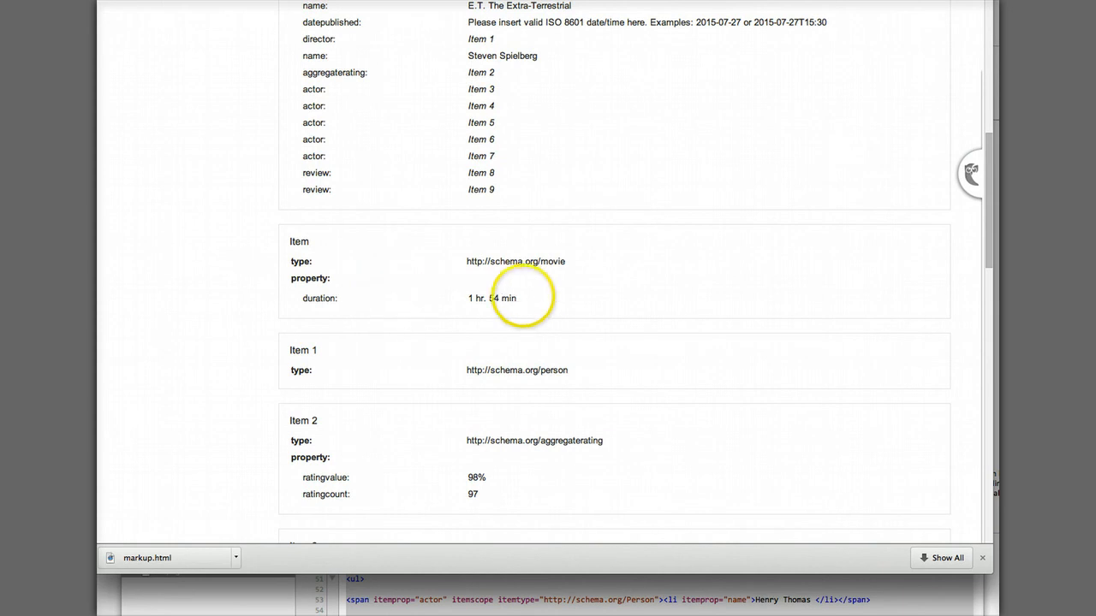
pyautogui.scroll(-3)
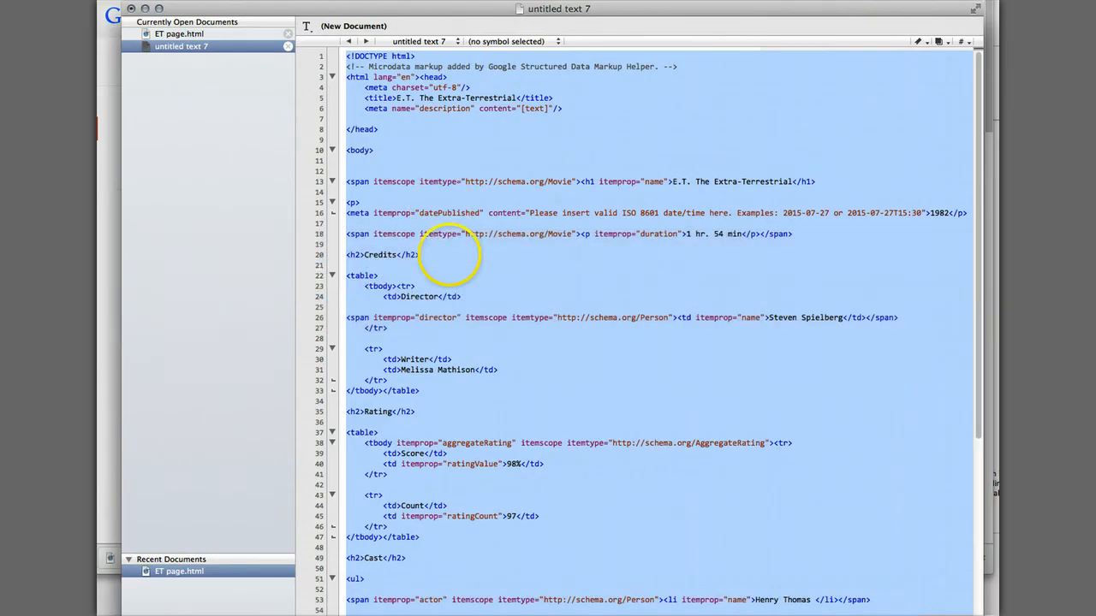
# Step: Save the edited markup to the Desktop as ET 2.html via Save As
pyautogui.click(385, 254)
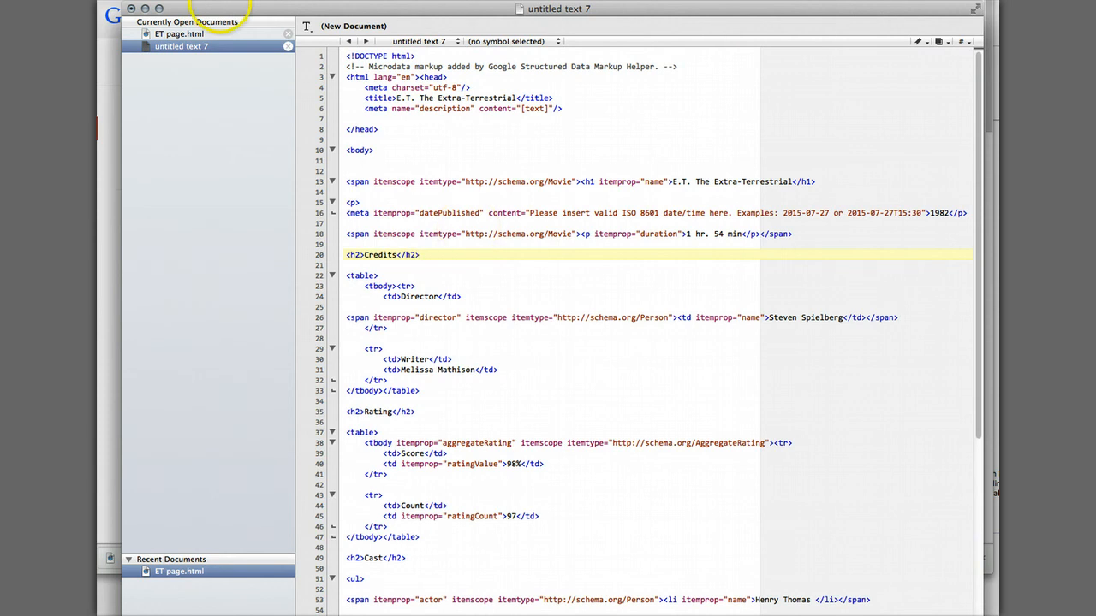
pyautogui.click(132, 6)
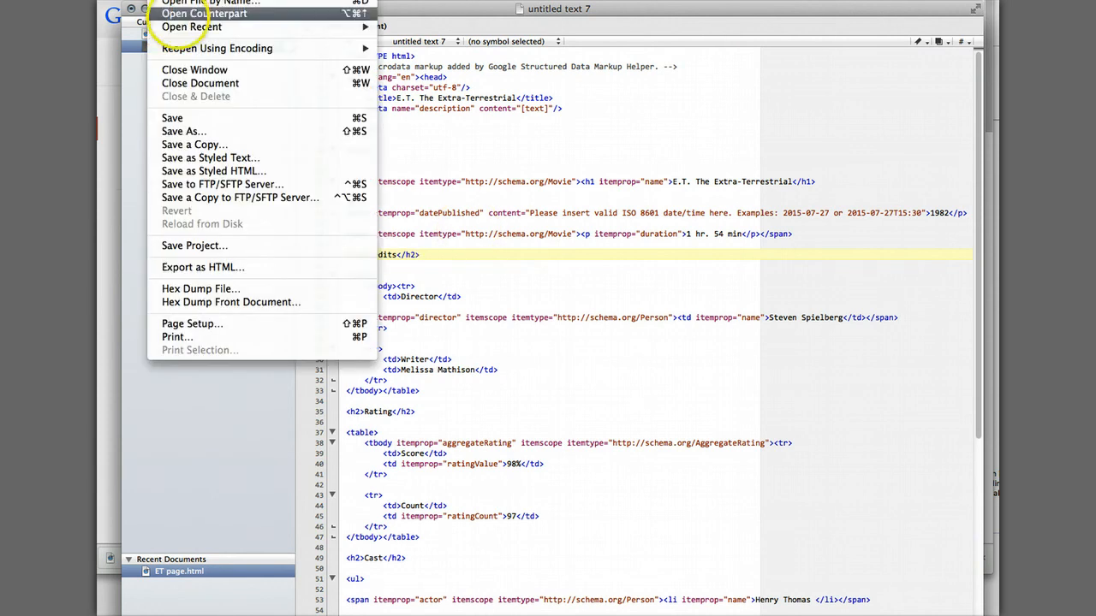
pyautogui.moveTo(183, 131)
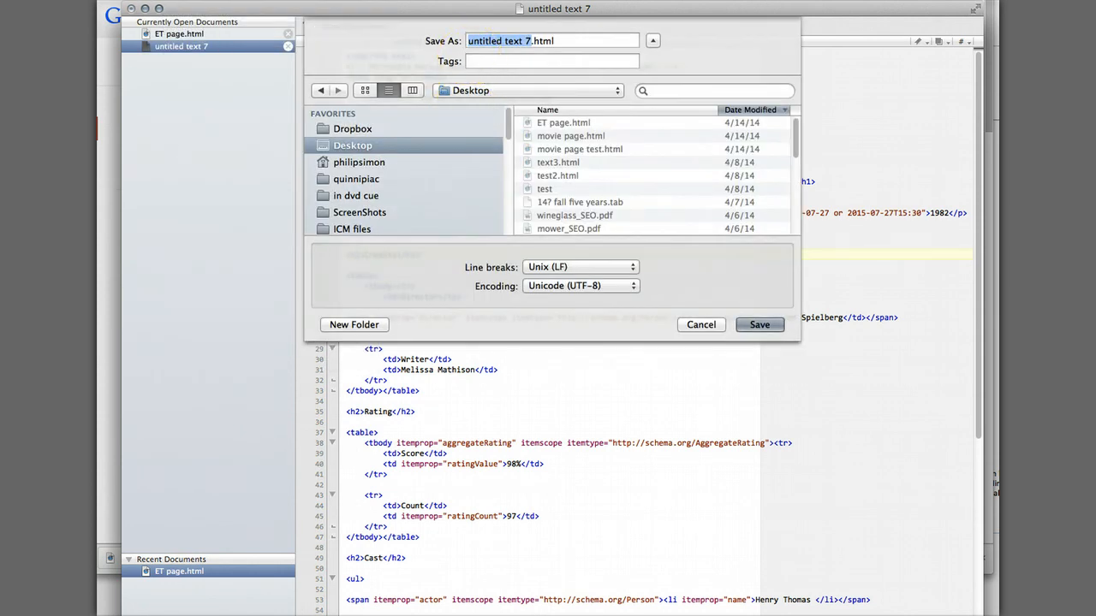
pyautogui.write('ET 2.html')
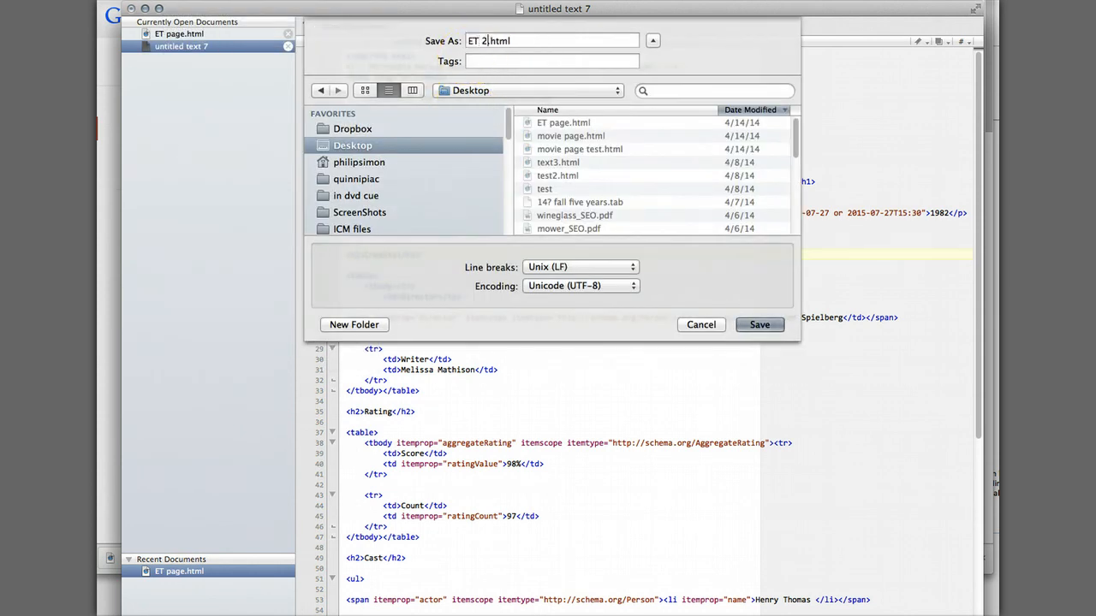
pyautogui.click(701, 325)
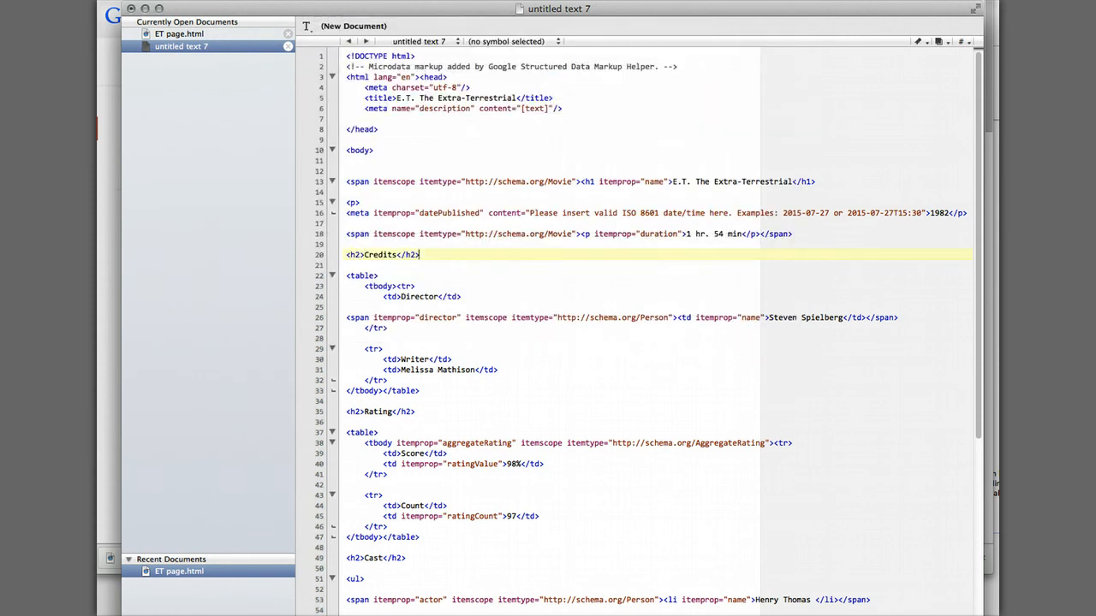
pyautogui.press('cmd+s')
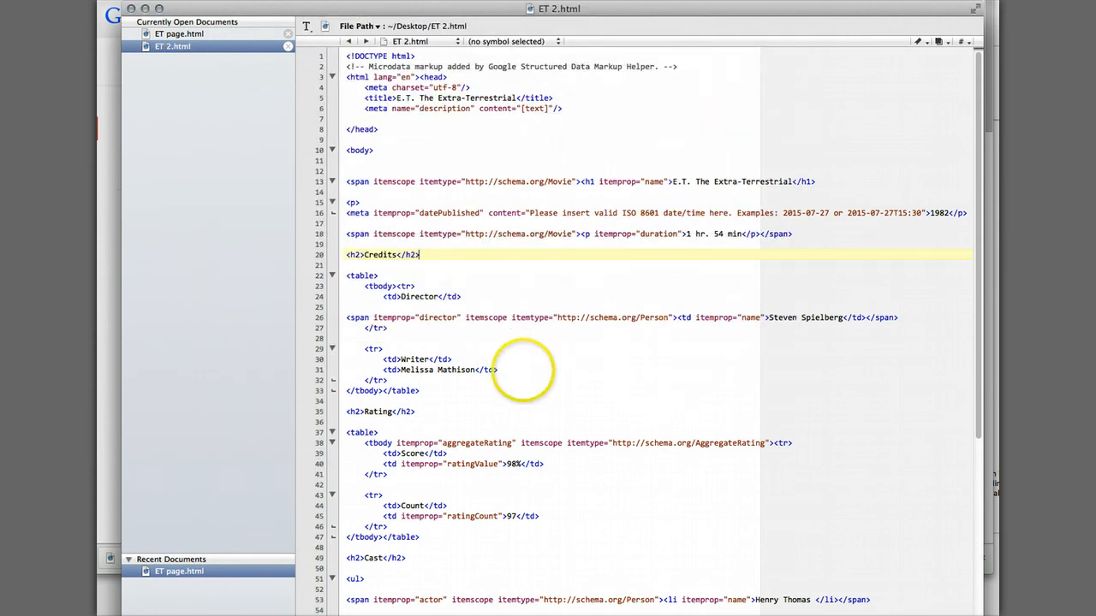